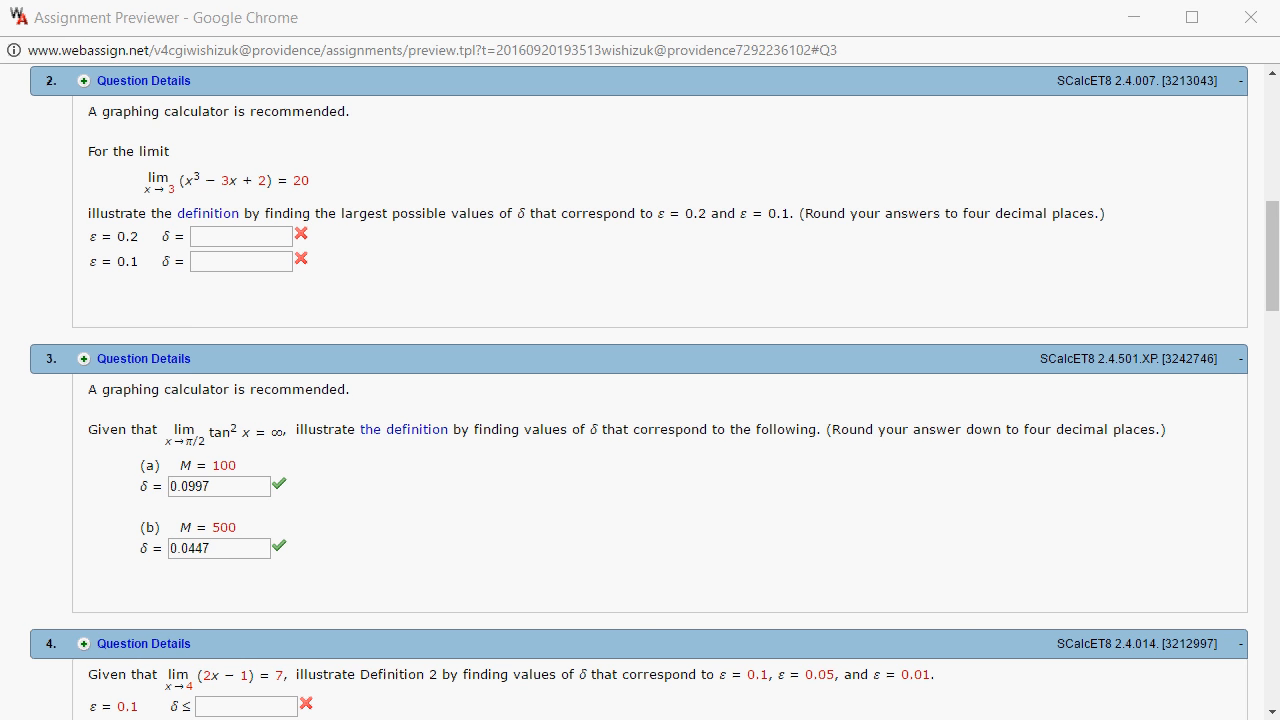
mouse_move(364, 118)
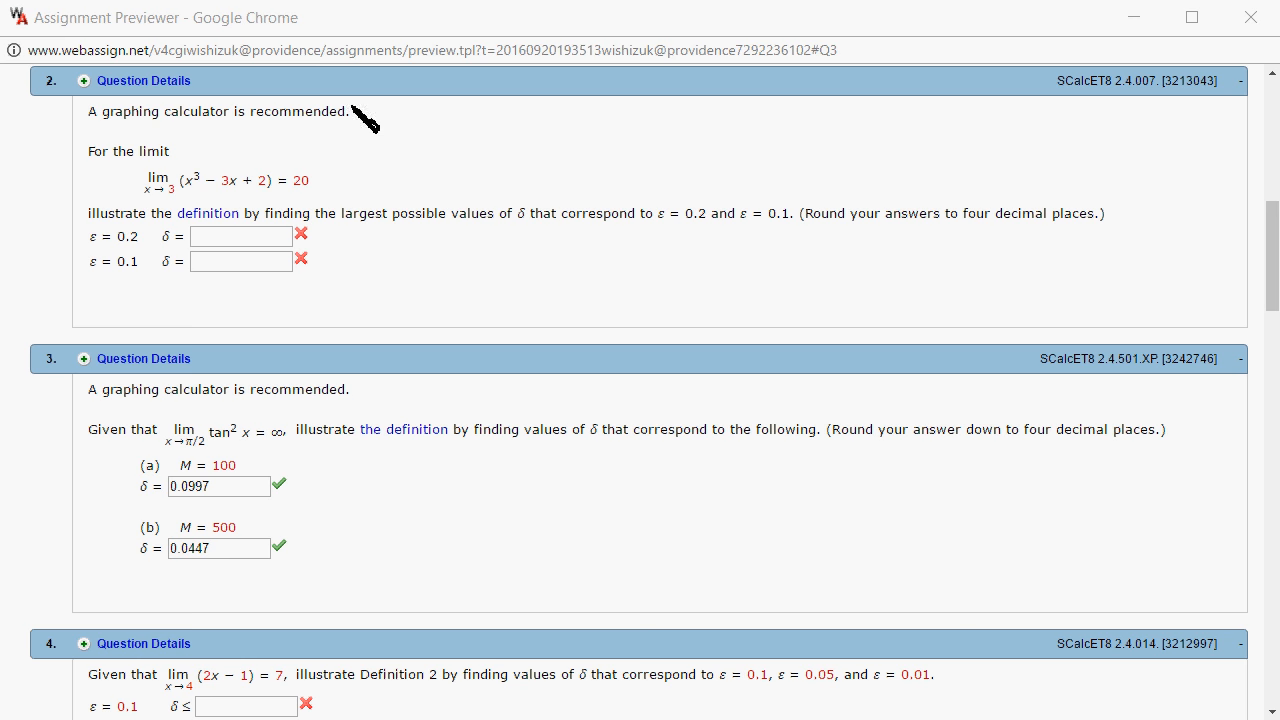
mouse_move(184, 276)
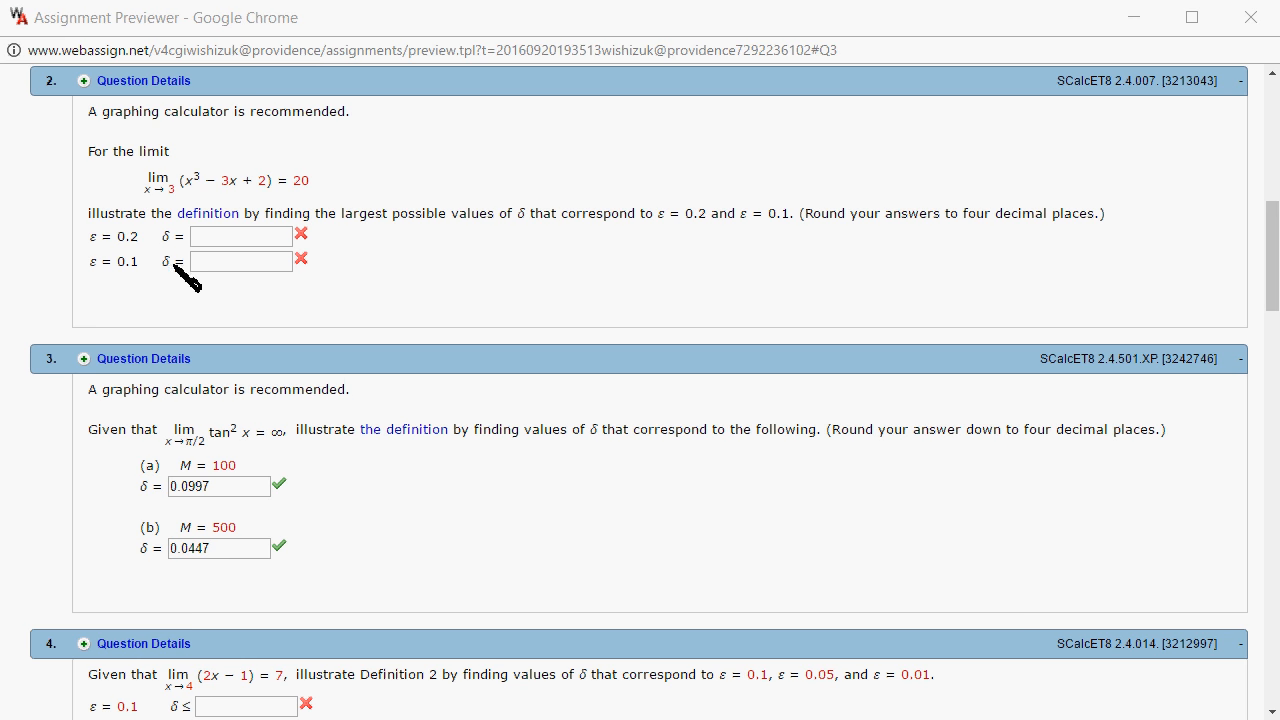
mouse_move(116, 250)
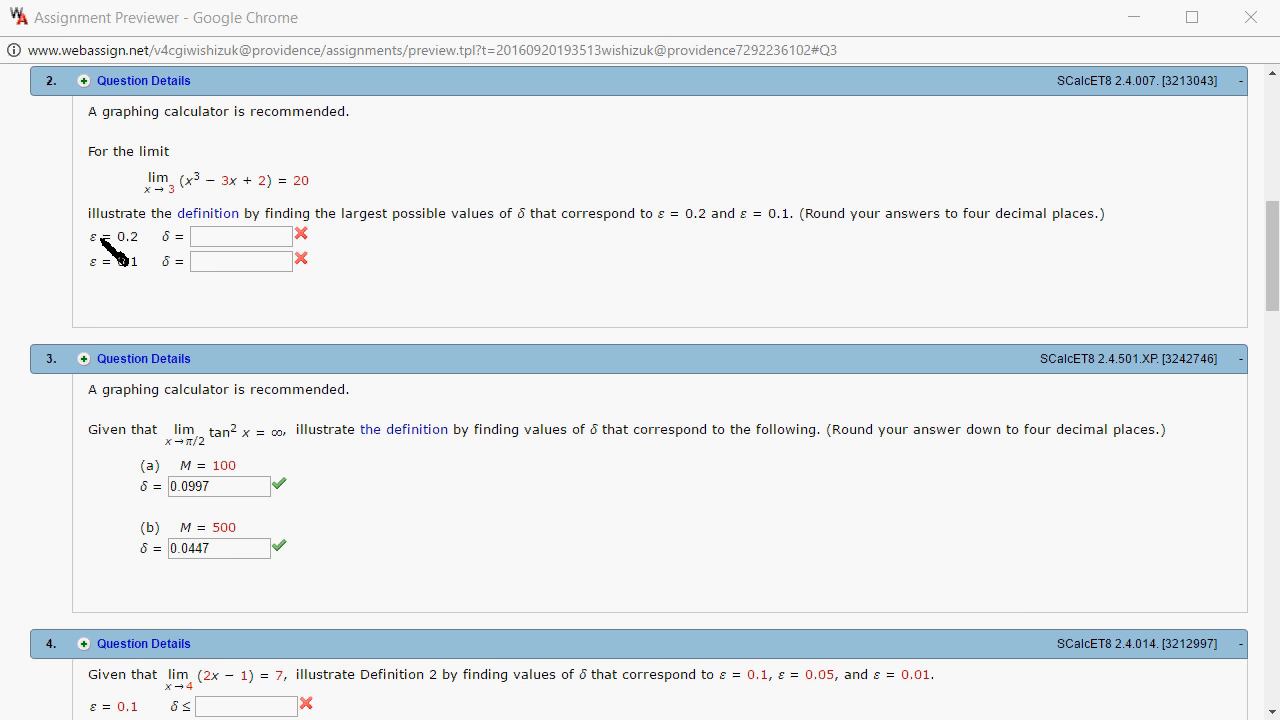
mouse_move(544, 588)
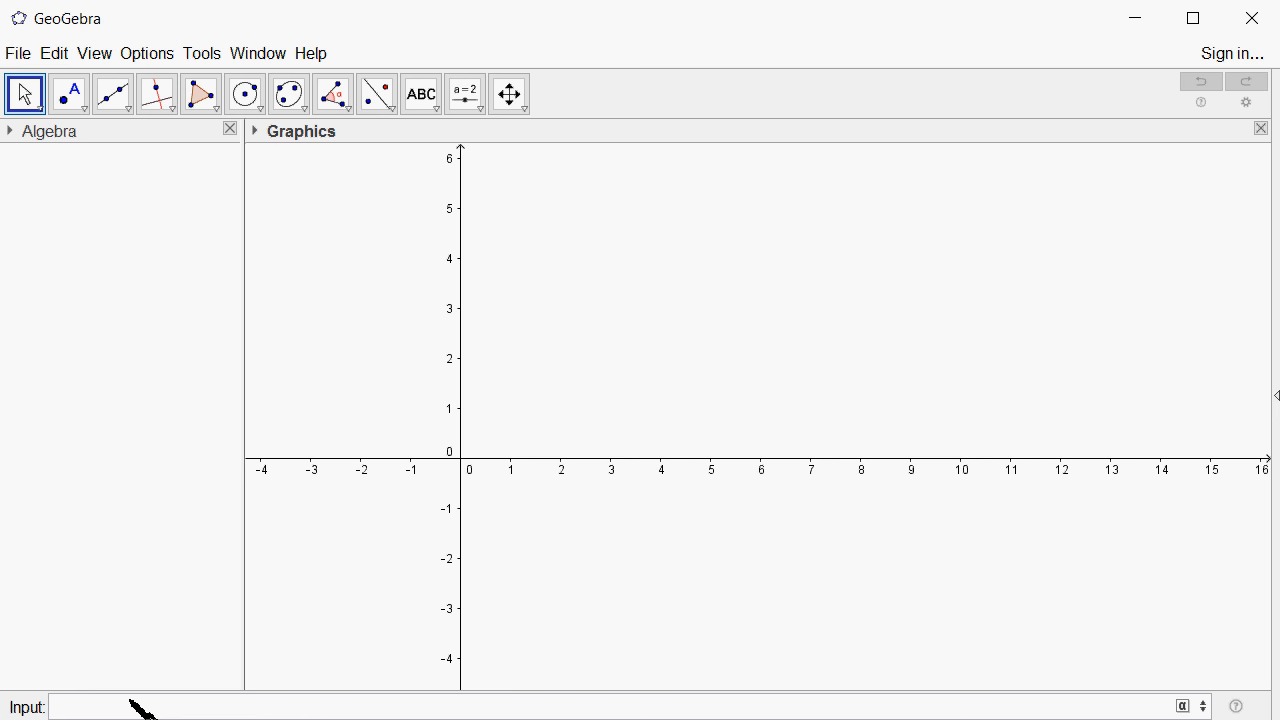
- Define f(x) = x^3 - 3x + 2 in the Input bar so its graph appears
text(f(x))
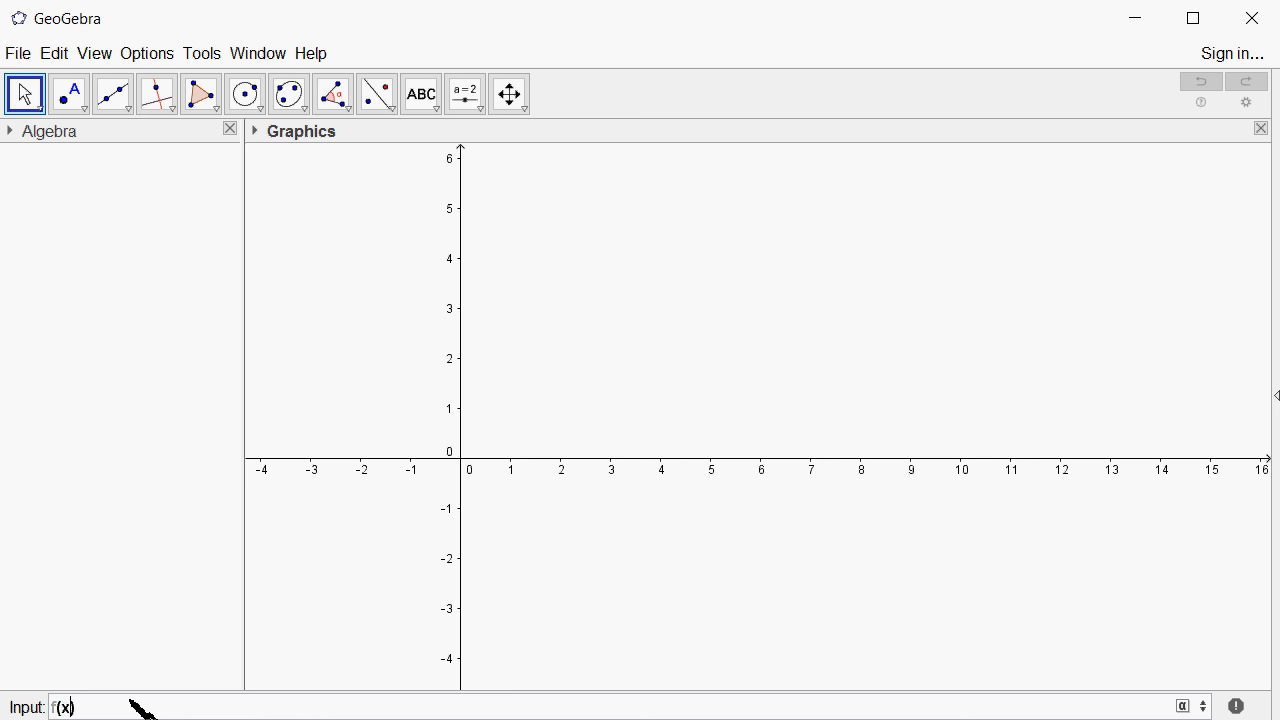
text(=x^3-33)
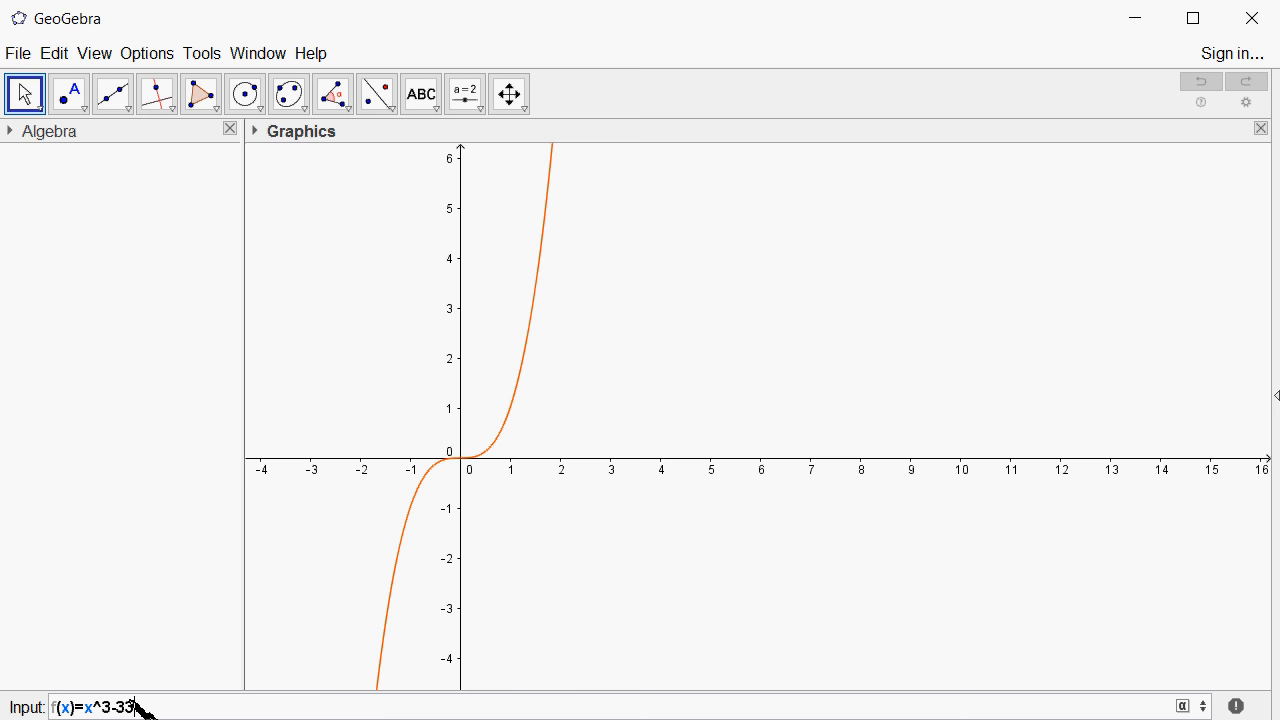
text(x)
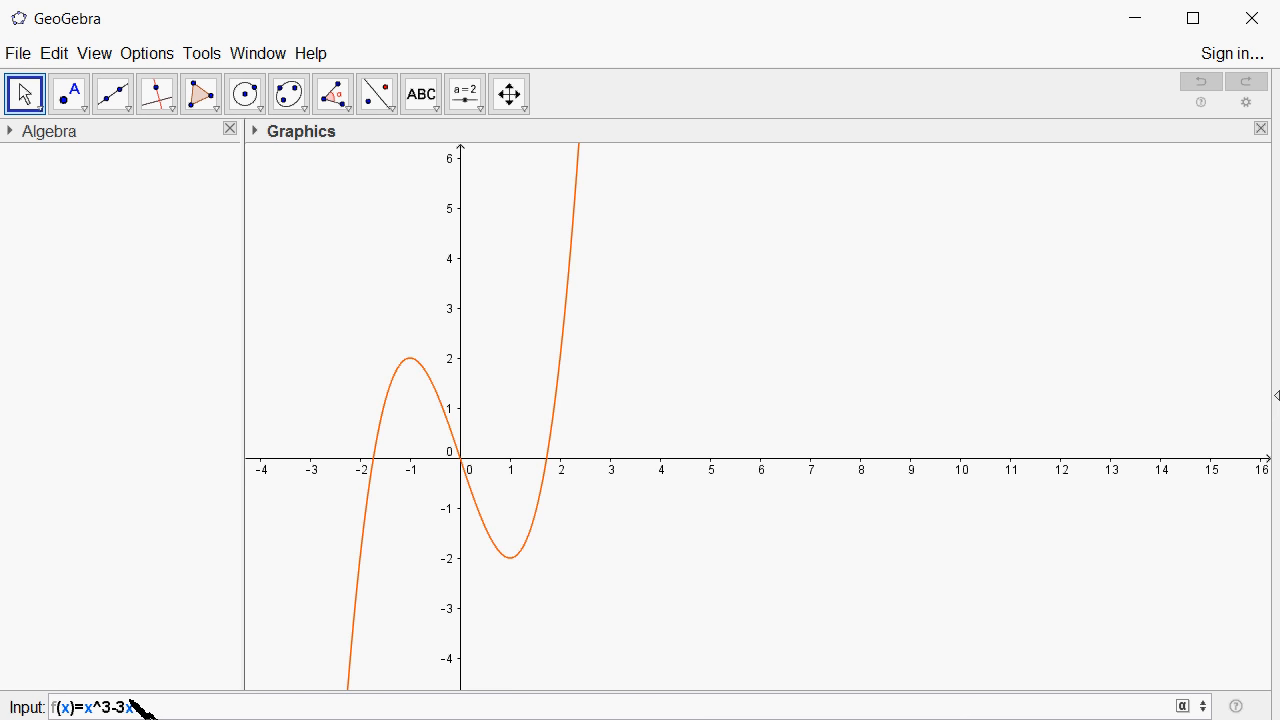
text(+2)
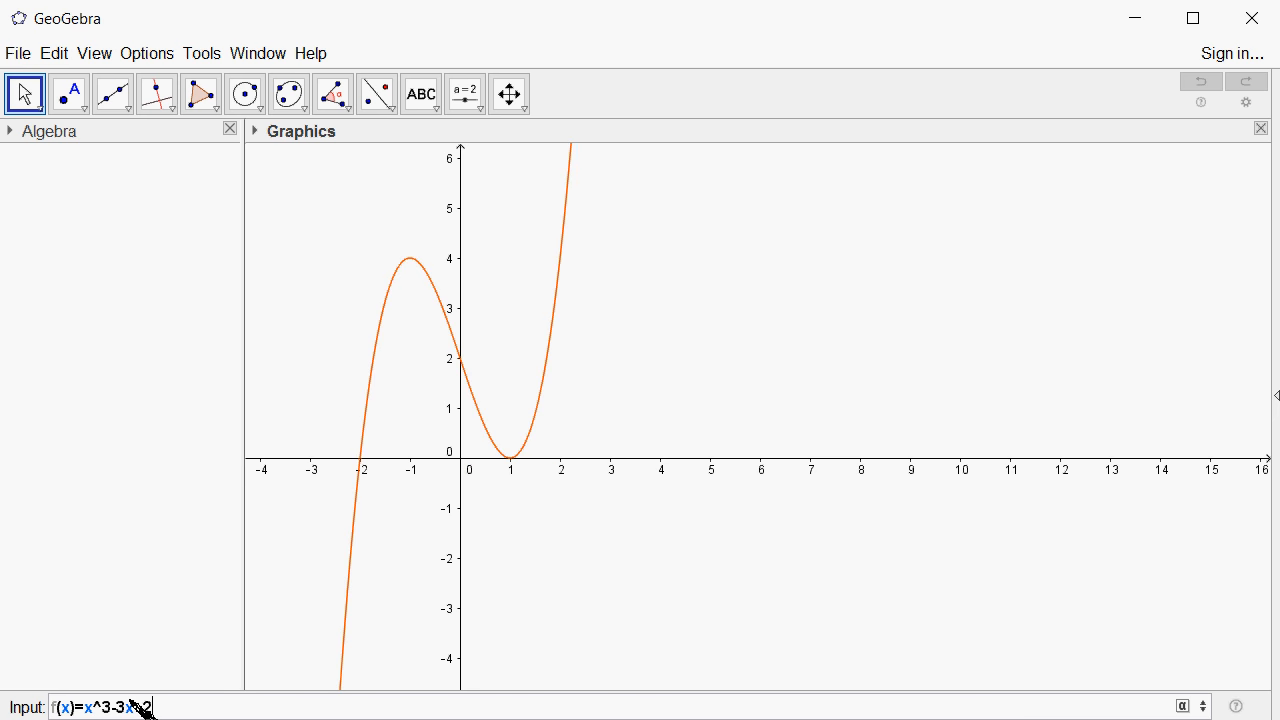
key(Return)
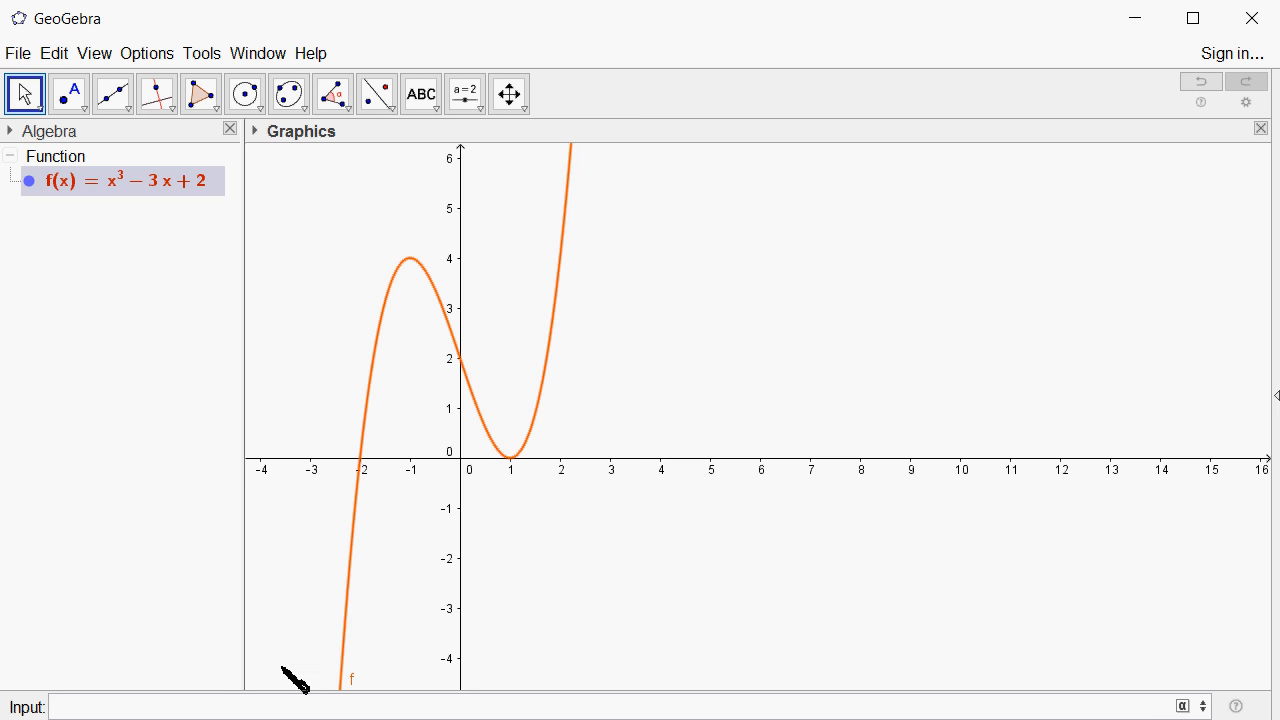
mouse_move(256, 636)
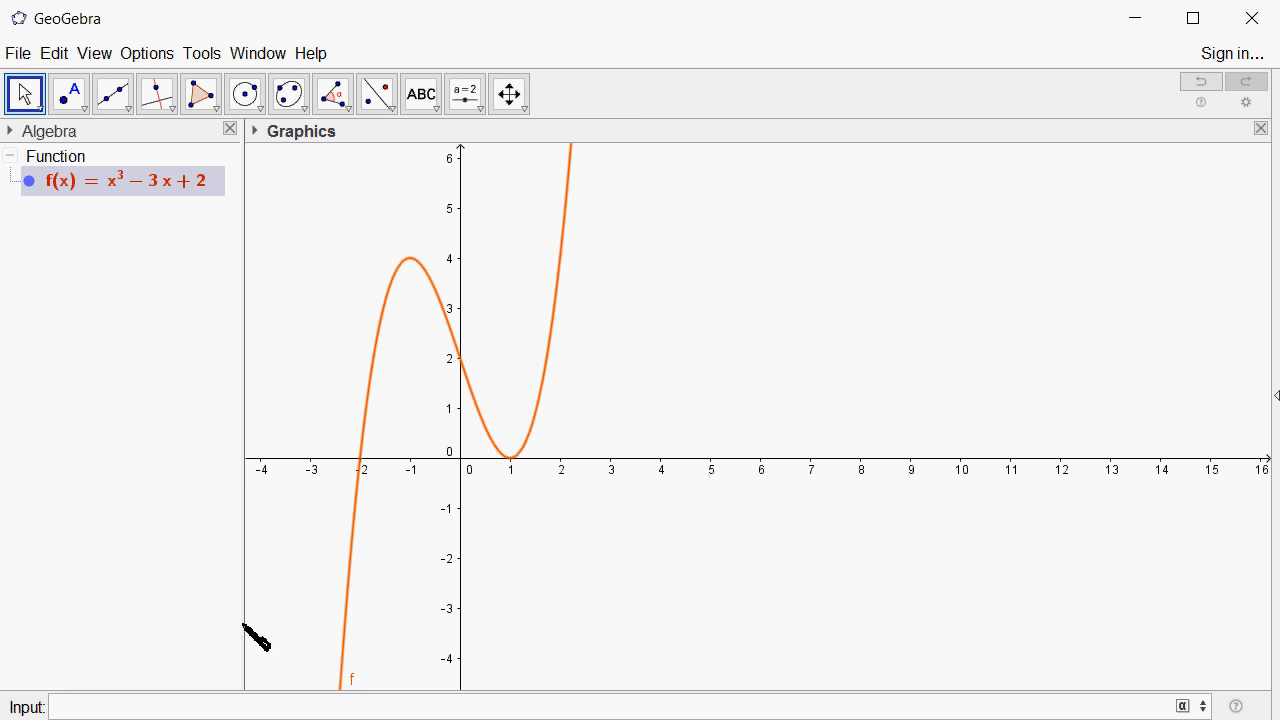
mouse_move(720, 570)
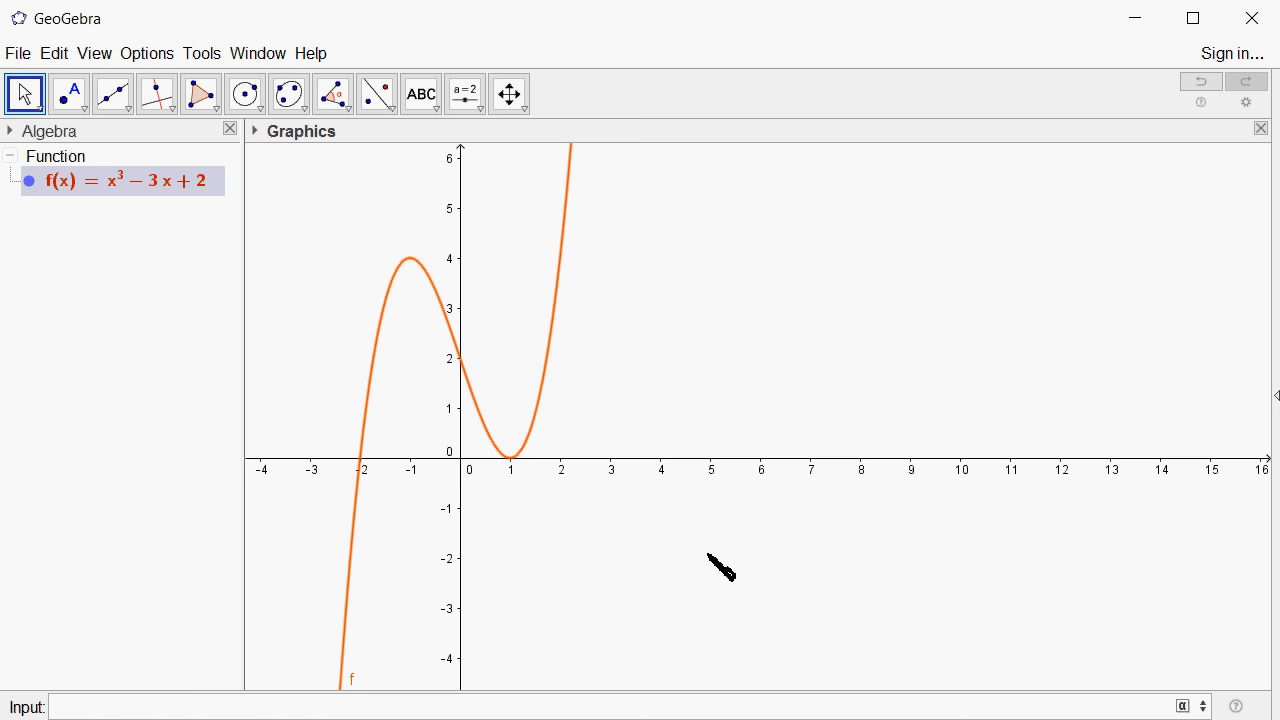
- Rescale the axes so x spans about 0.8–5.4 and y reaches about 32, centred near x = 3
click(508, 94)
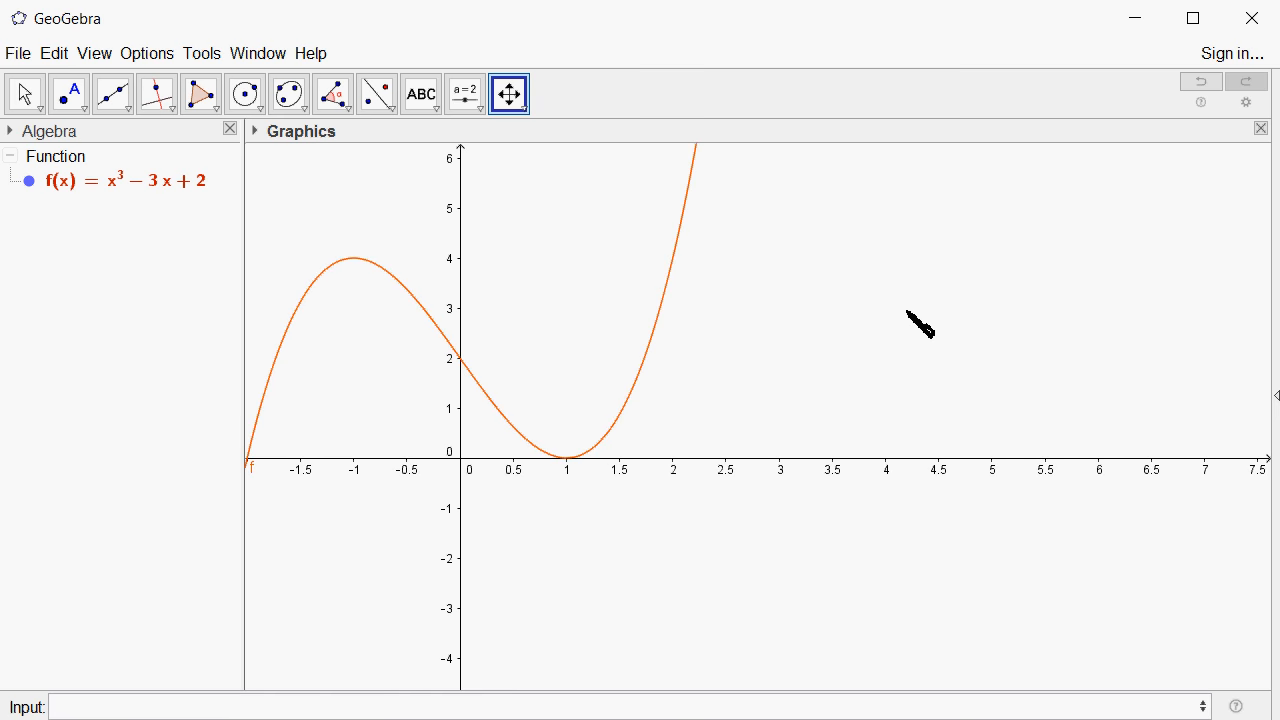
drag(920, 324, 340, 340)
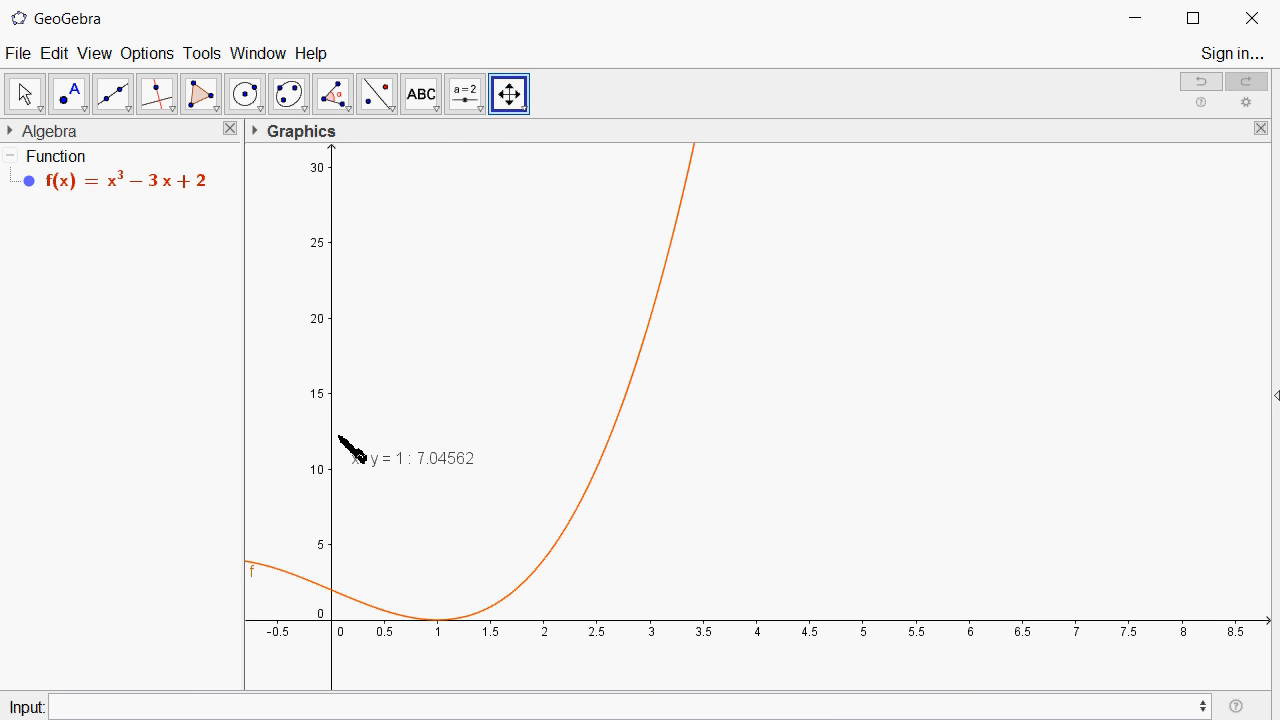
drag(352, 448, 978, 638)
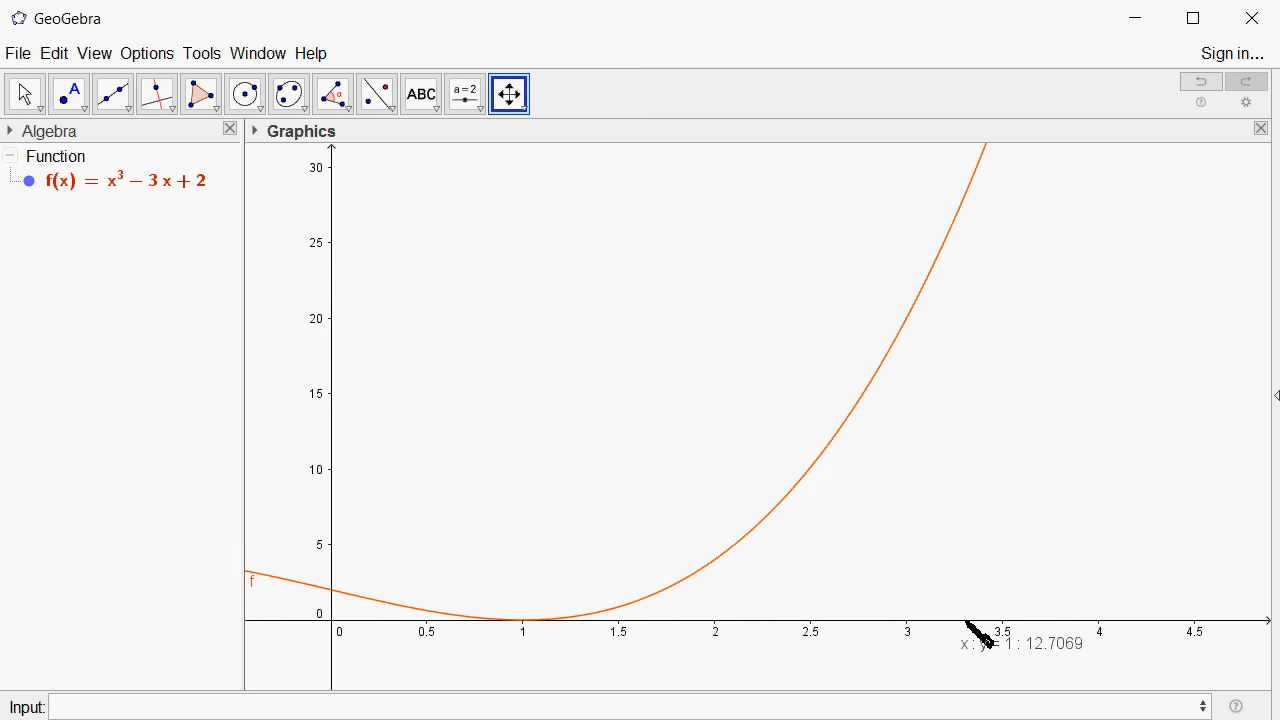
drag(976, 640, 924, 490)
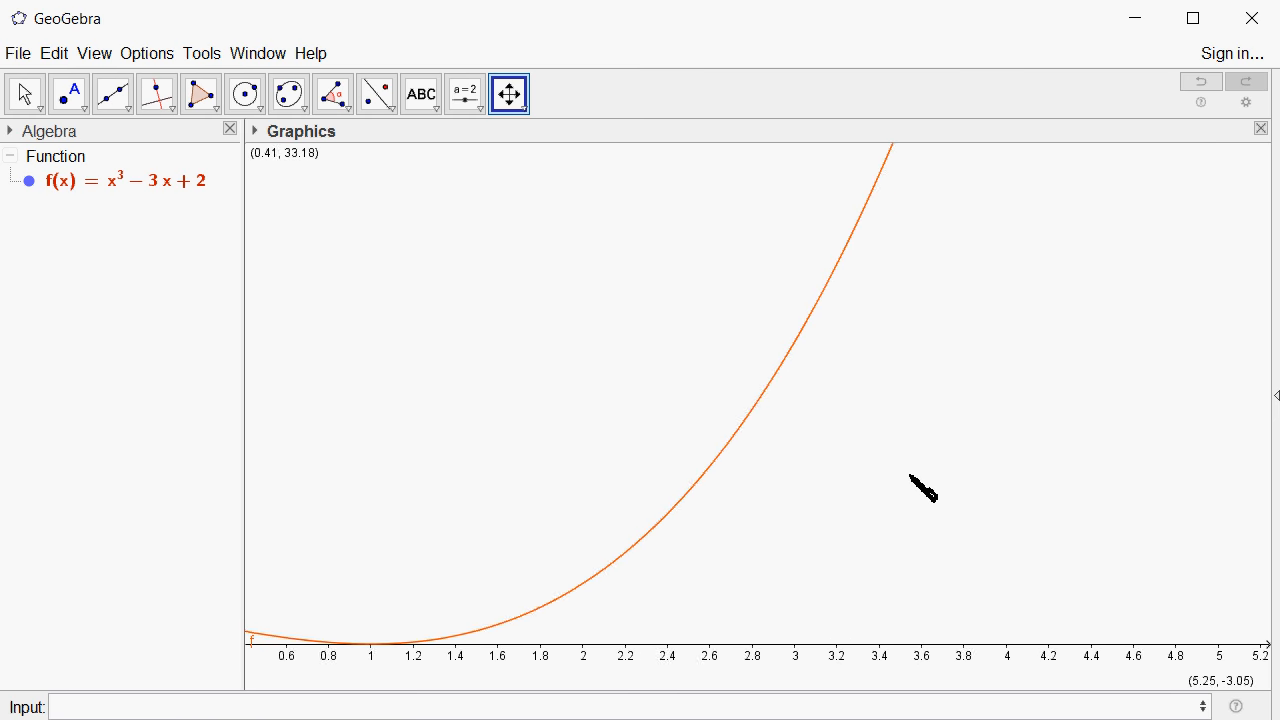
drag(922, 488, 866, 480)
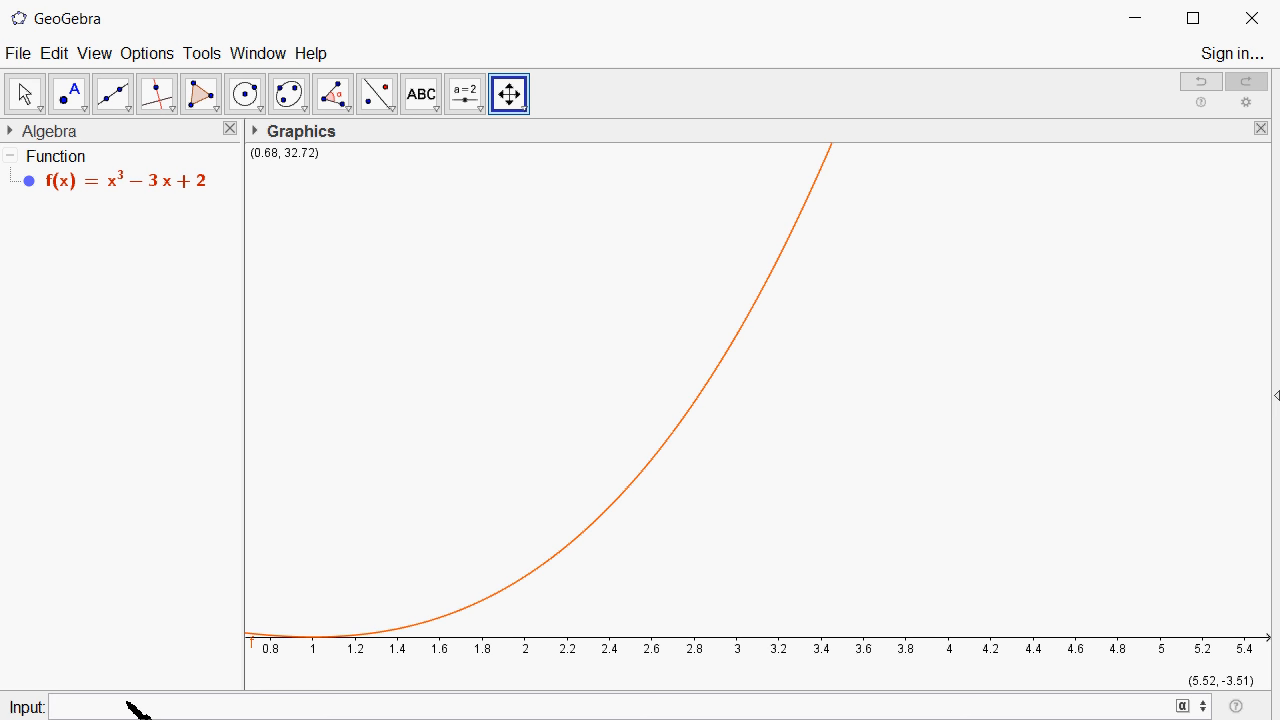
- Add horizontal lines y = 20 - 0.2 and y = 20 + 0.2, giving g: y = 19.8 and h: y = 20.2
text(y=2)
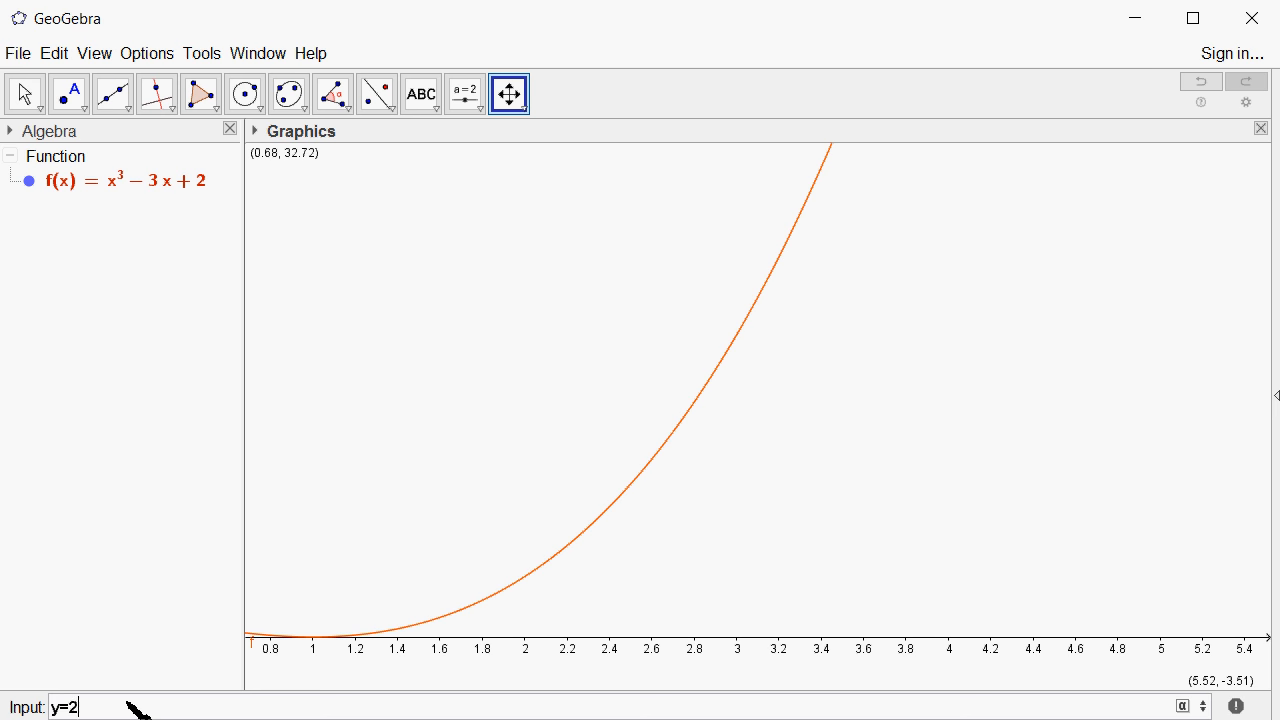
text(0+)
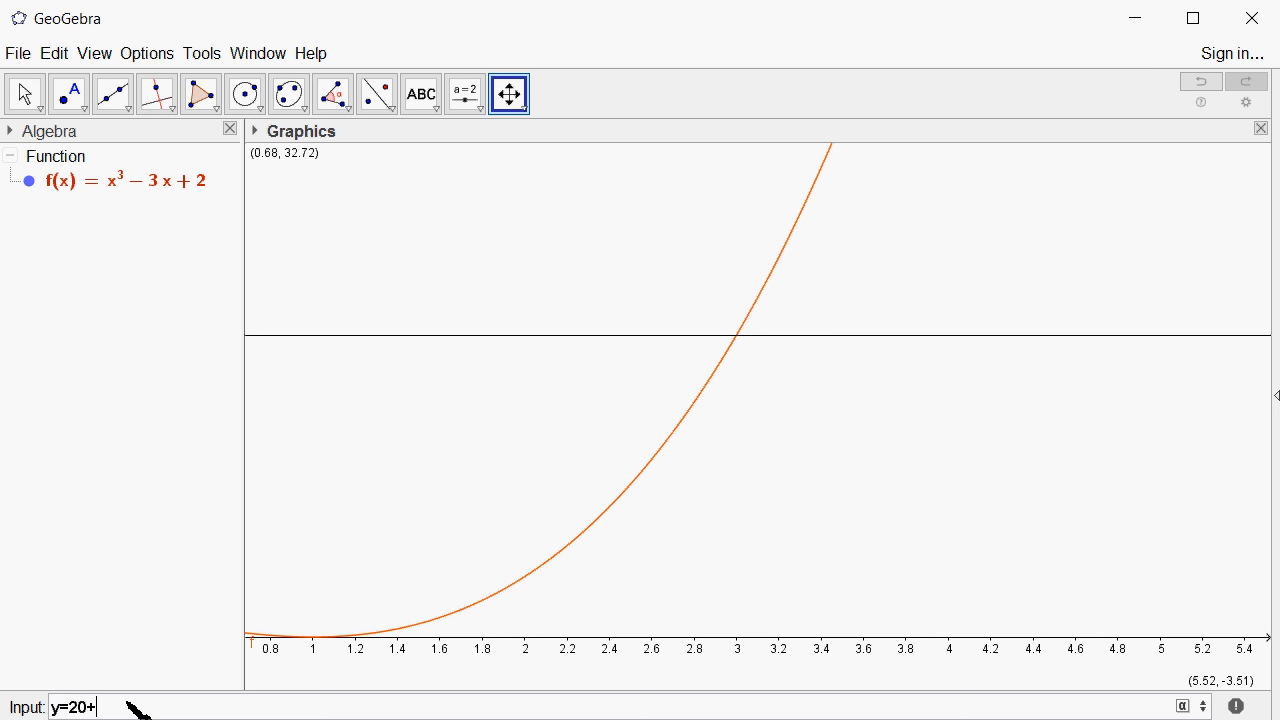
text(-0)
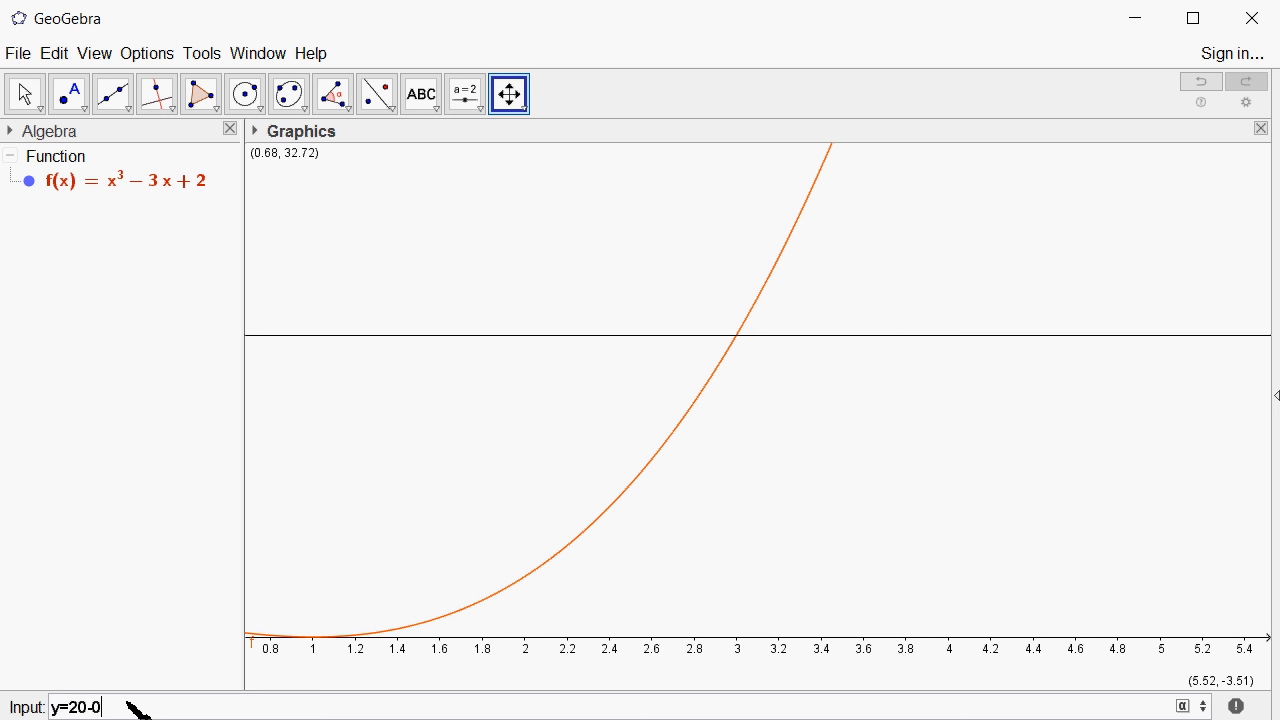
text(.2)
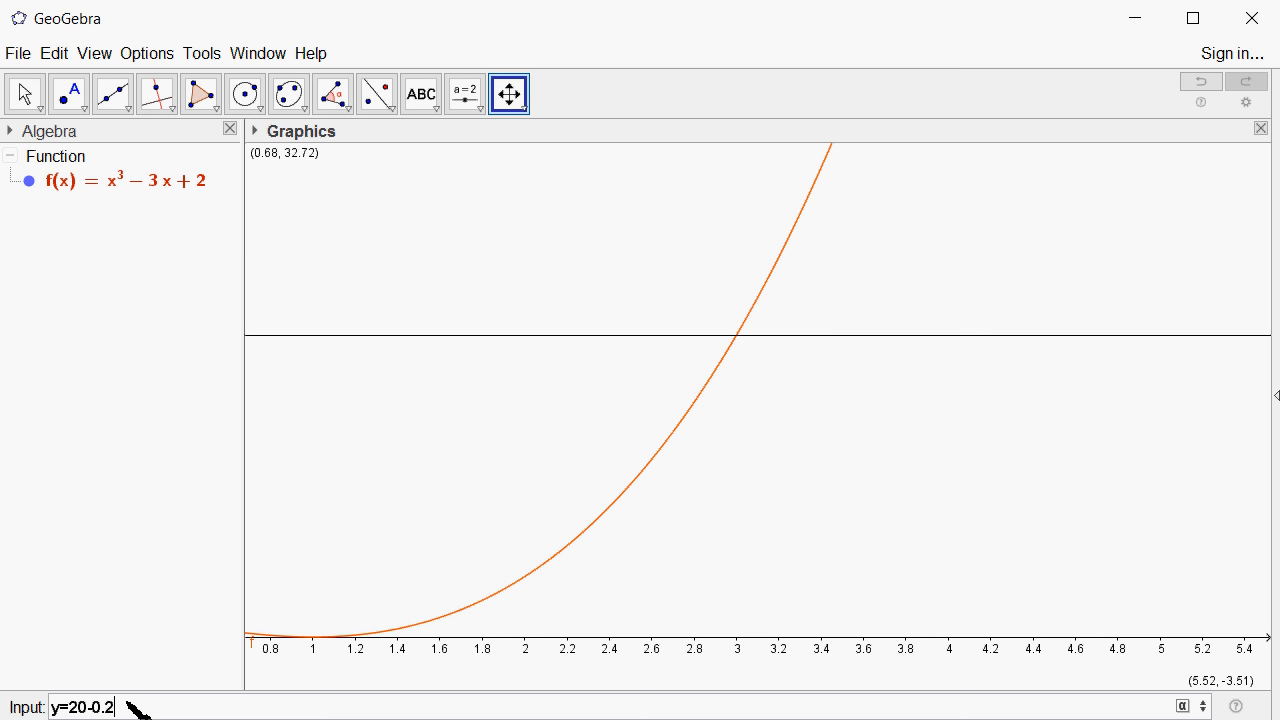
key(Return)
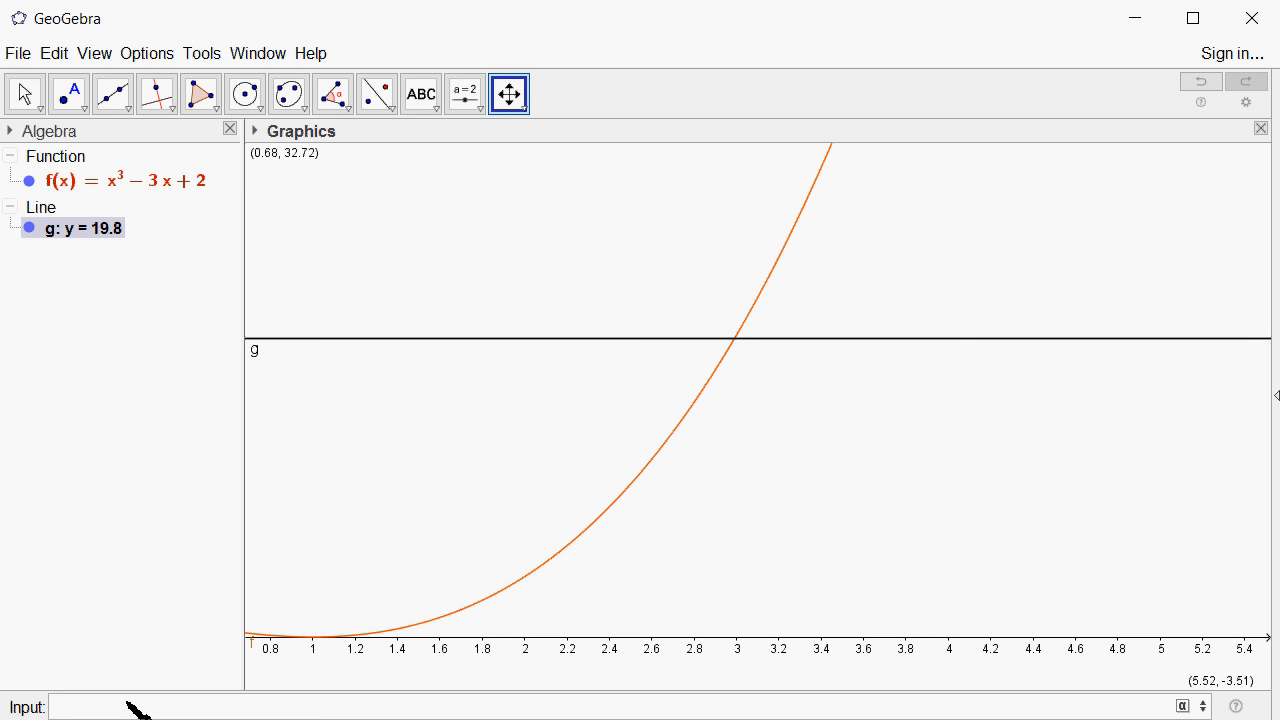
text(y)
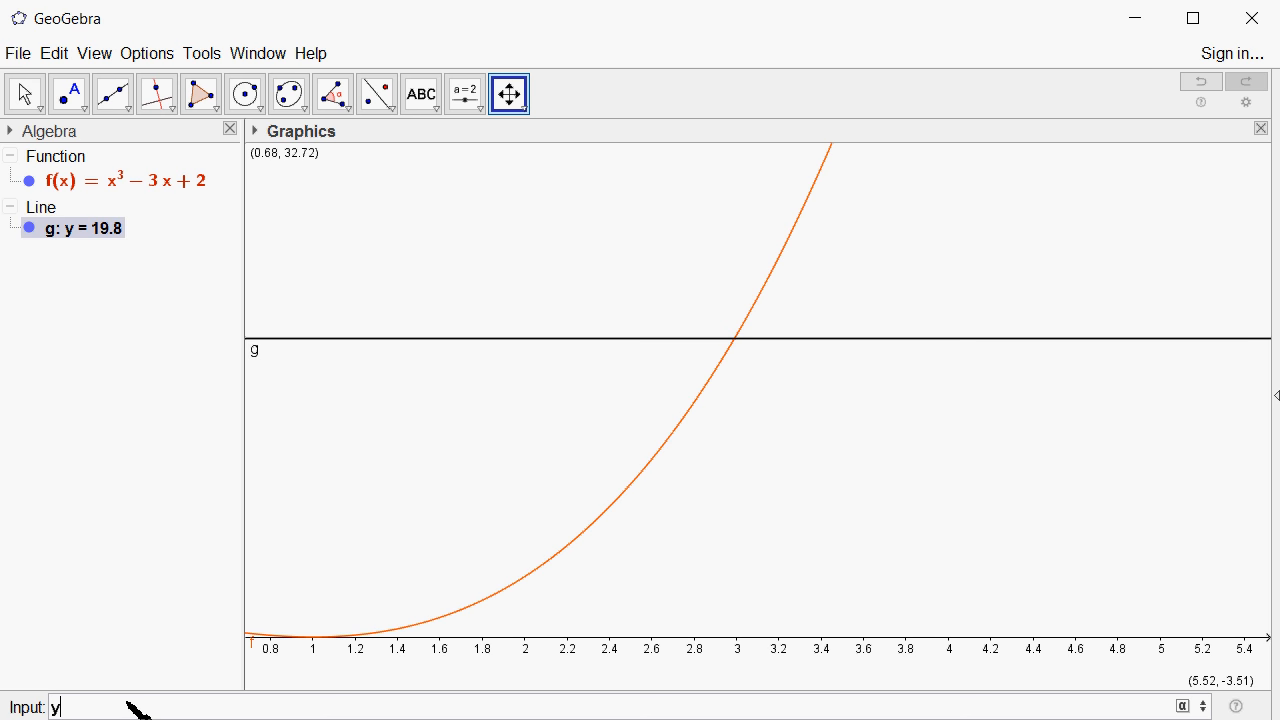
text(=20+)
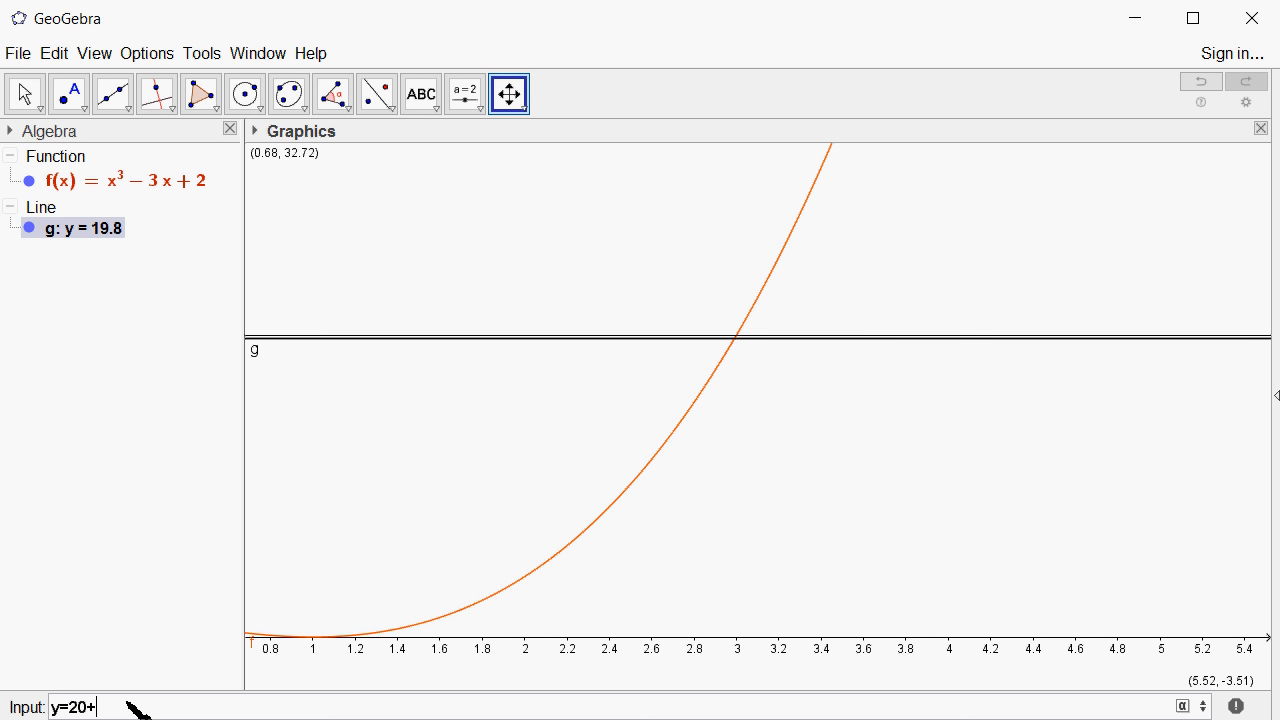
key(Return)
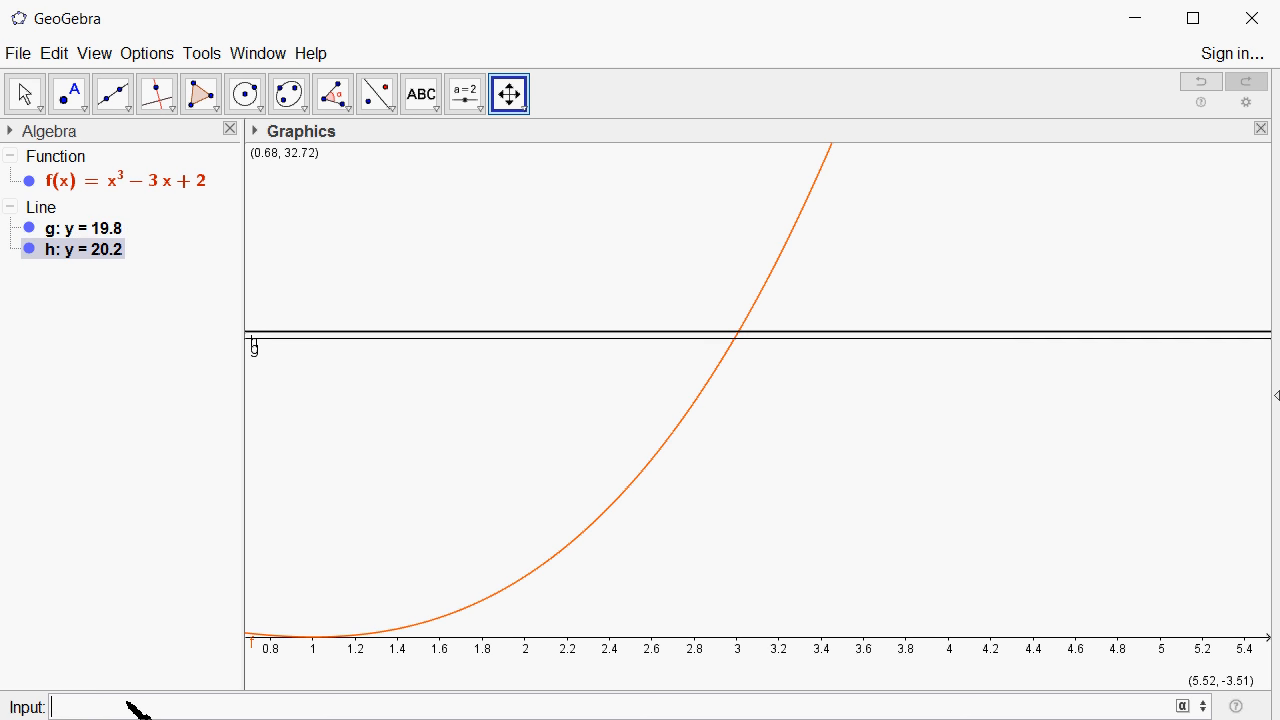
mouse_move(508, 94)
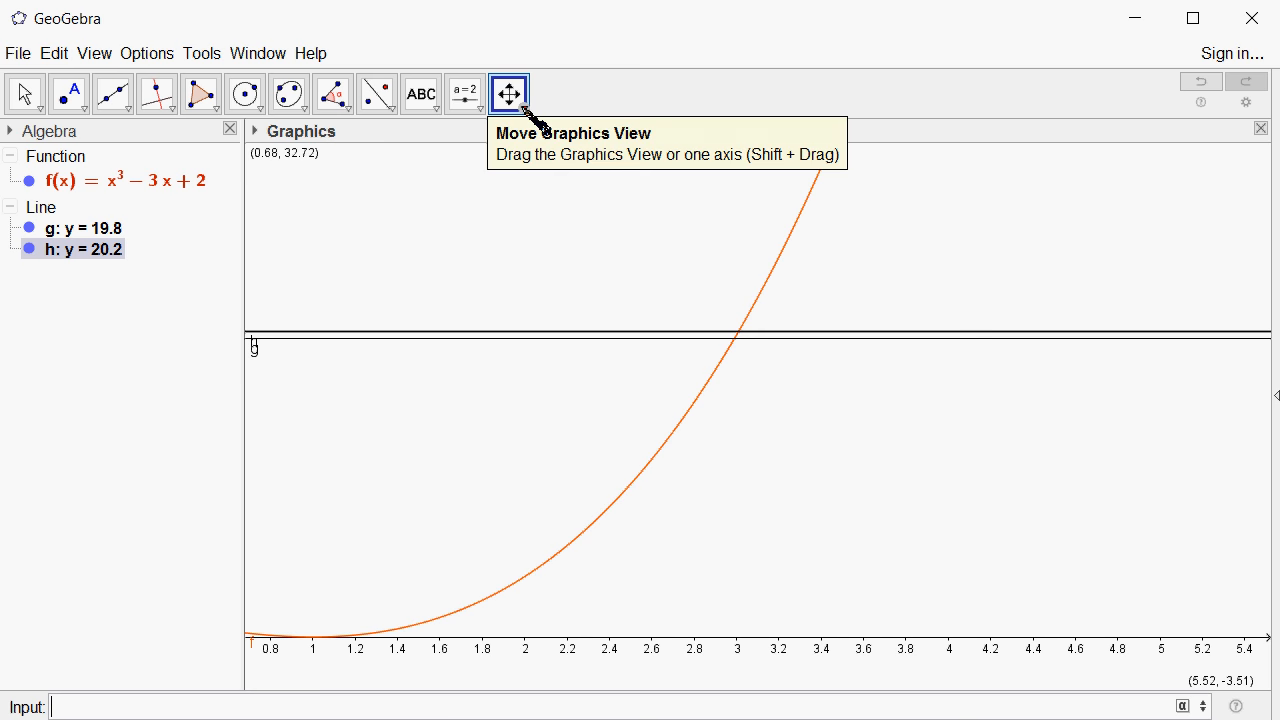
- Zoom in on the region near x = 3 where the cubic crosses lines g and h
click(508, 94)
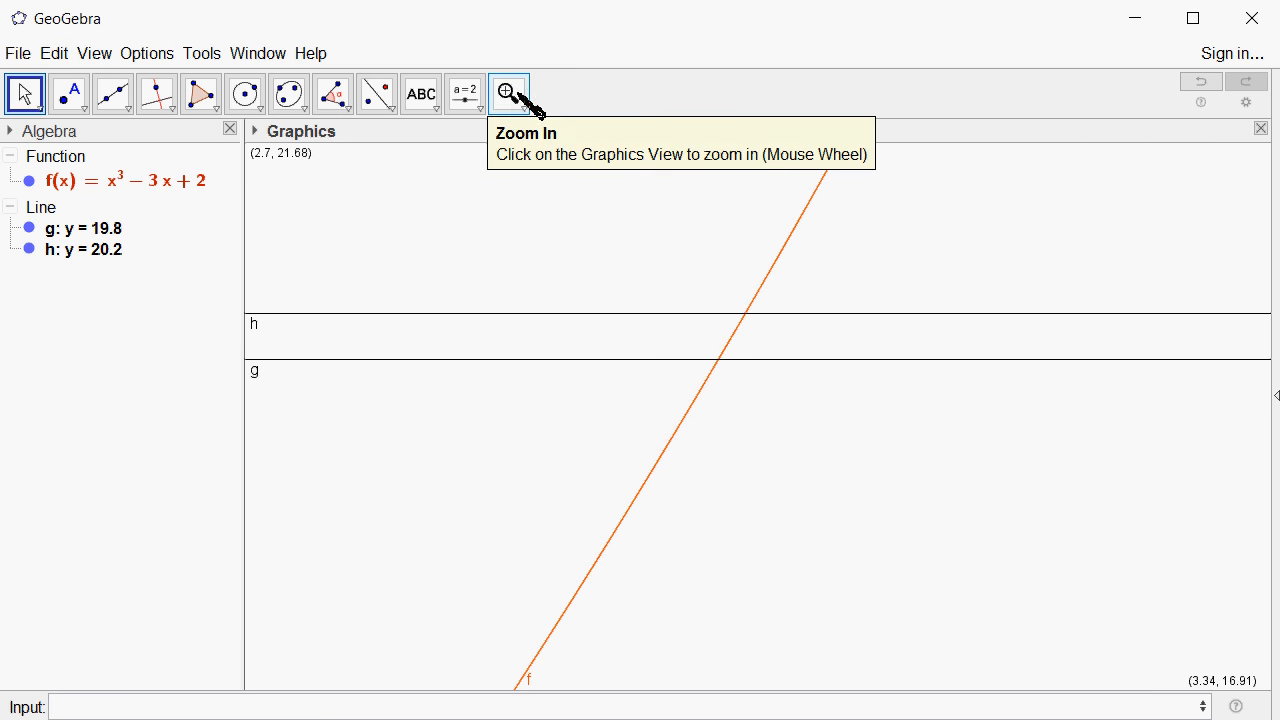
click(524, 100)
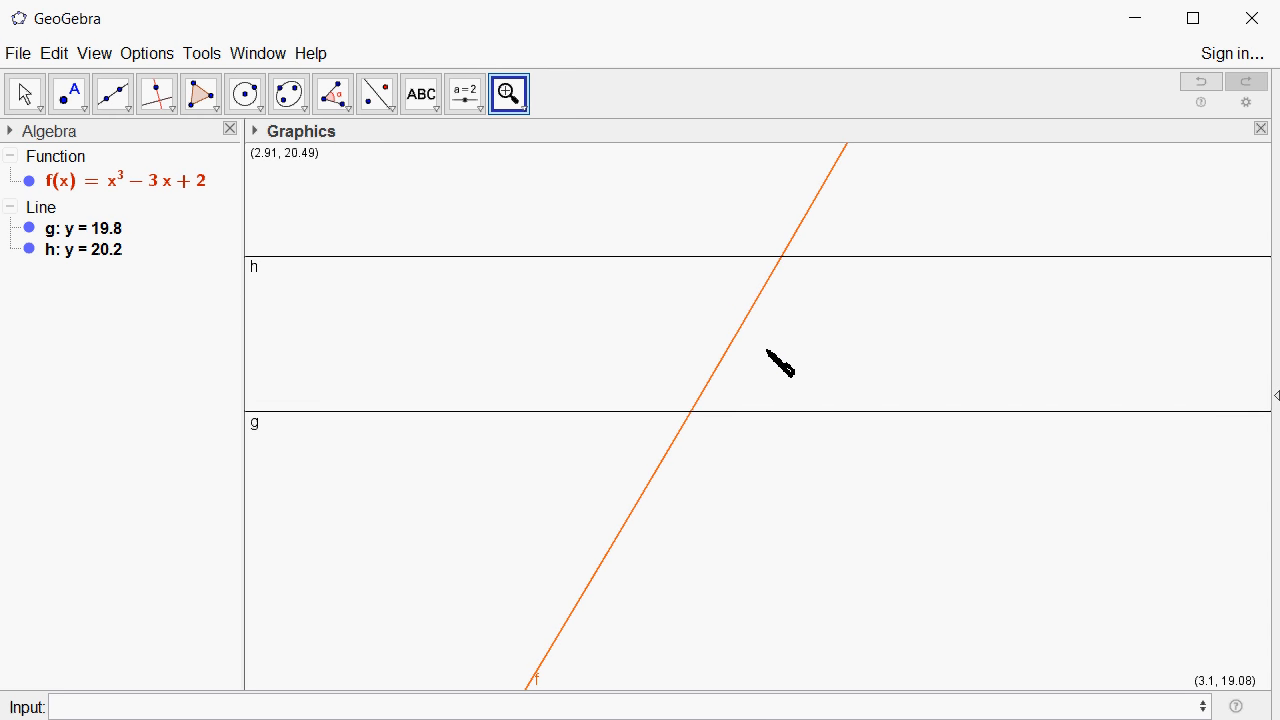
mouse_move(276, 136)
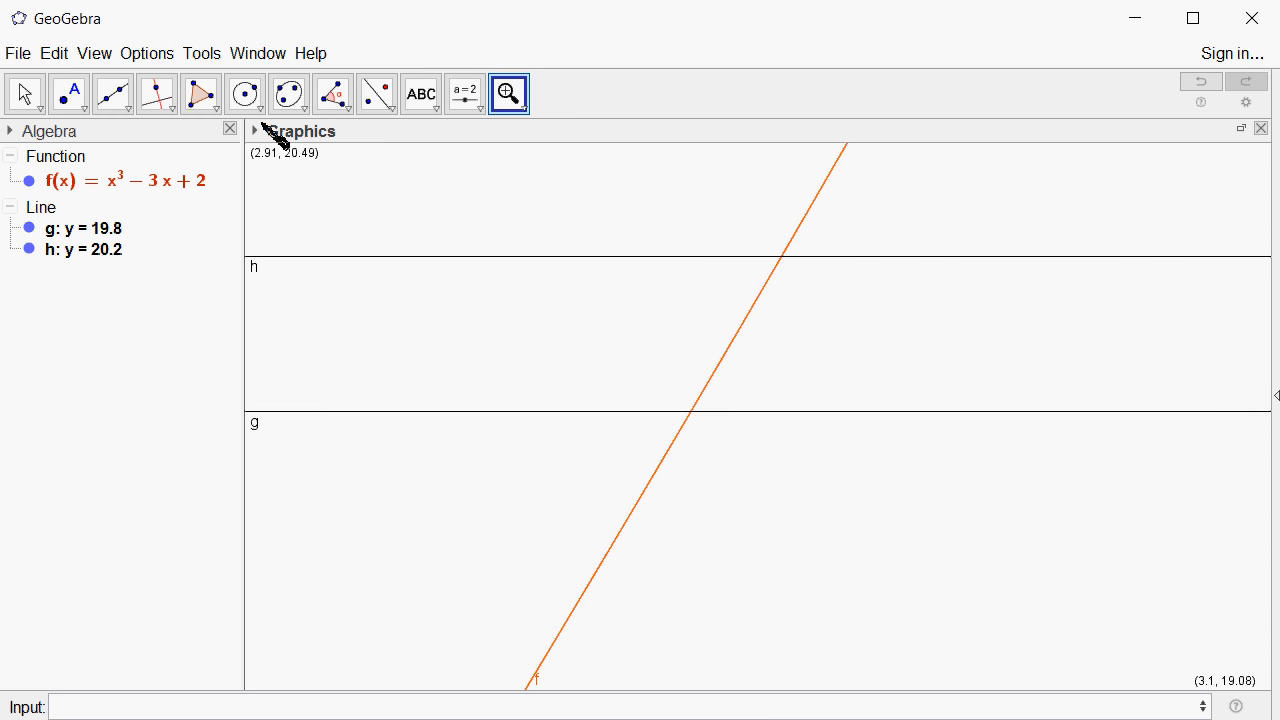
- Mark intersections A = (2.99, 19.8) and B = (3.01, 20.2) of f with lines g and h
click(68, 94)
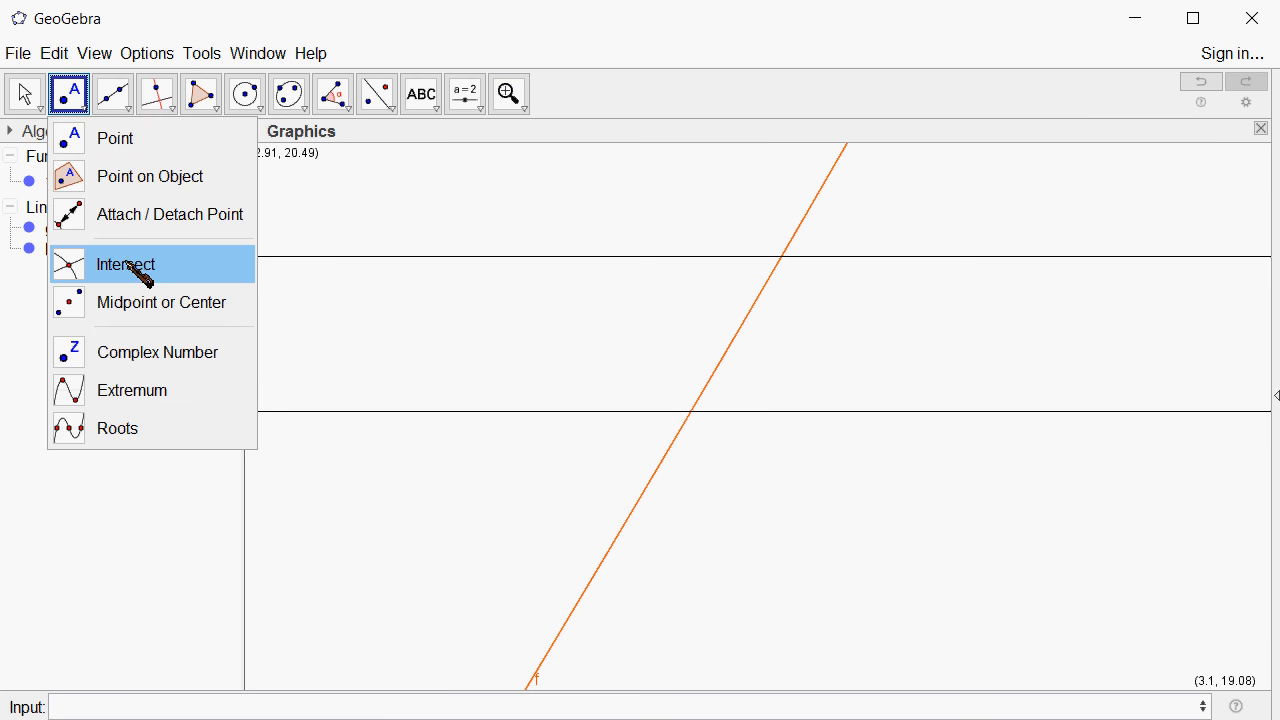
click(124, 264)
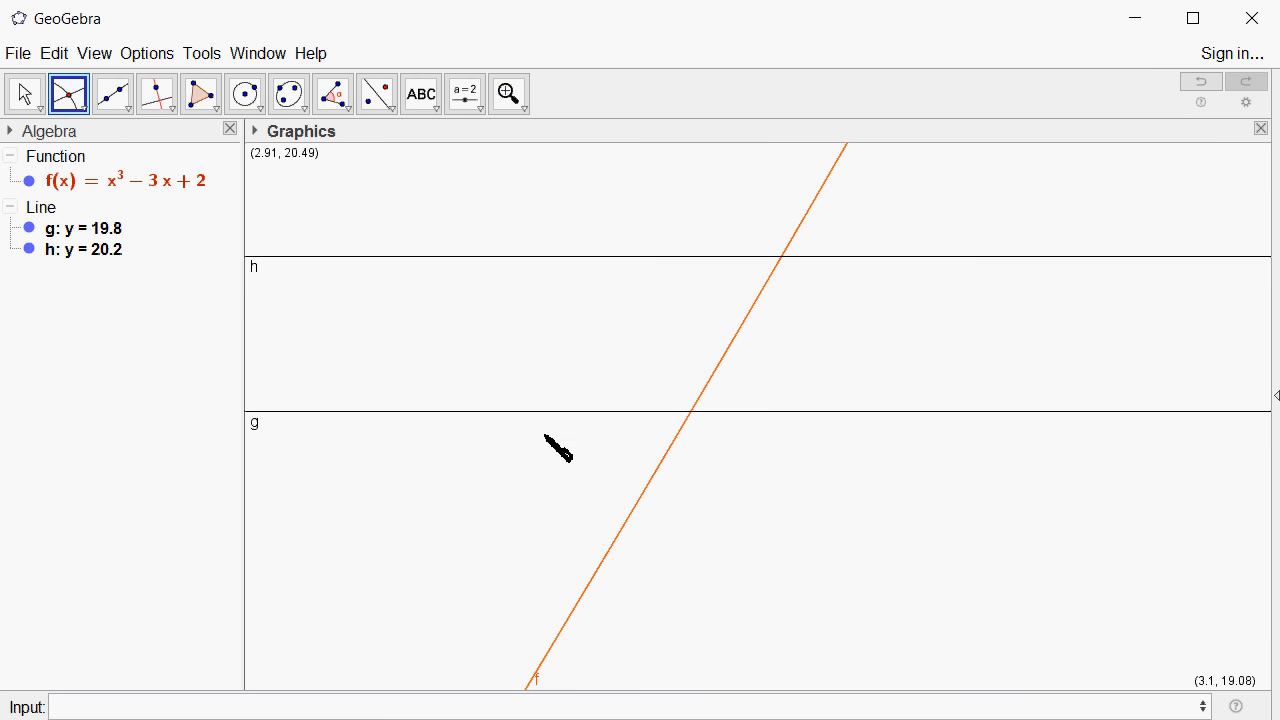
mouse_move(708, 430)
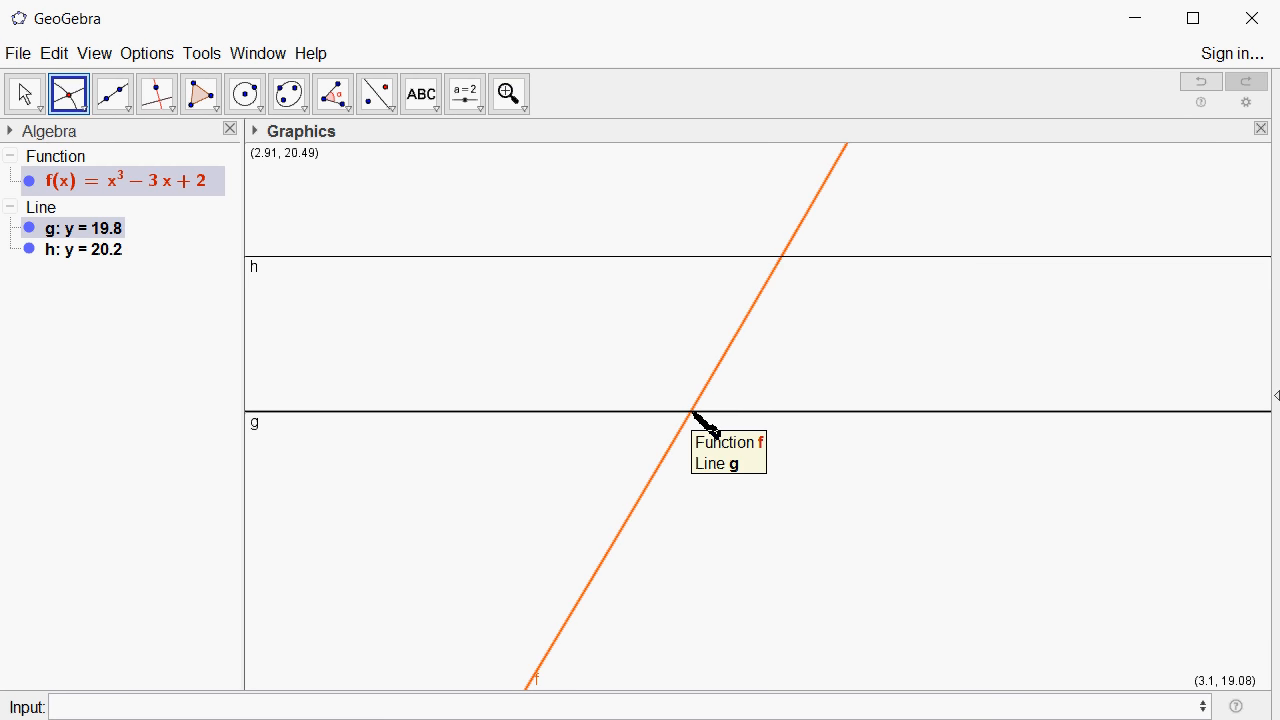
click(700, 412)
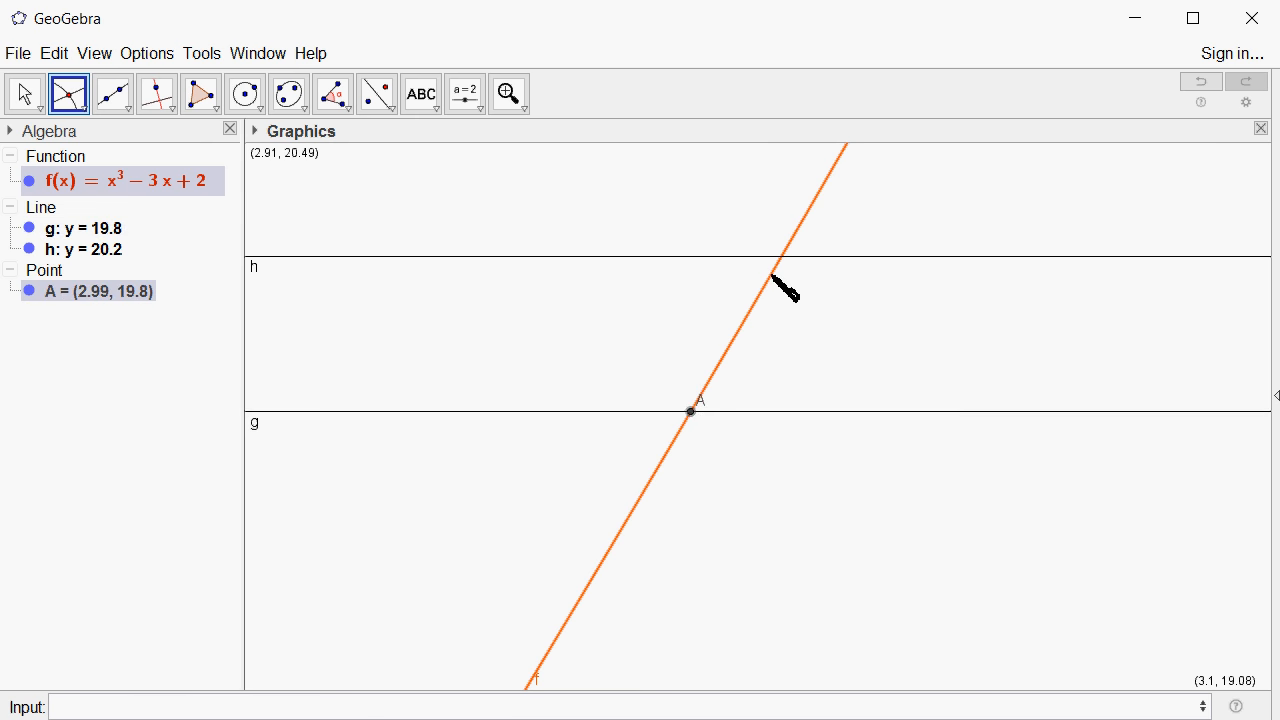
mouse_move(792, 270)
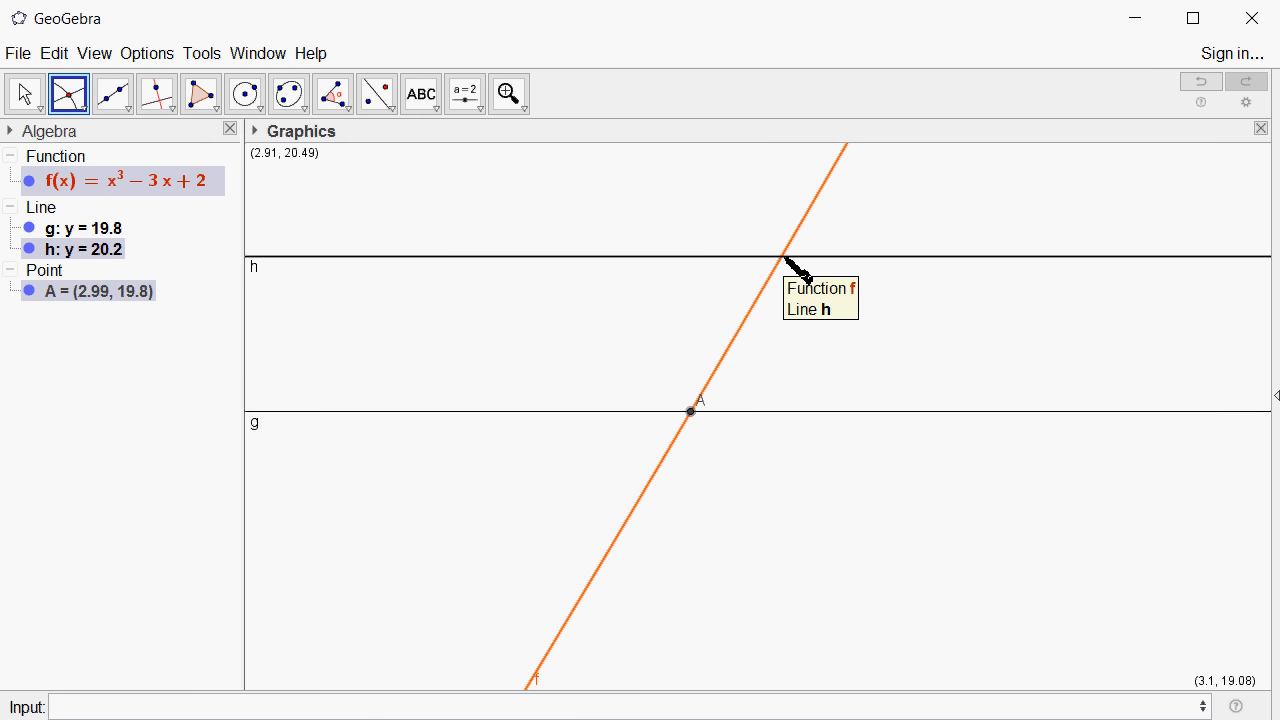
click(782, 256)
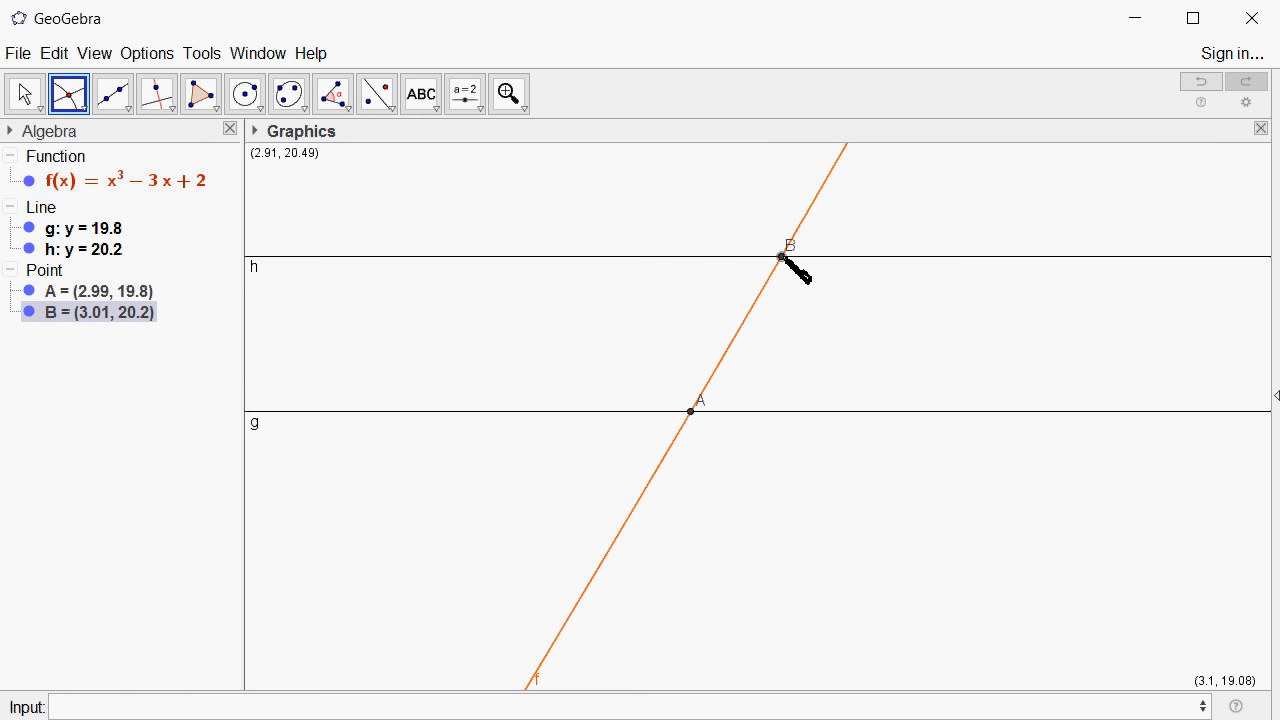
mouse_move(780, 256)
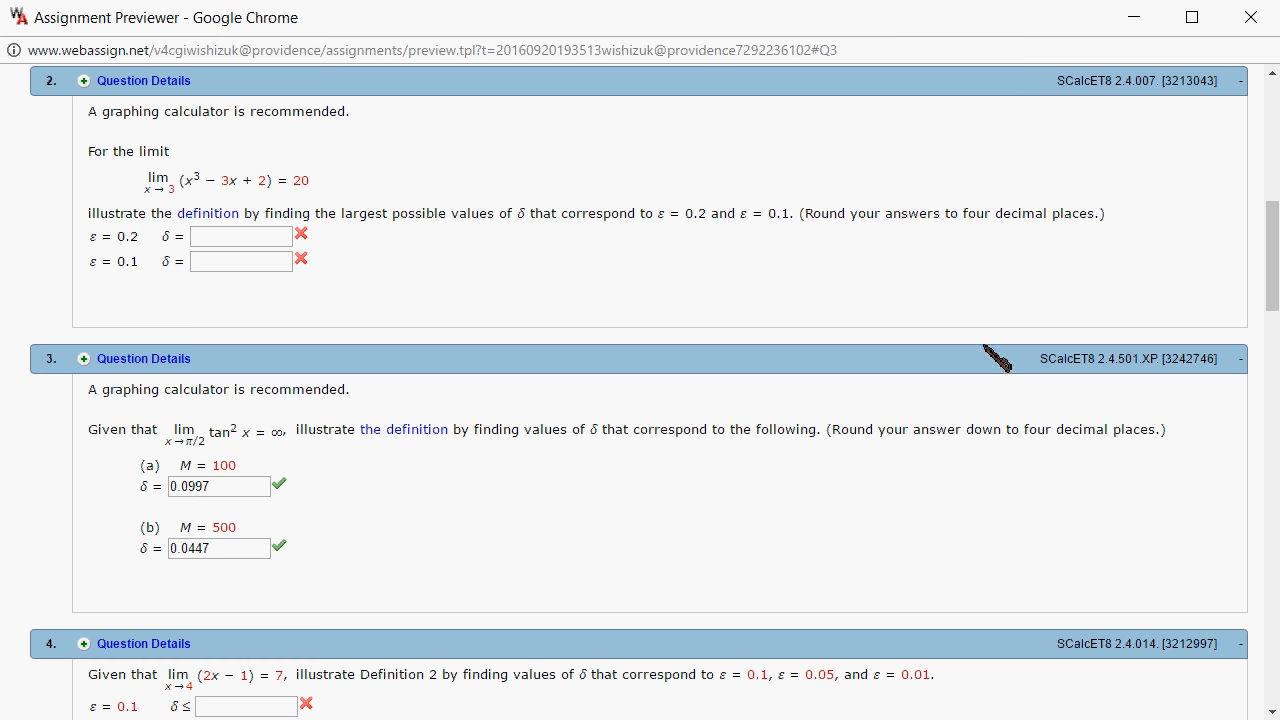
mouse_move(1128, 638)
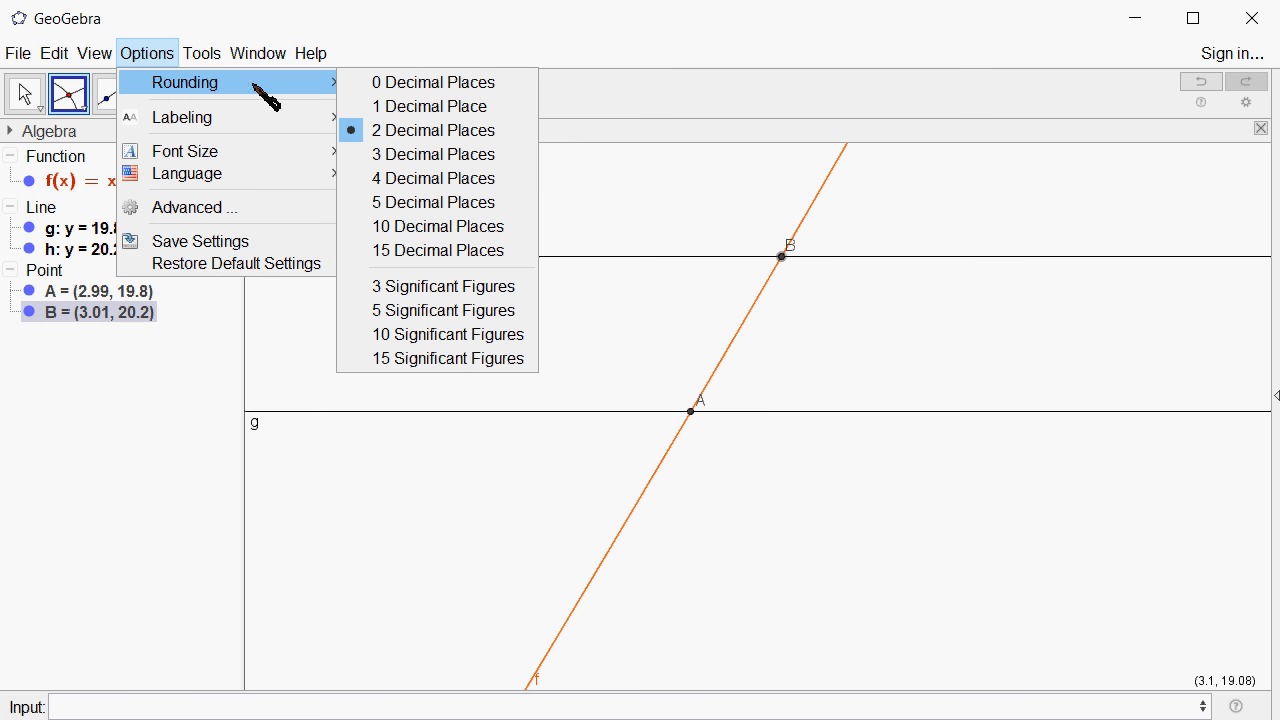
mouse_move(434, 154)
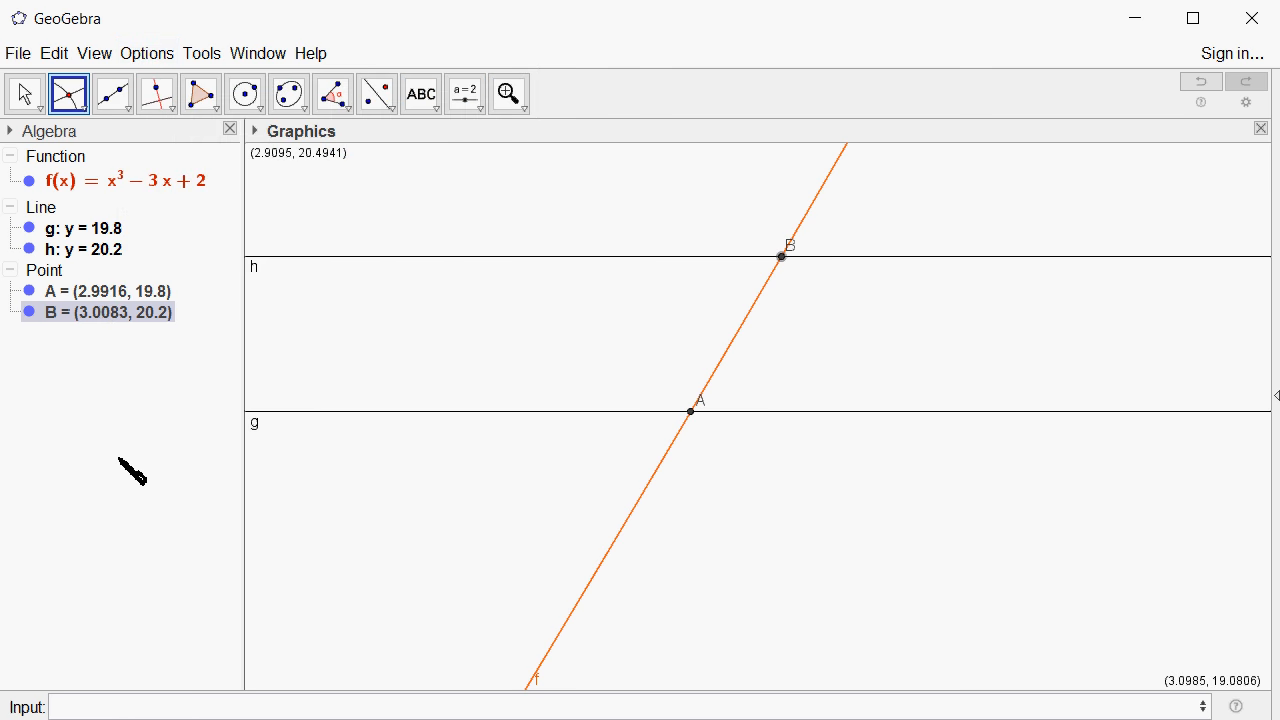
mouse_move(170, 418)
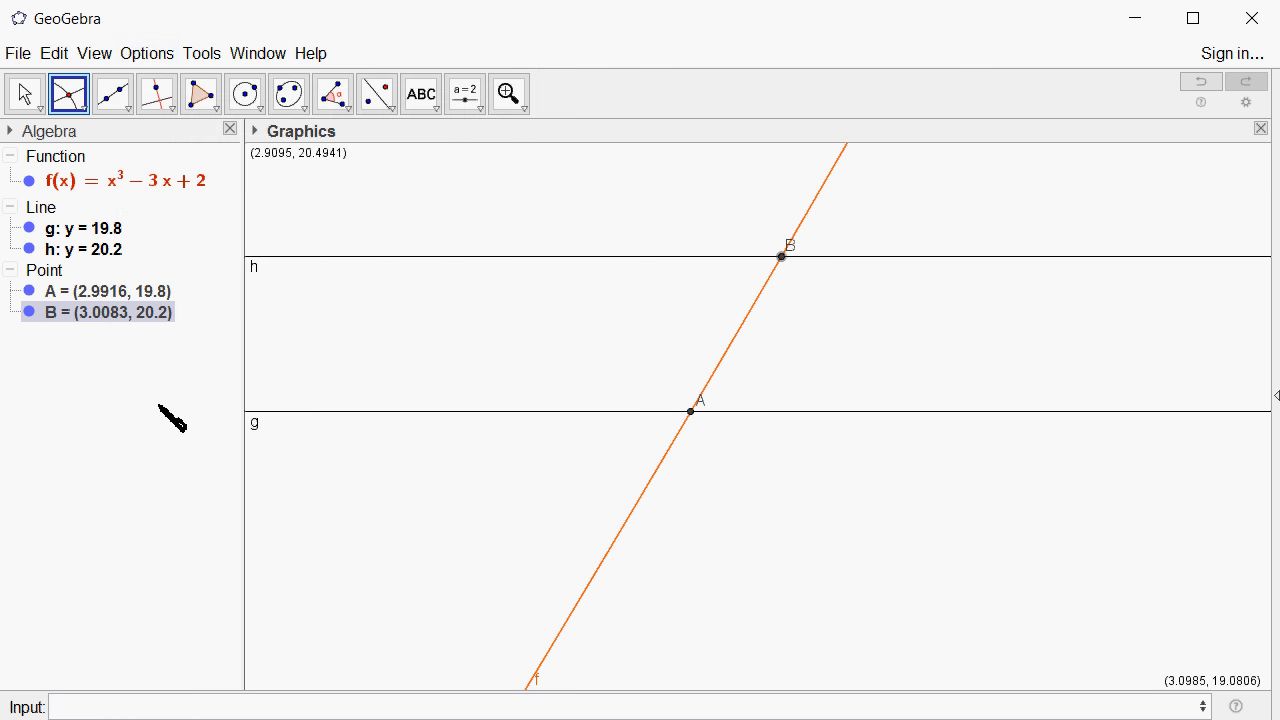
mouse_move(118, 338)
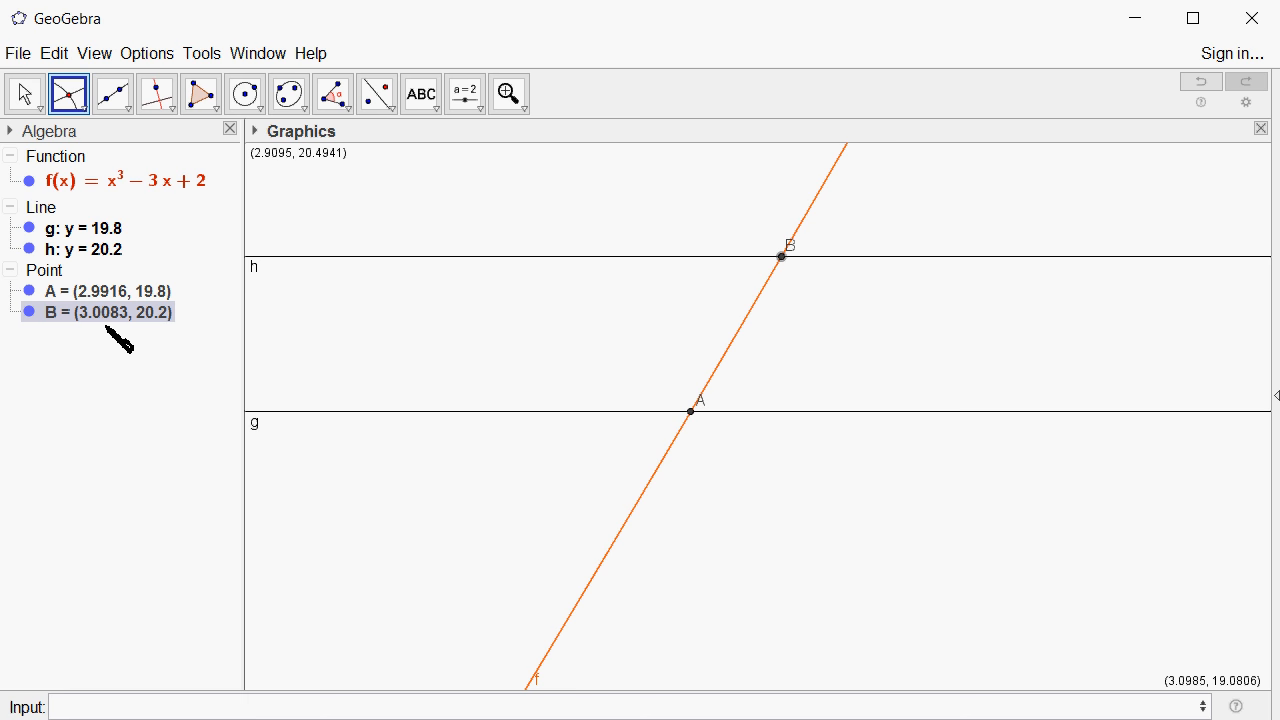
mouse_move(100, 336)
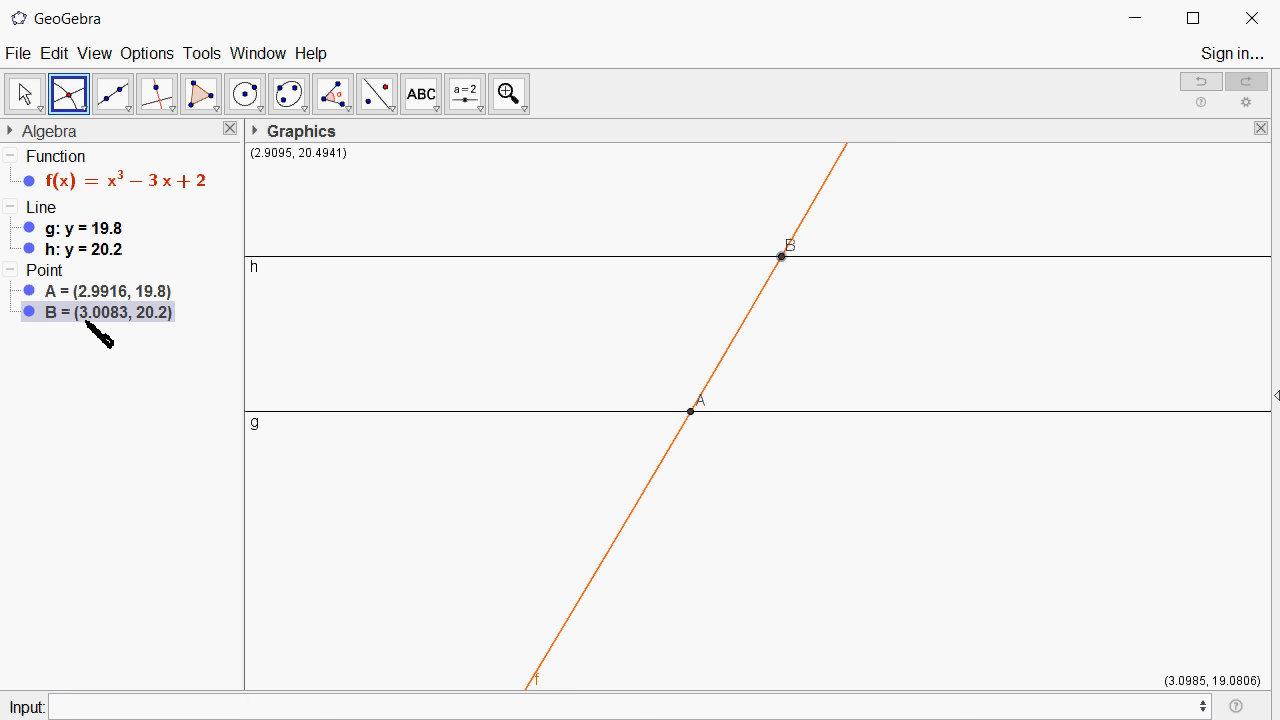
mouse_move(110, 324)
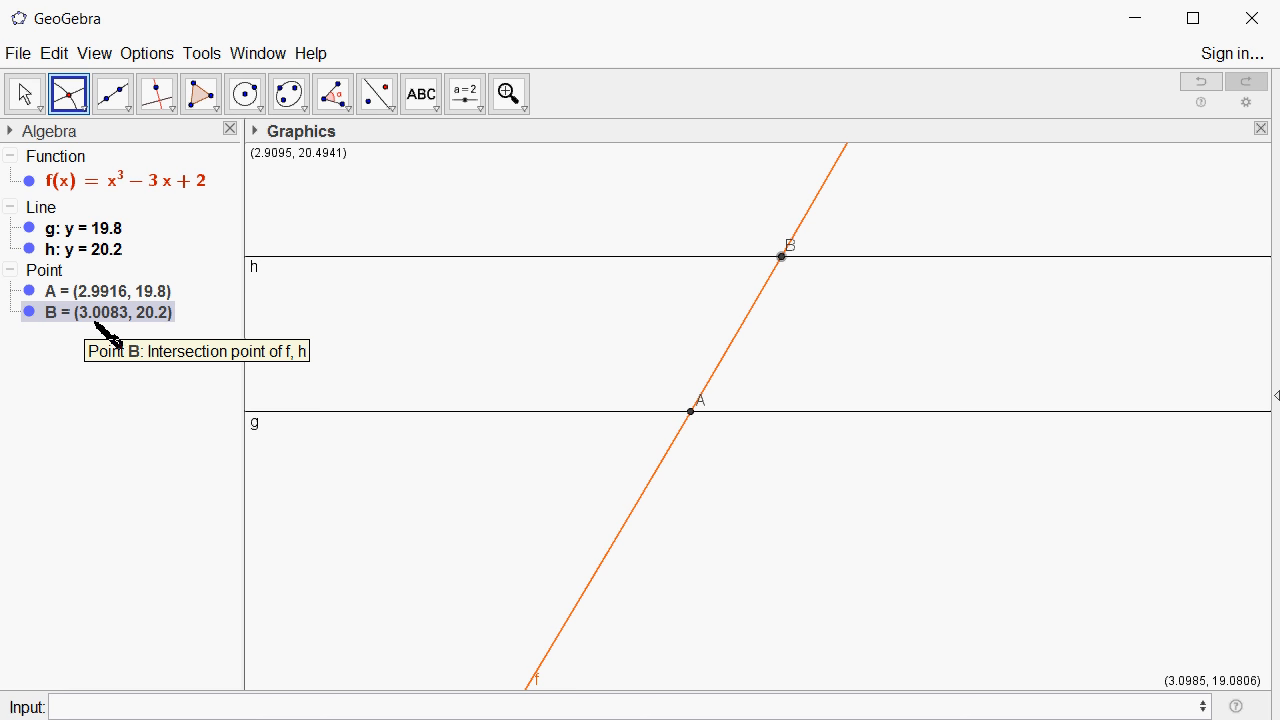
mouse_move(144, 330)
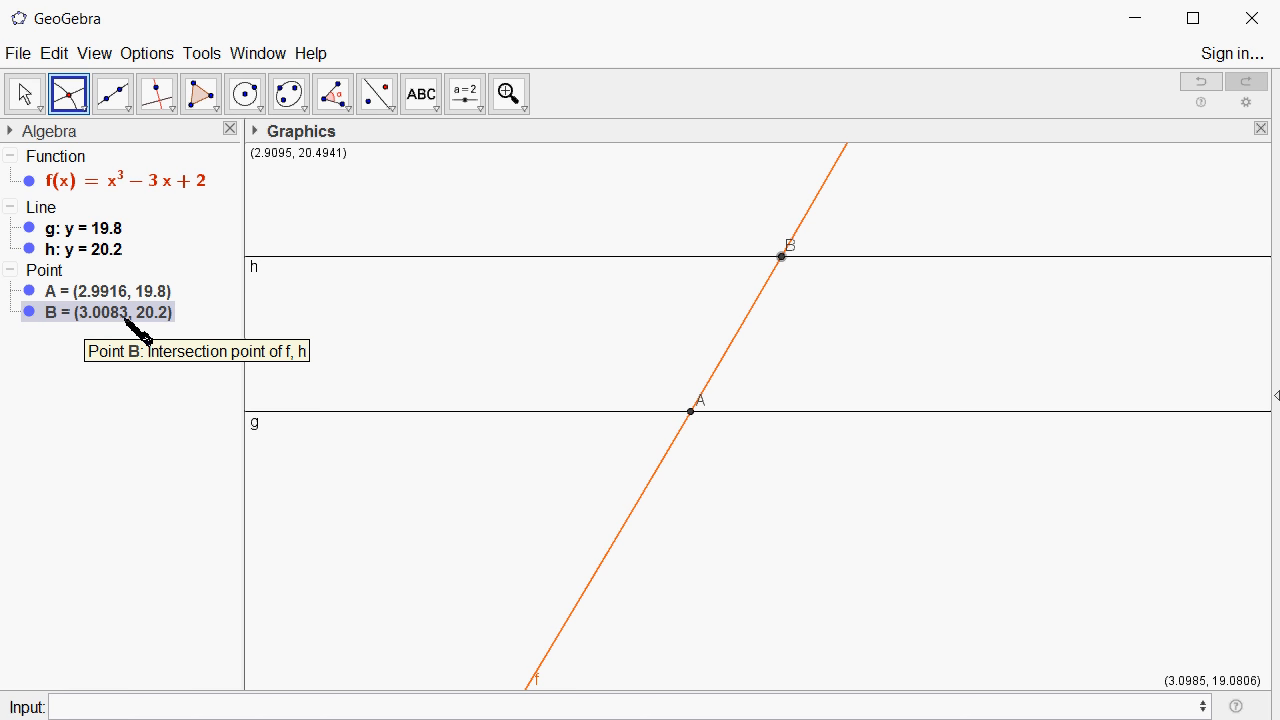
mouse_move(782, 256)
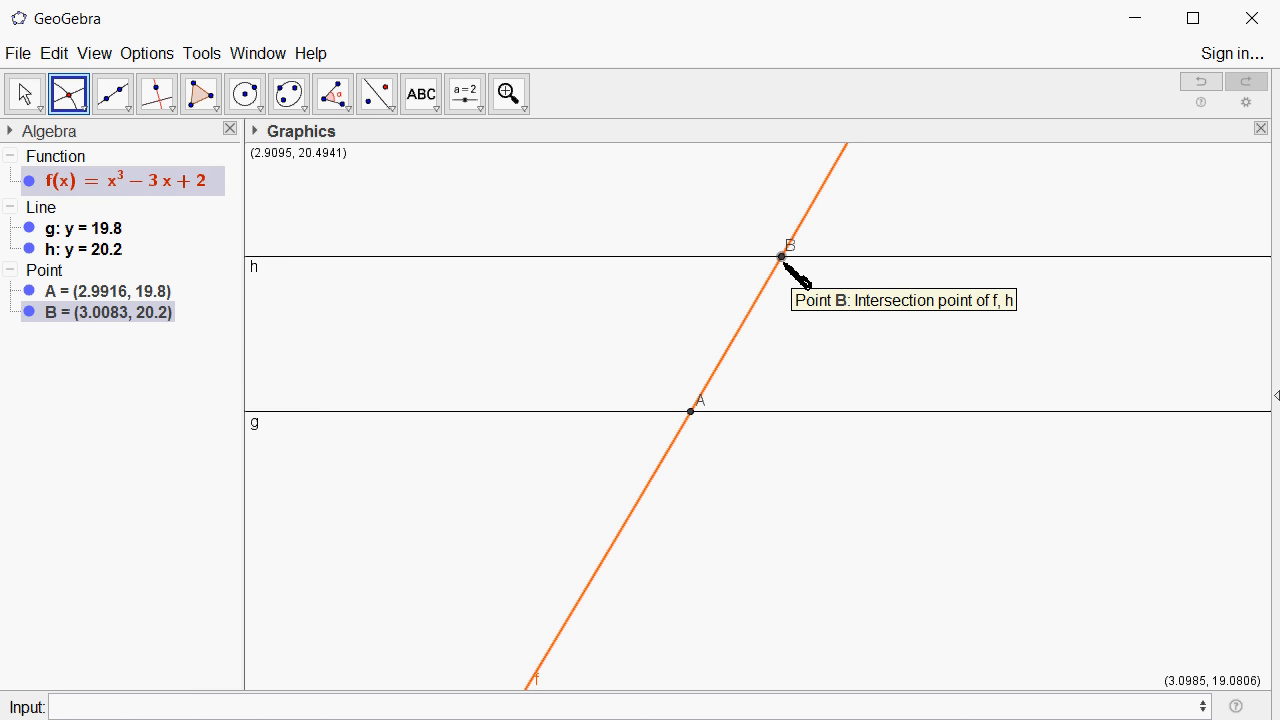
mouse_move(764, 376)
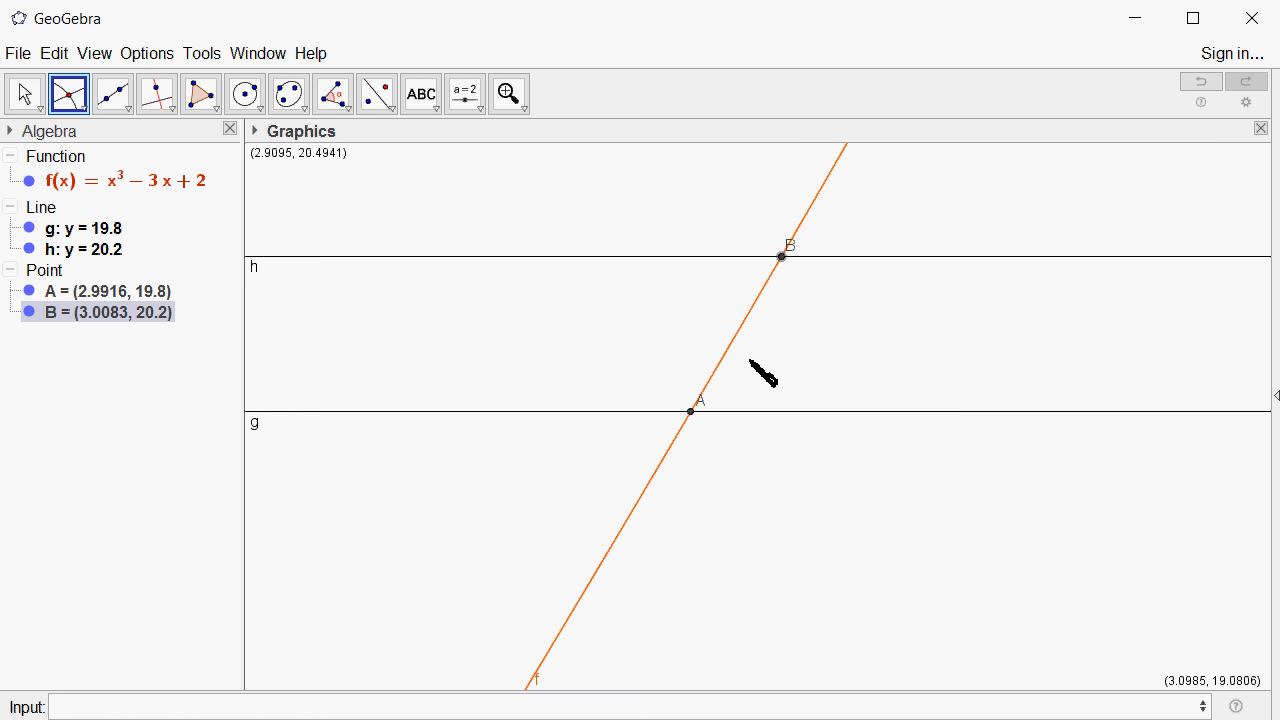
mouse_move(170, 660)
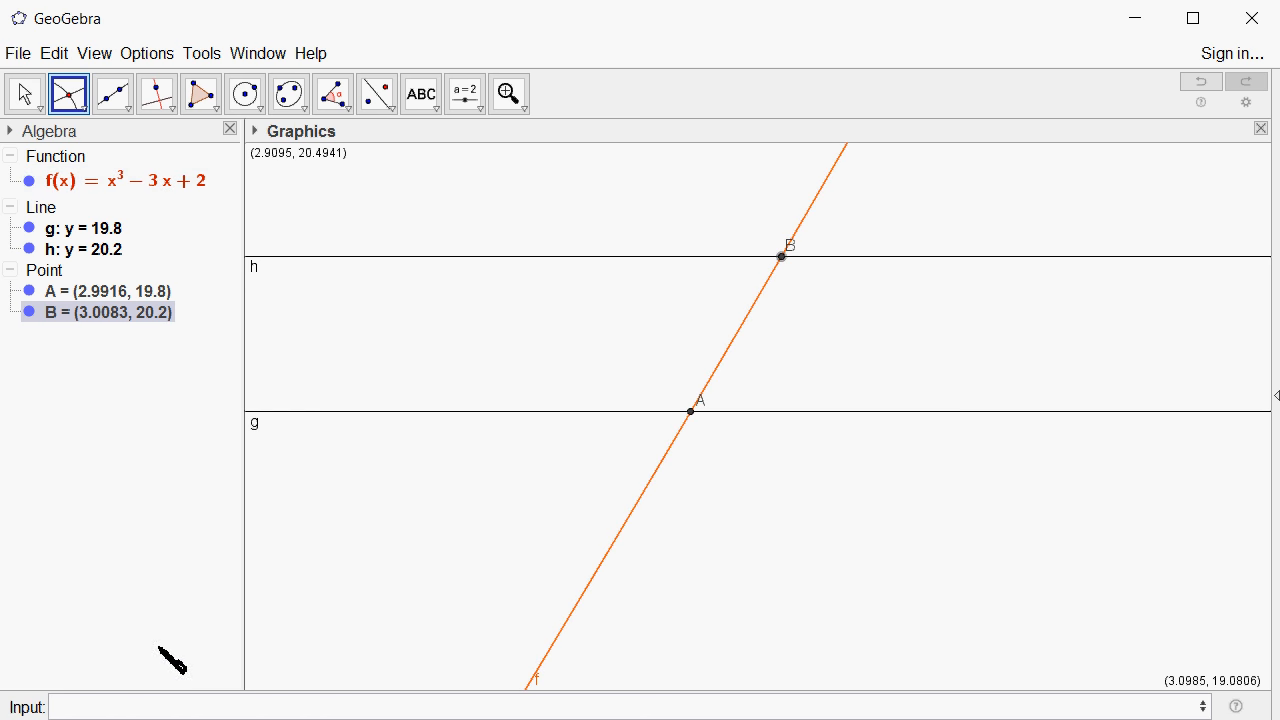
- Compute a = 3 - 2.9916 = 0.0084, the gap between 3 and A's x-coordinate
text(3)
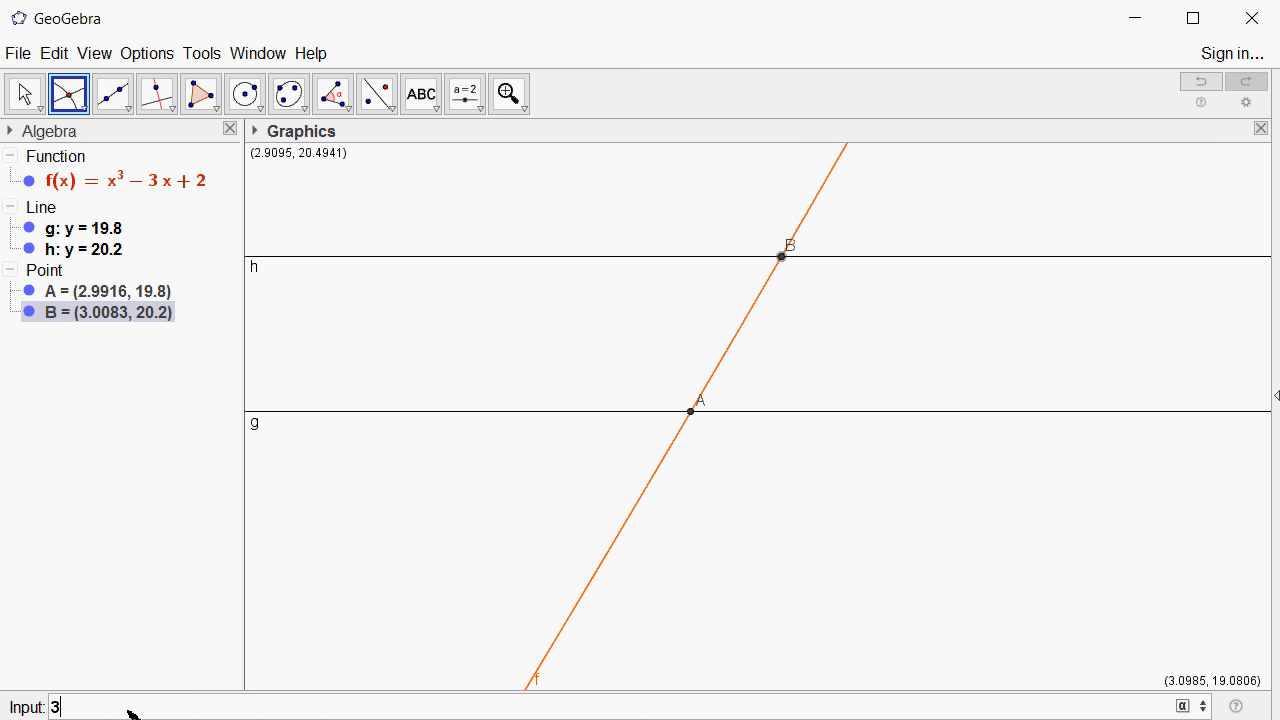
text(-2)
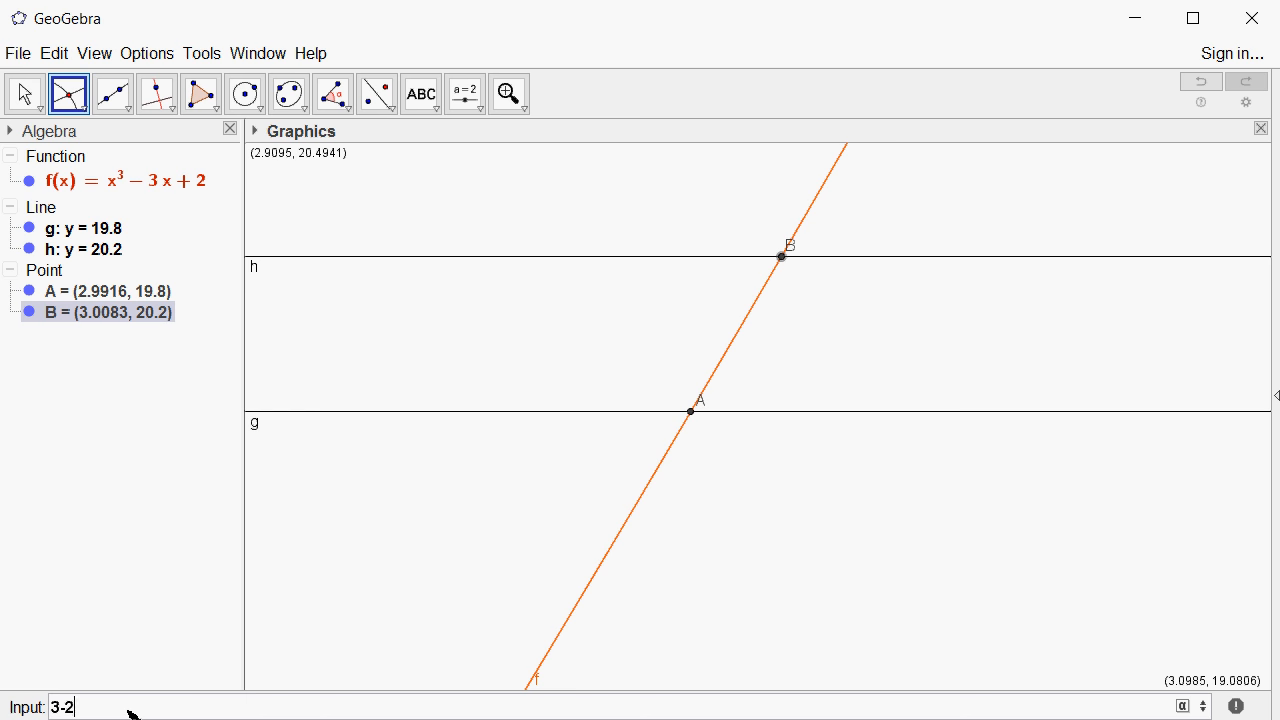
text(.991)
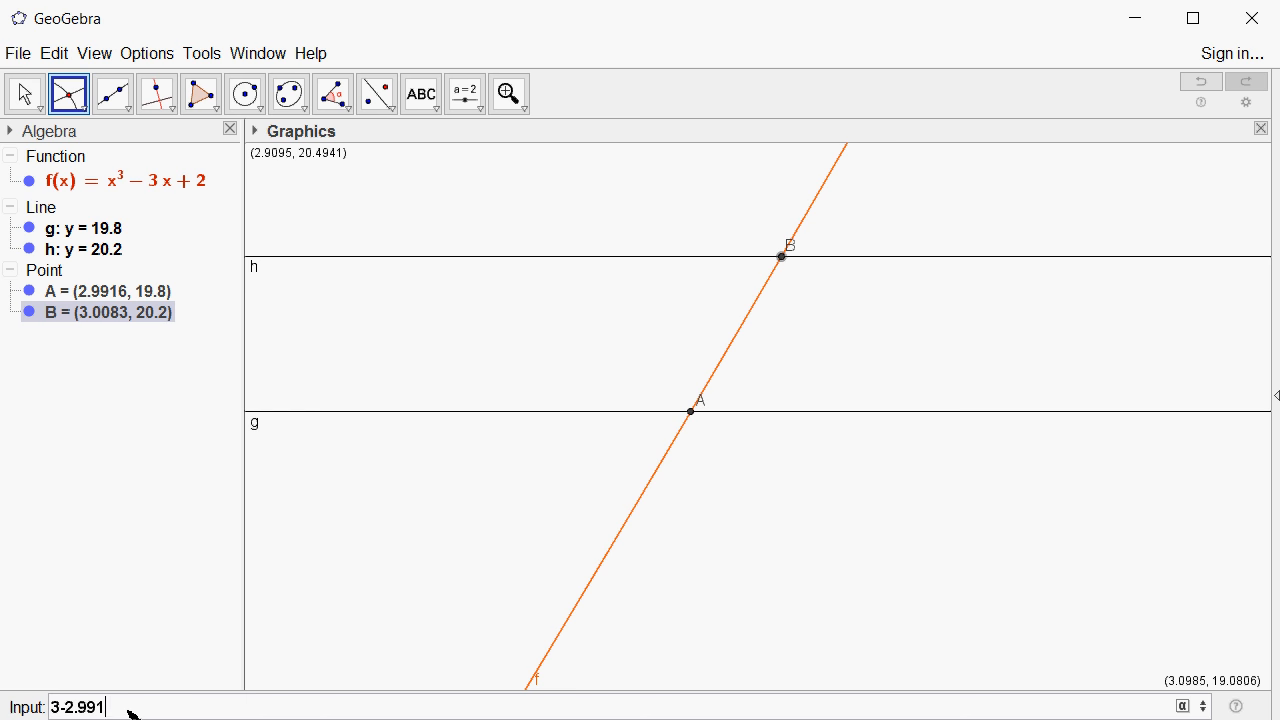
key(Return)
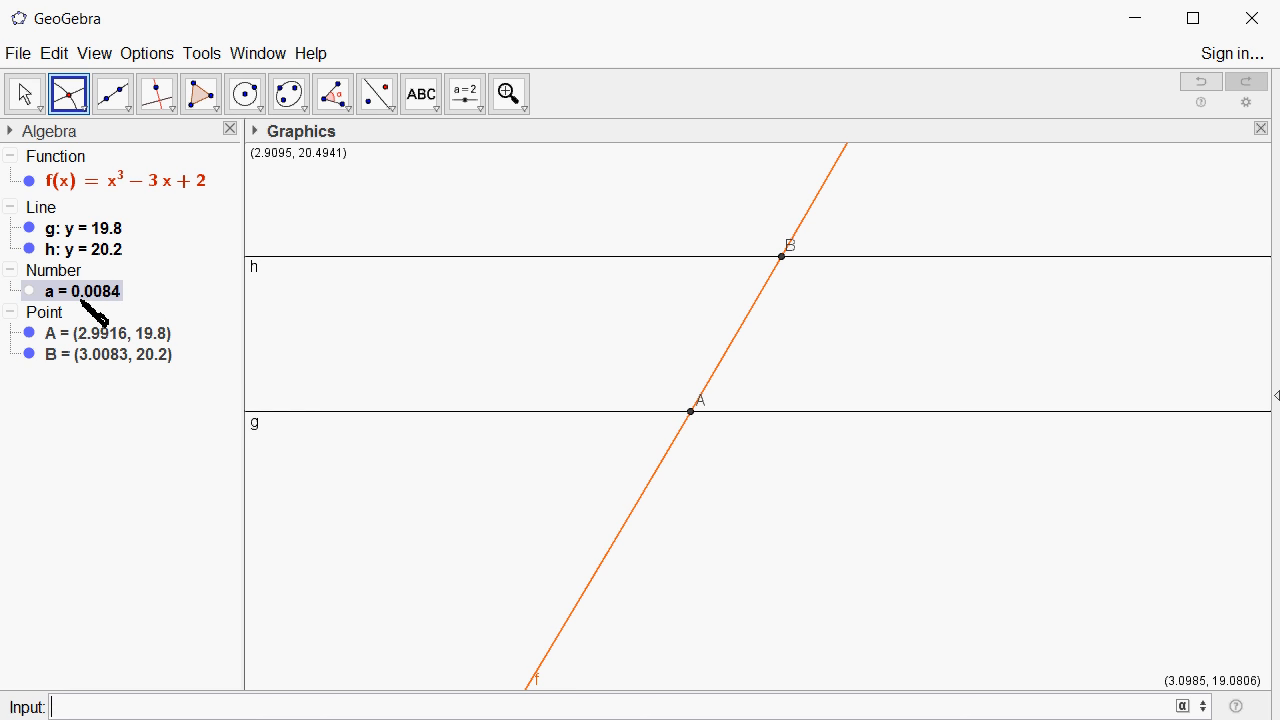
mouse_move(132, 318)
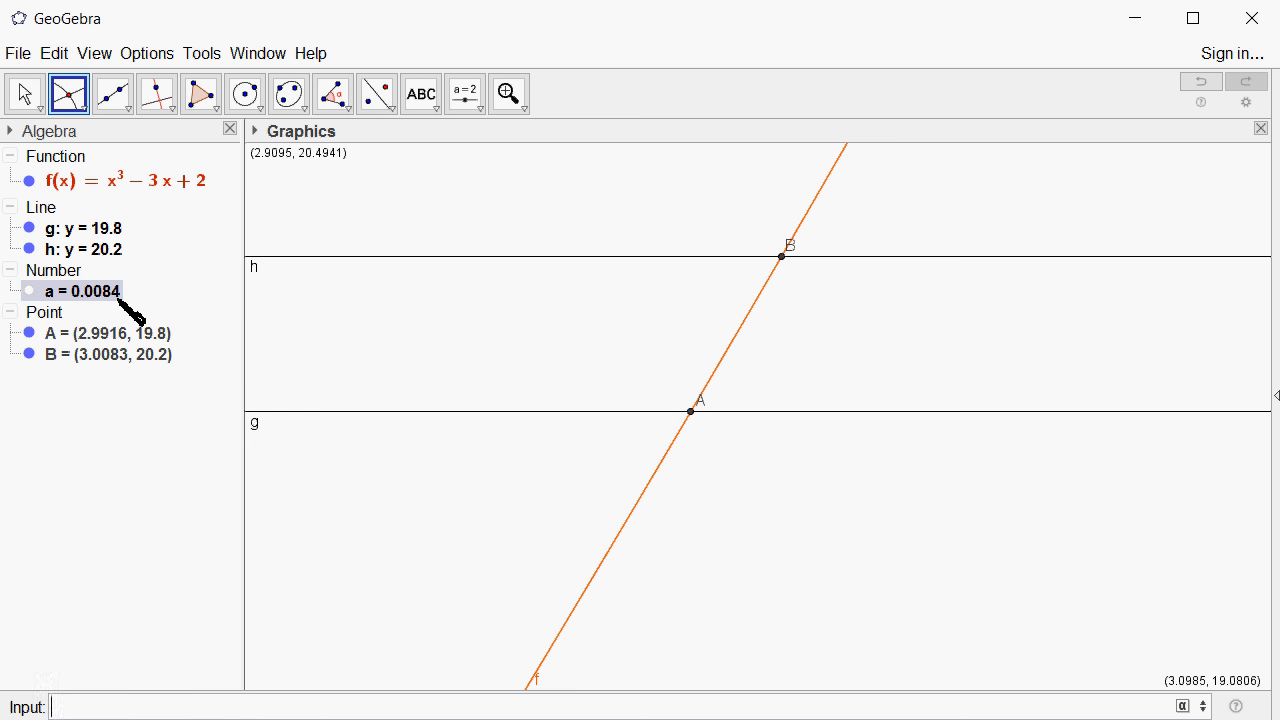
mouse_move(124, 374)
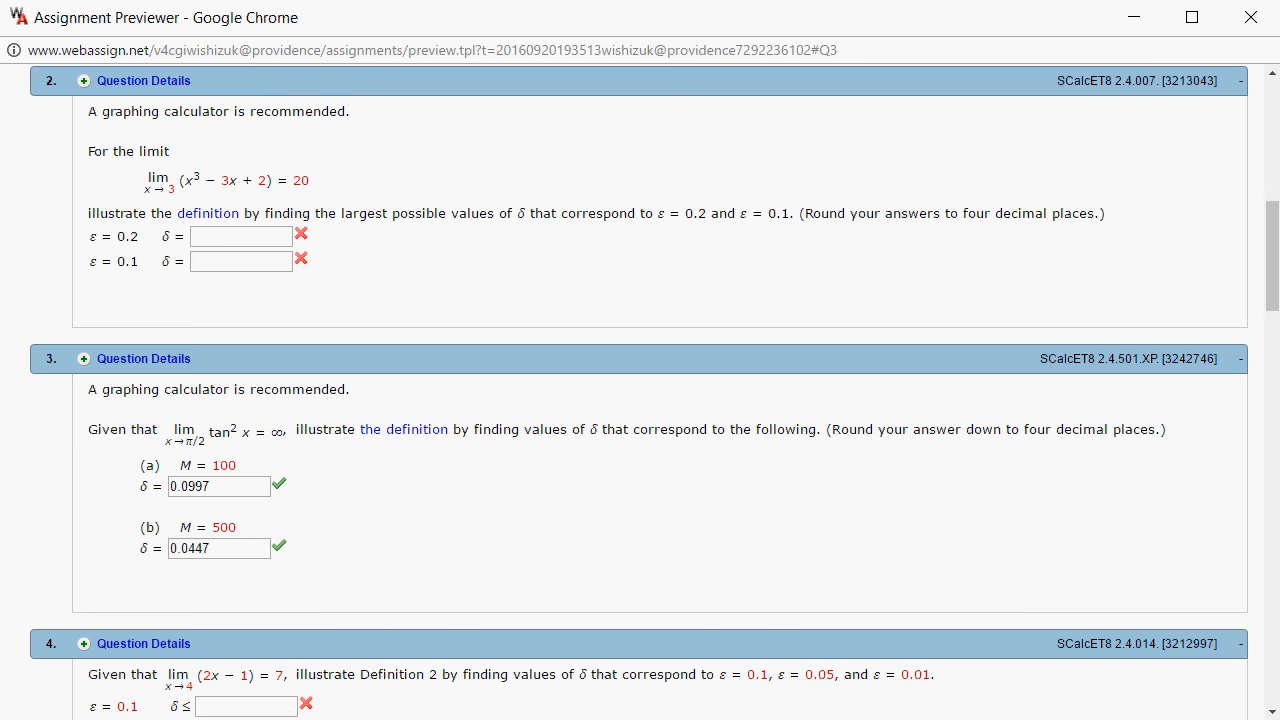
- Enter δ = 0.0083 for ε = 0.2 in WebAssign and submit for testing
click(240, 236)
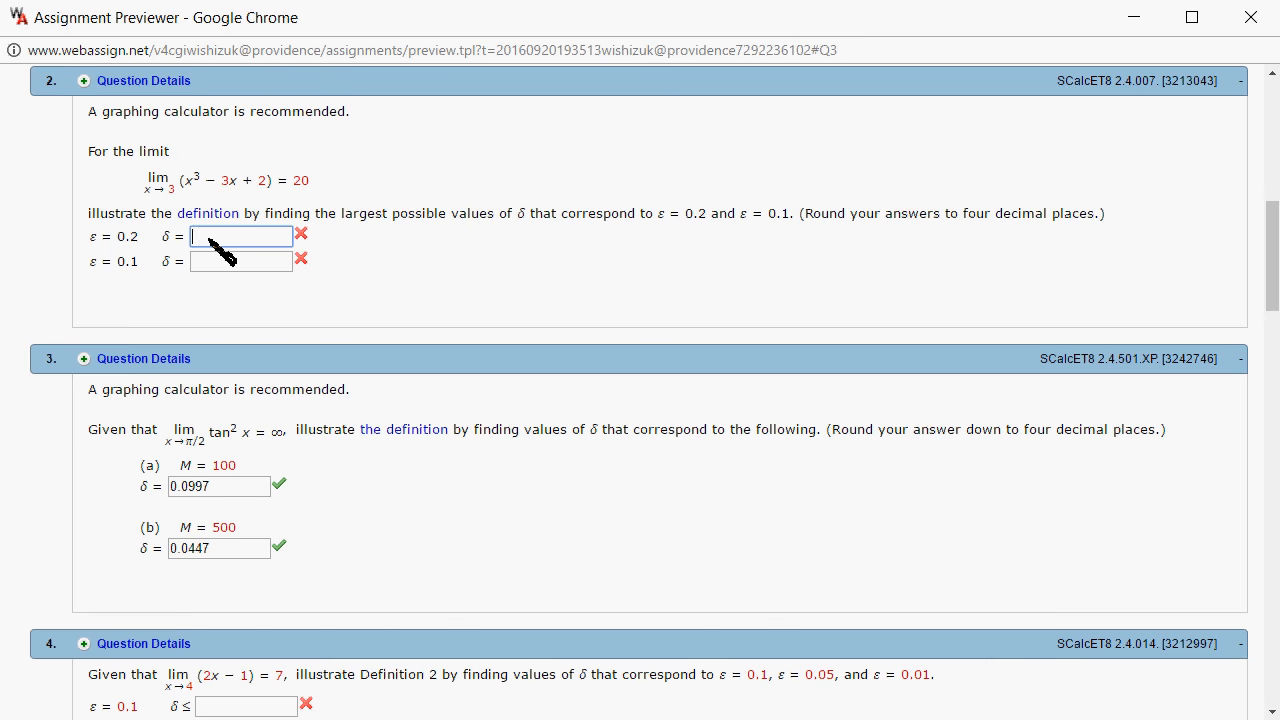
text(0.0083)
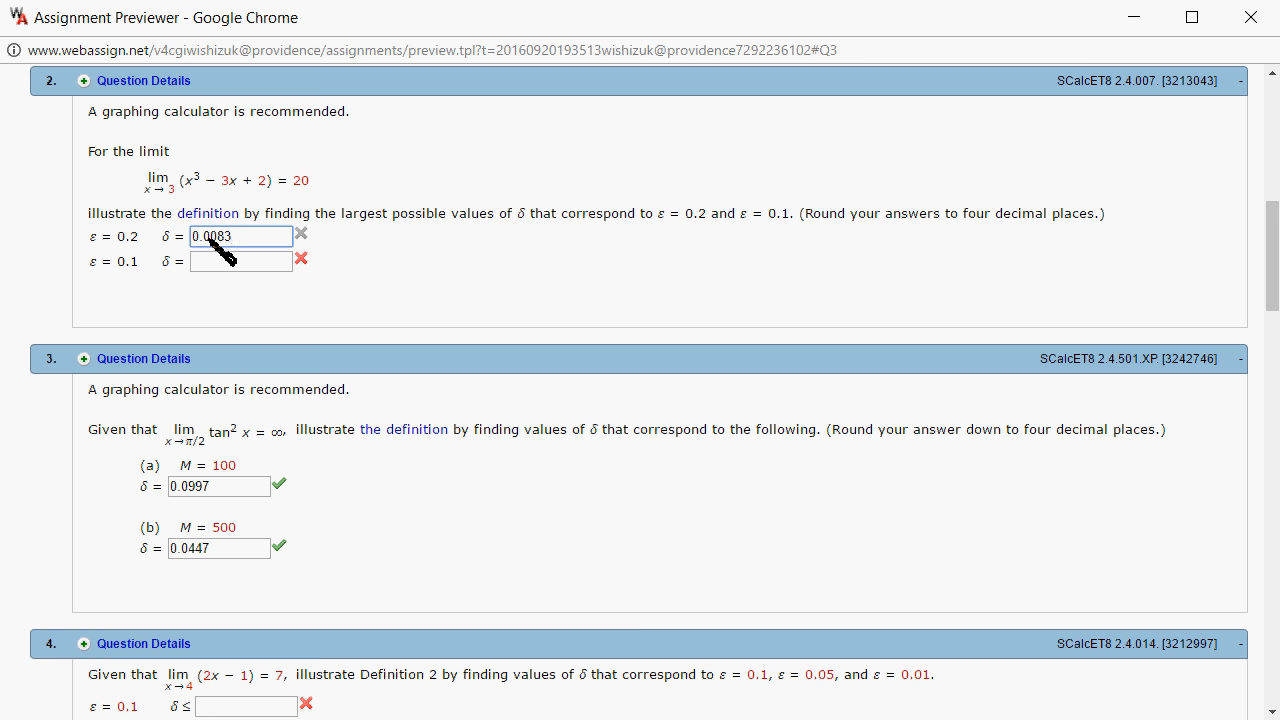
scroll(down, 3)
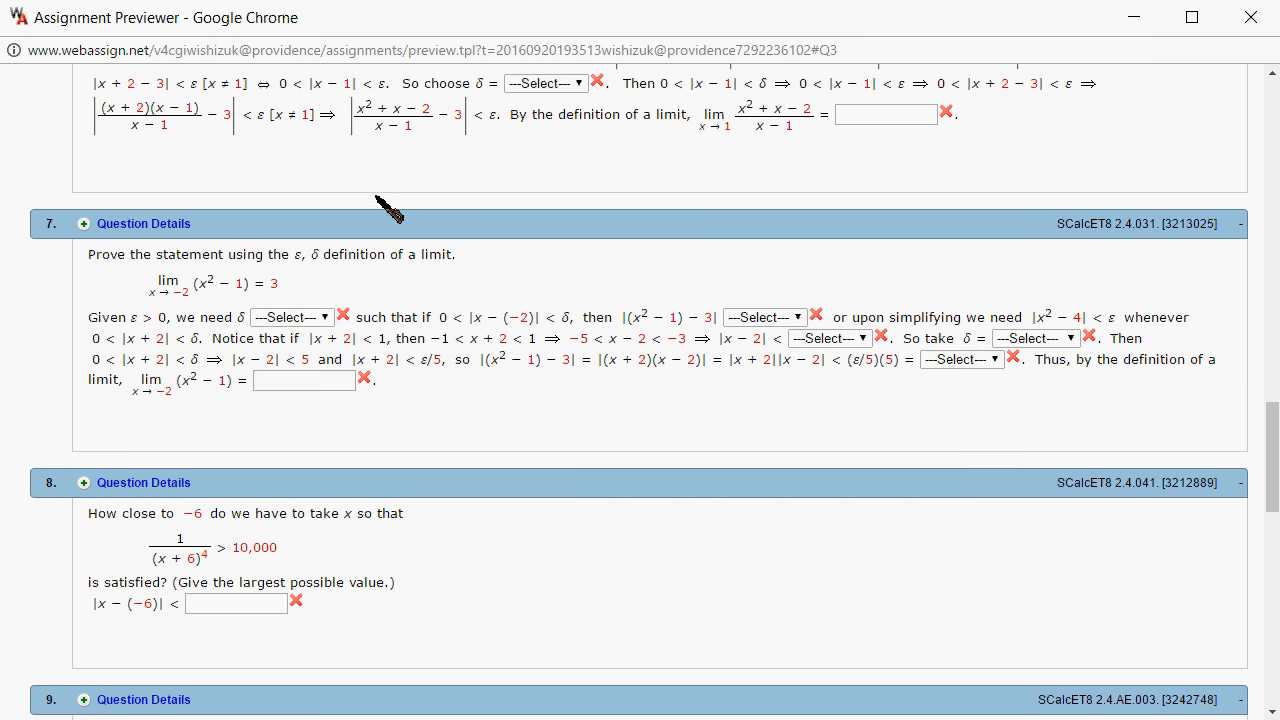
scroll(down, 3)
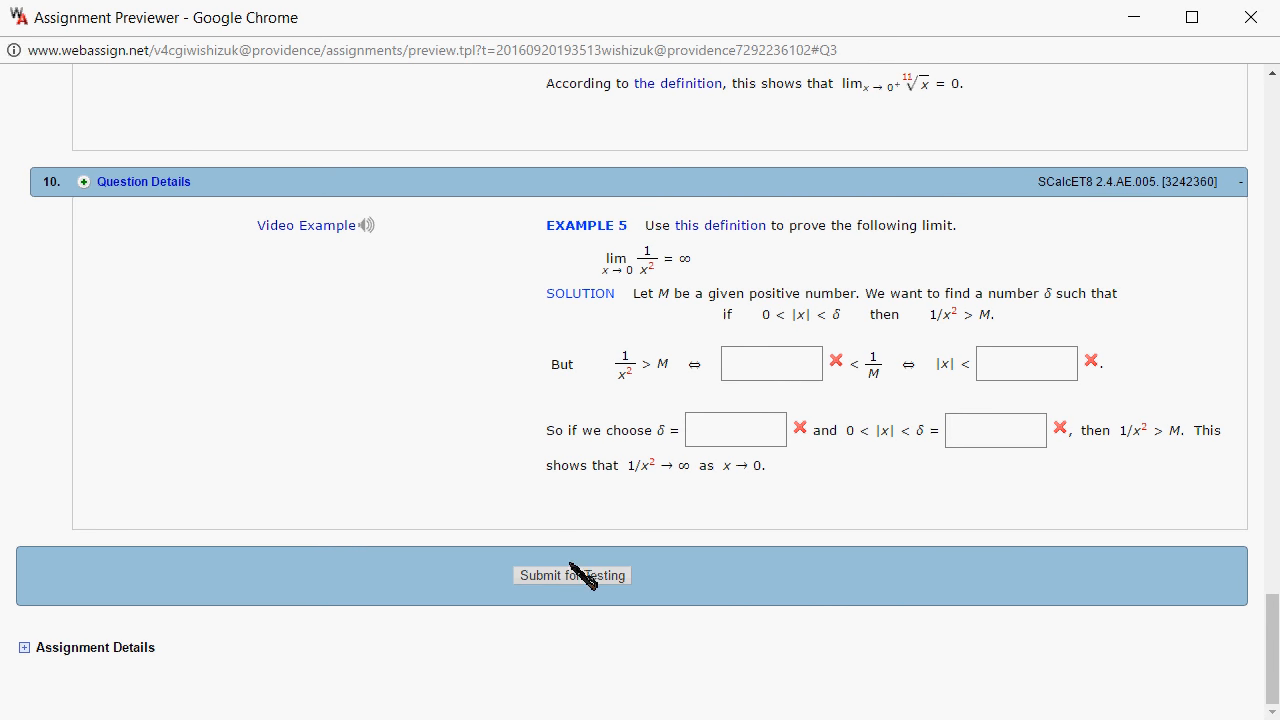
click(572, 576)
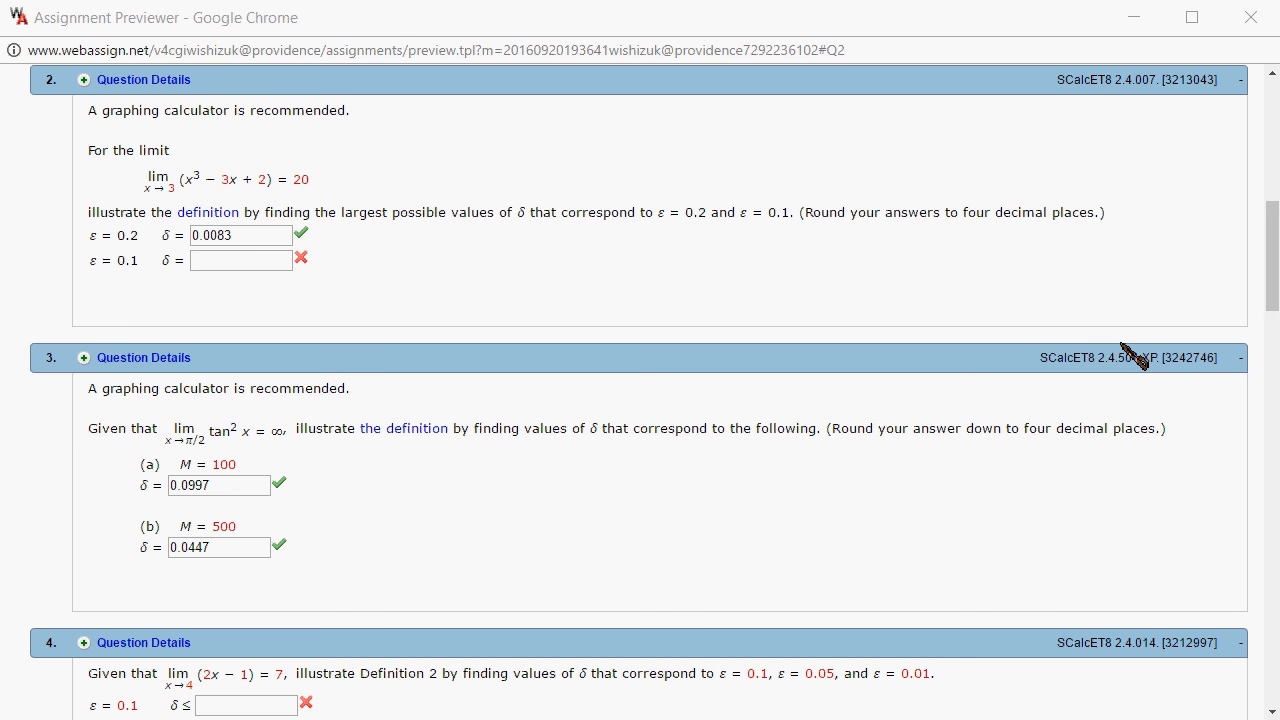
mouse_move(1070, 710)
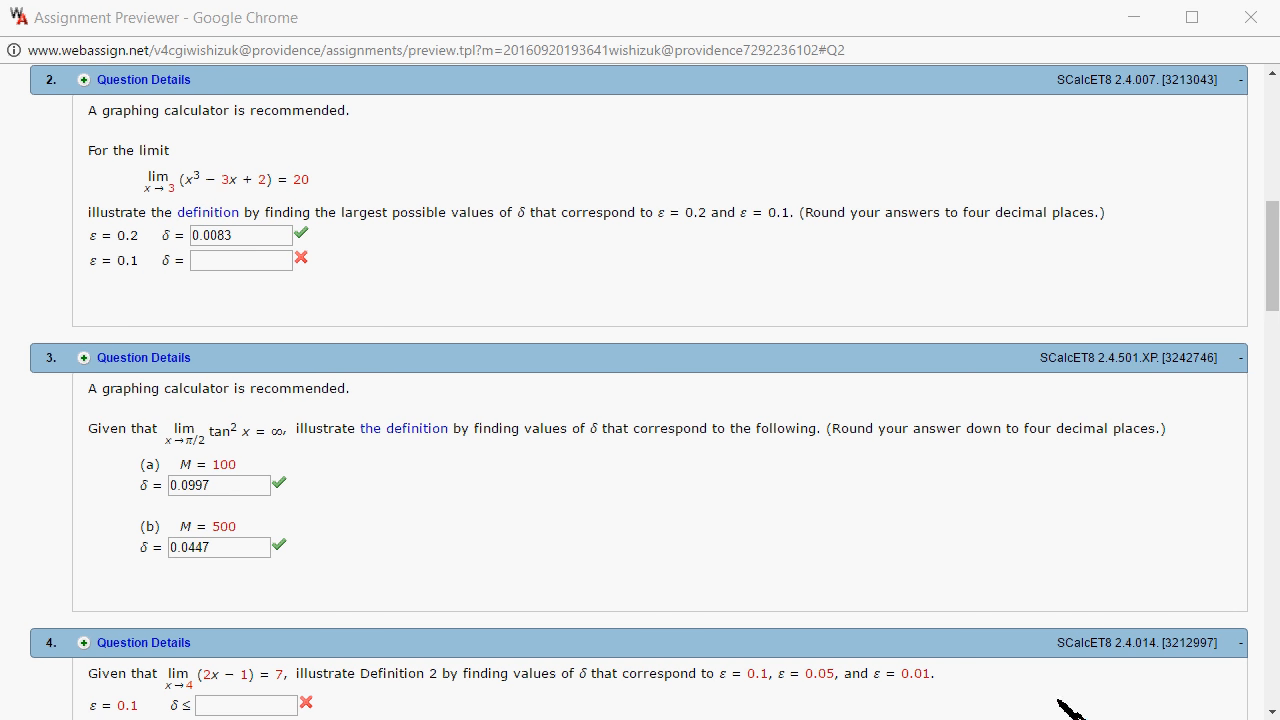
mouse_move(136, 290)
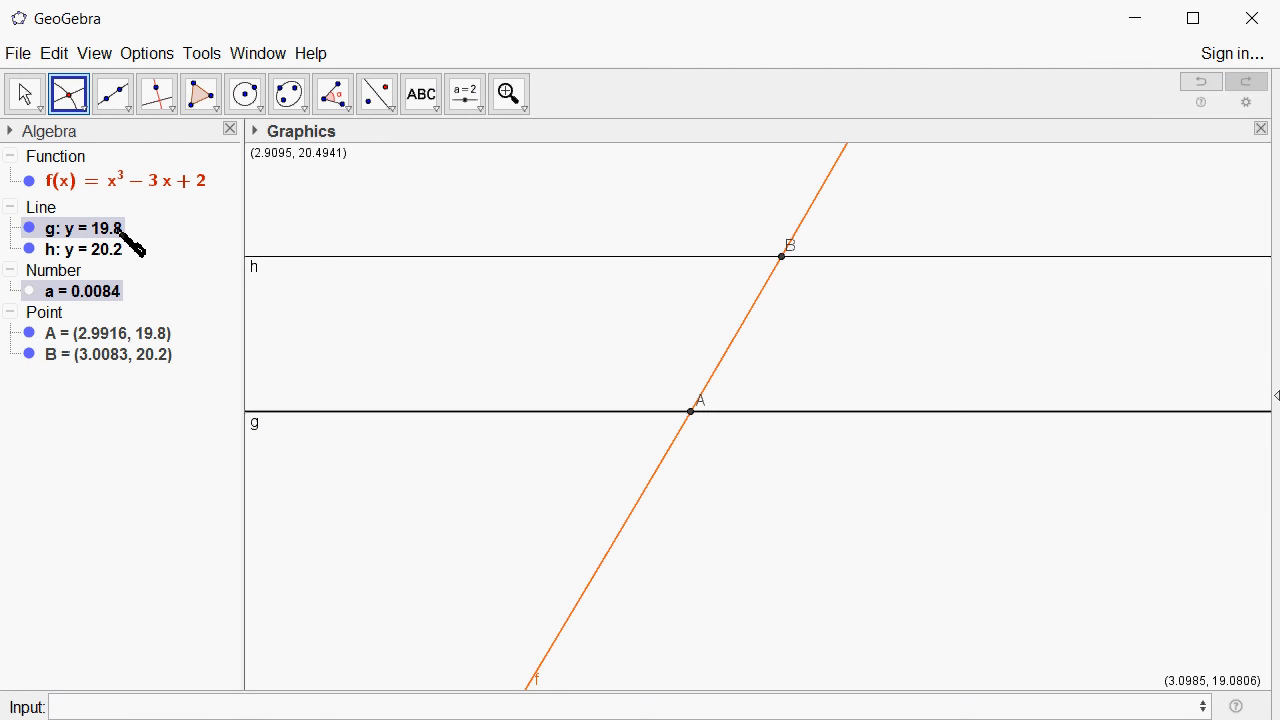
- Redefine line g as y = 20 - 0.1 and line h as y = 20 + 0.1 via Object Properties
right_click(80, 228)
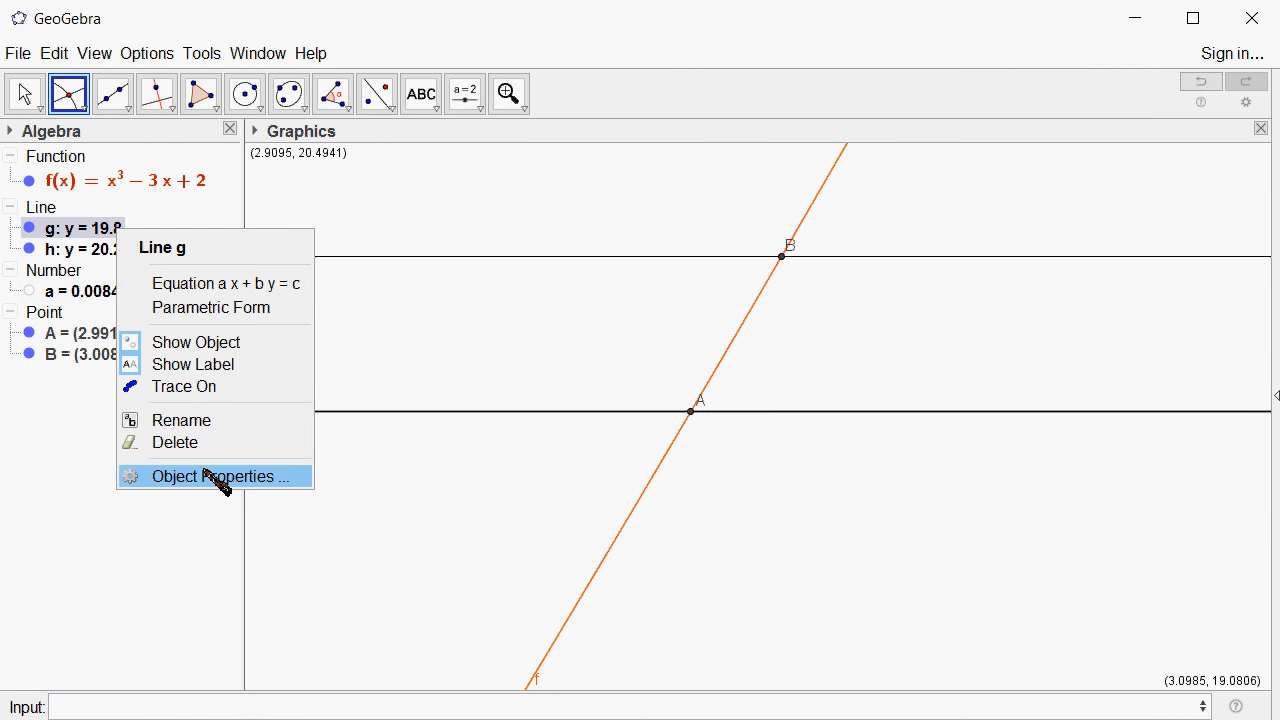
click(212, 476)
text(y = 20 - 0.1)
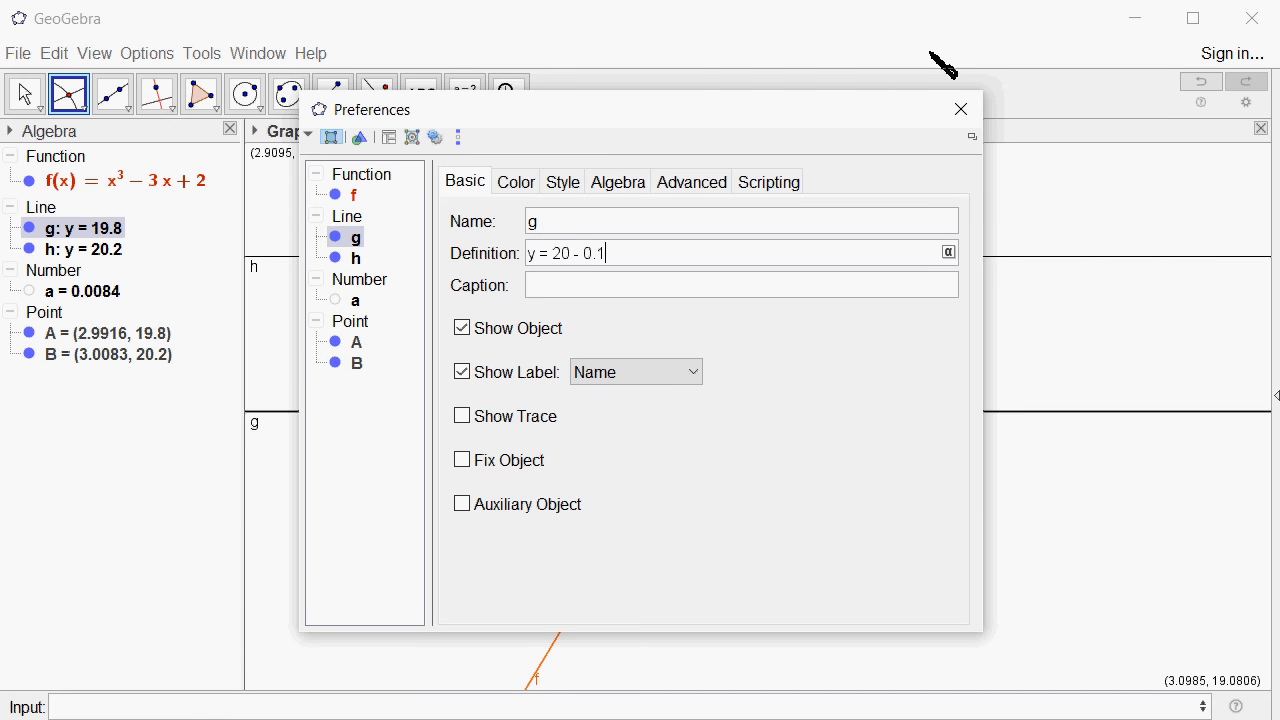
click(960, 108)
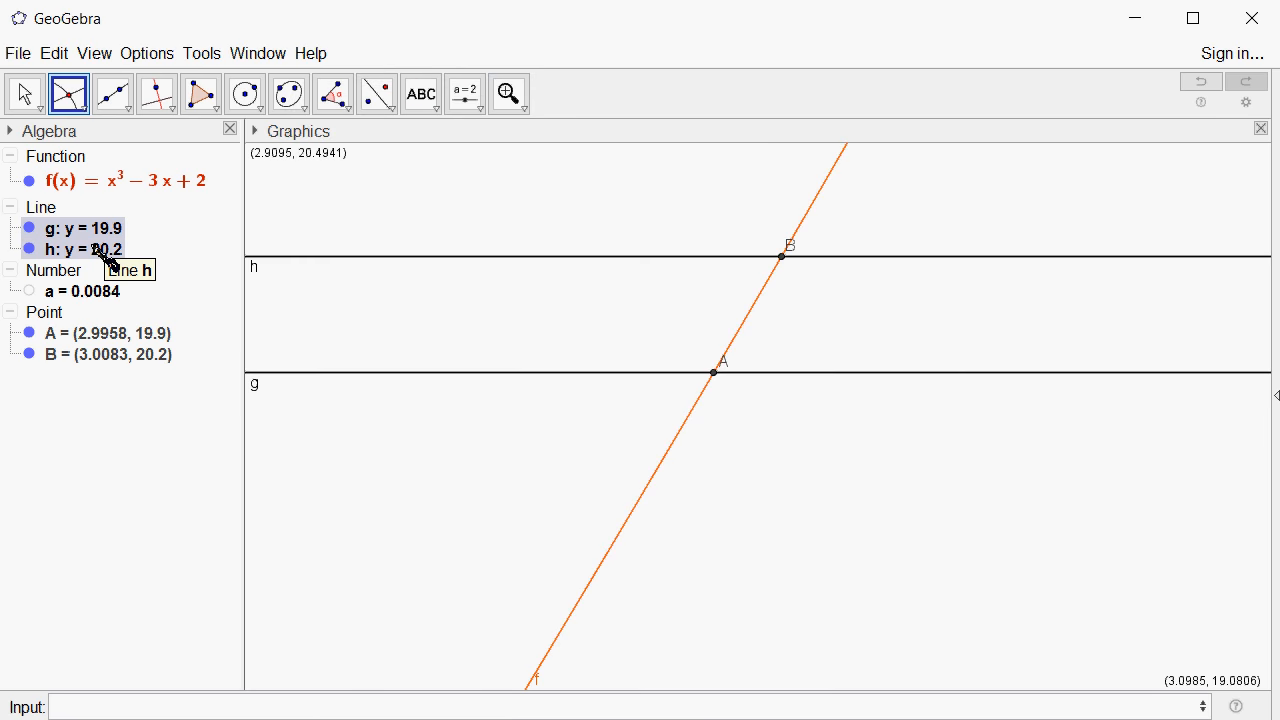
right_click(82, 248)
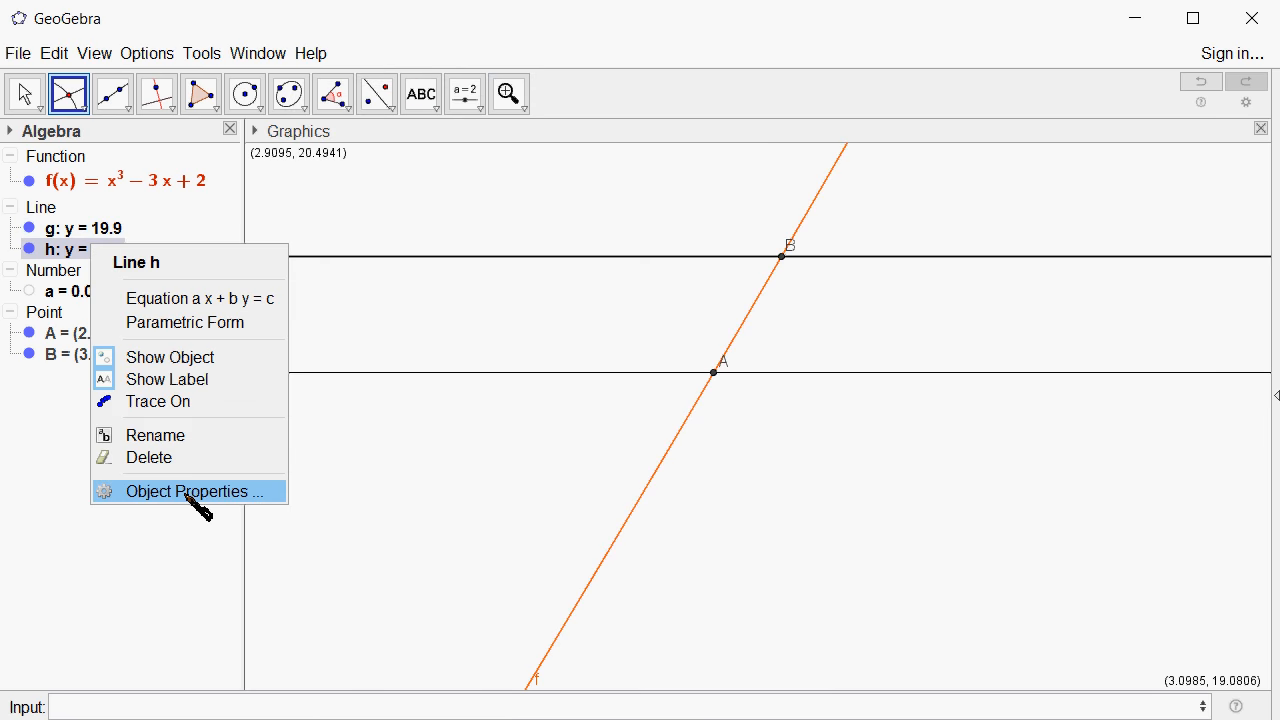
click(190, 492)
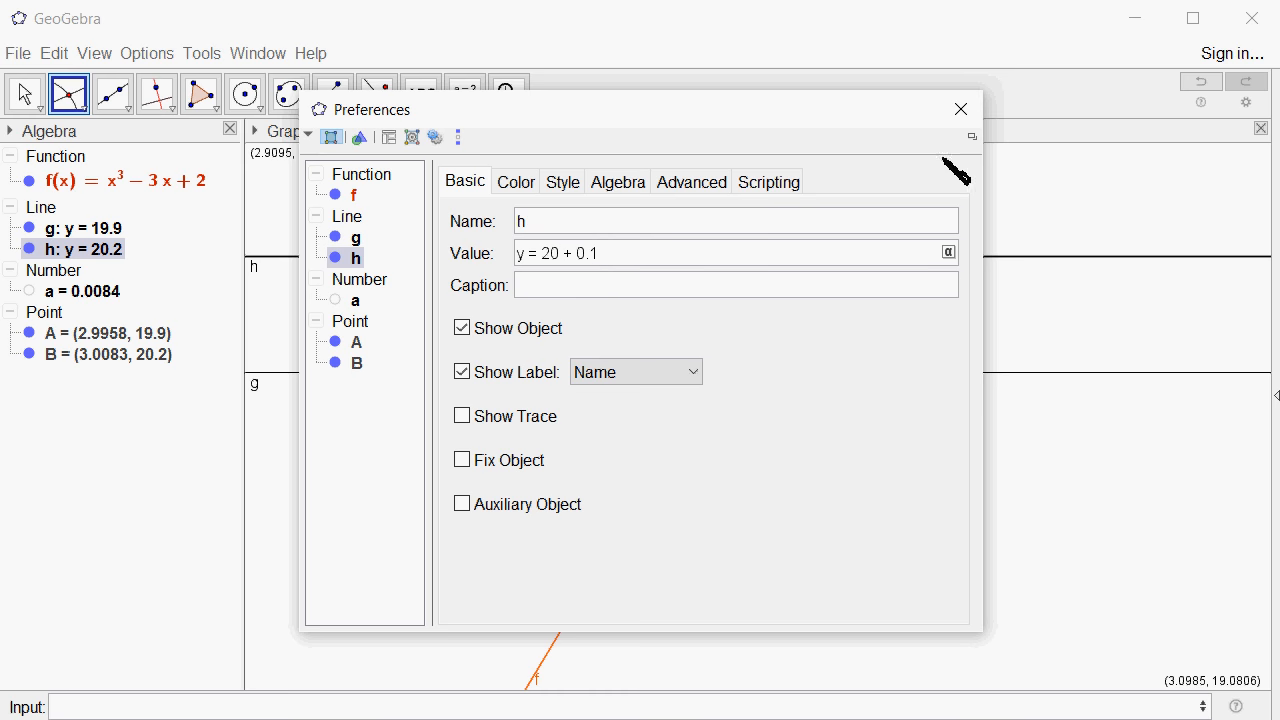
click(960, 108)
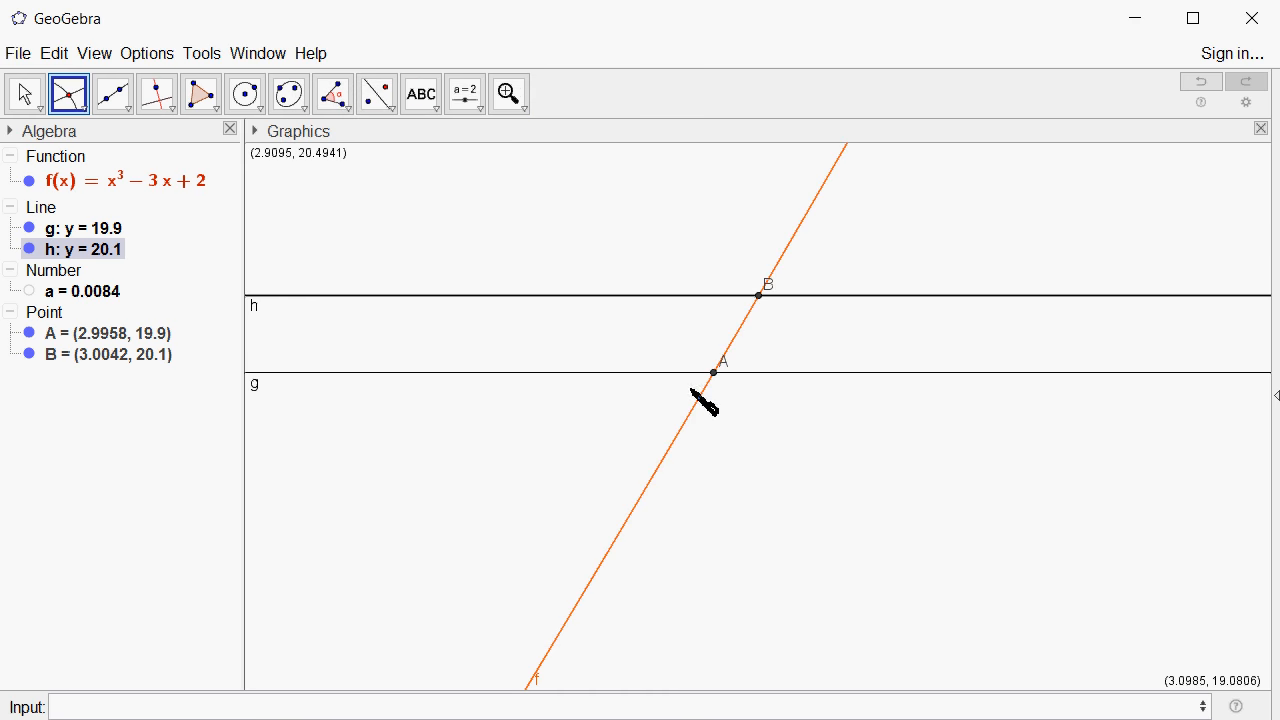
mouse_move(130, 372)
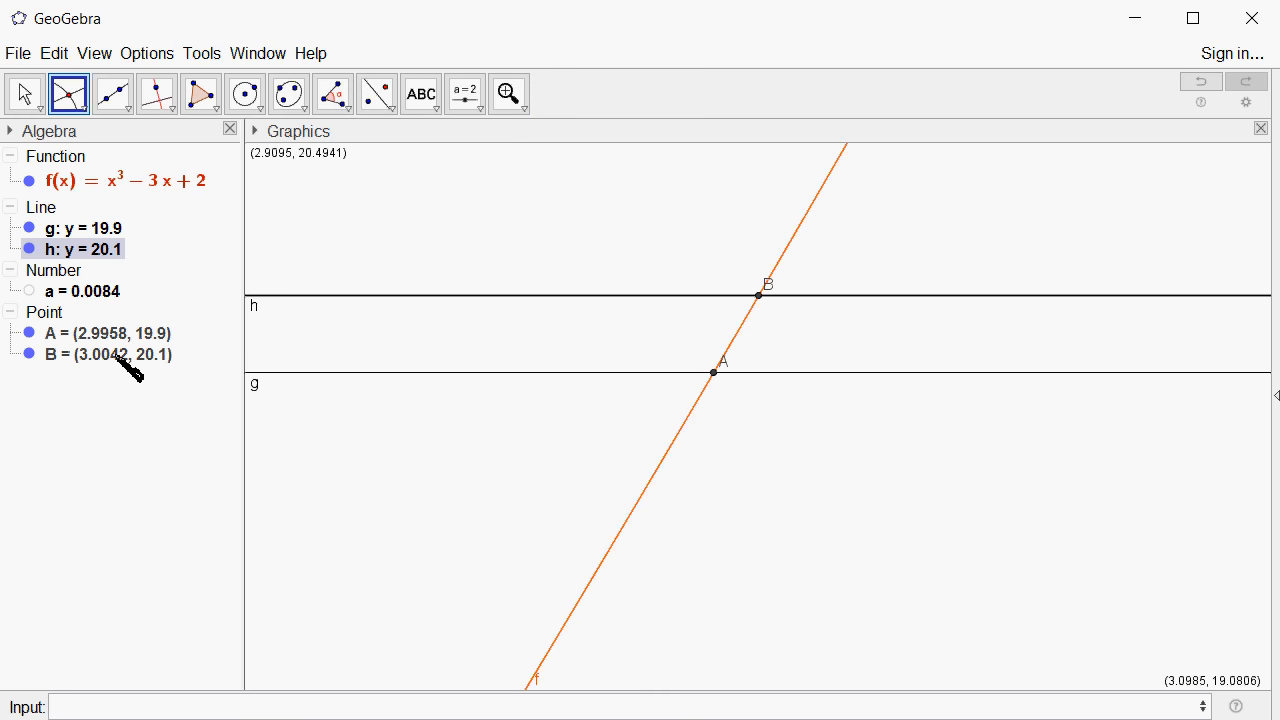
mouse_move(150, 582)
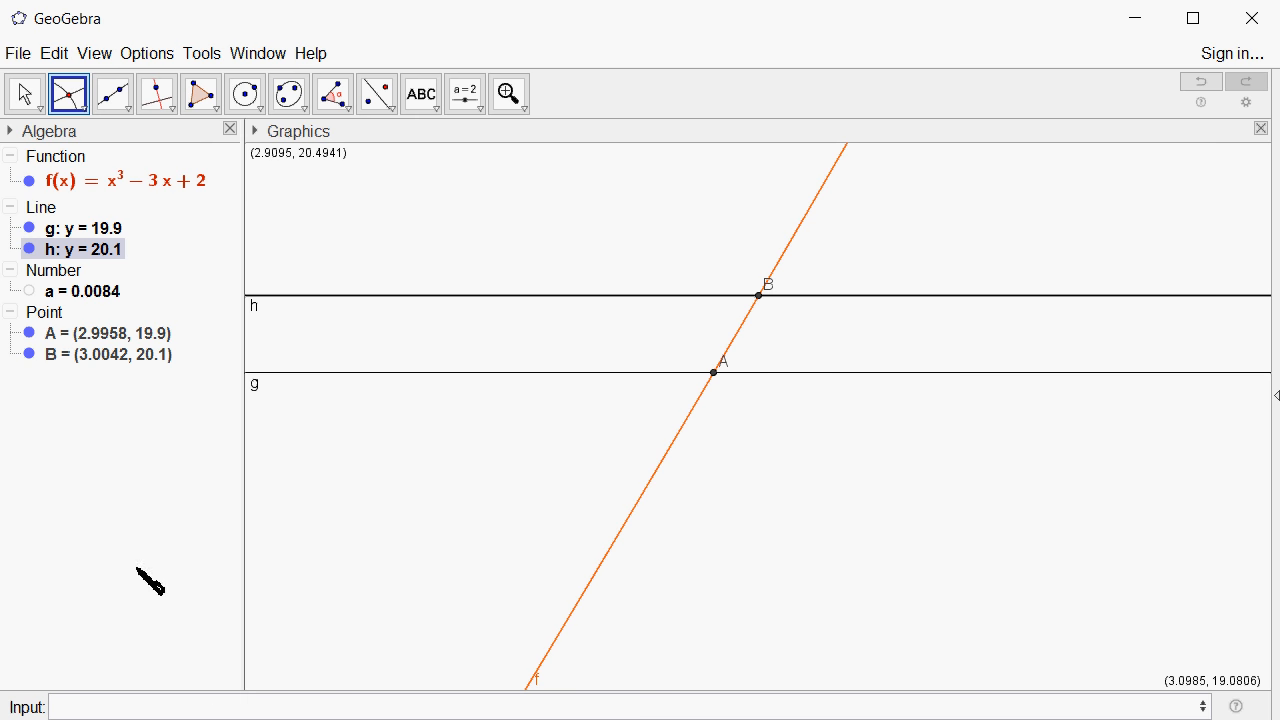
mouse_move(88, 348)
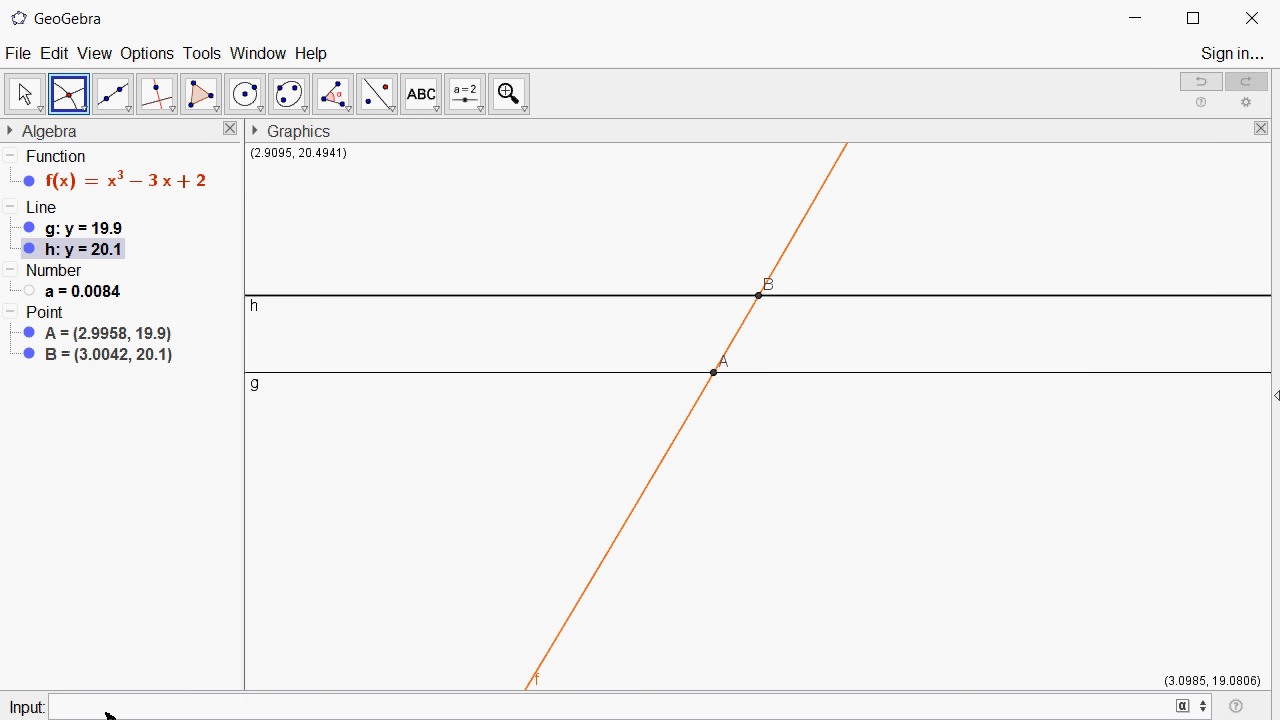
- Compute b = 3 - 2.9958 = 0.0042, the gap between 3 and A's new x-coordinate
text(3-)
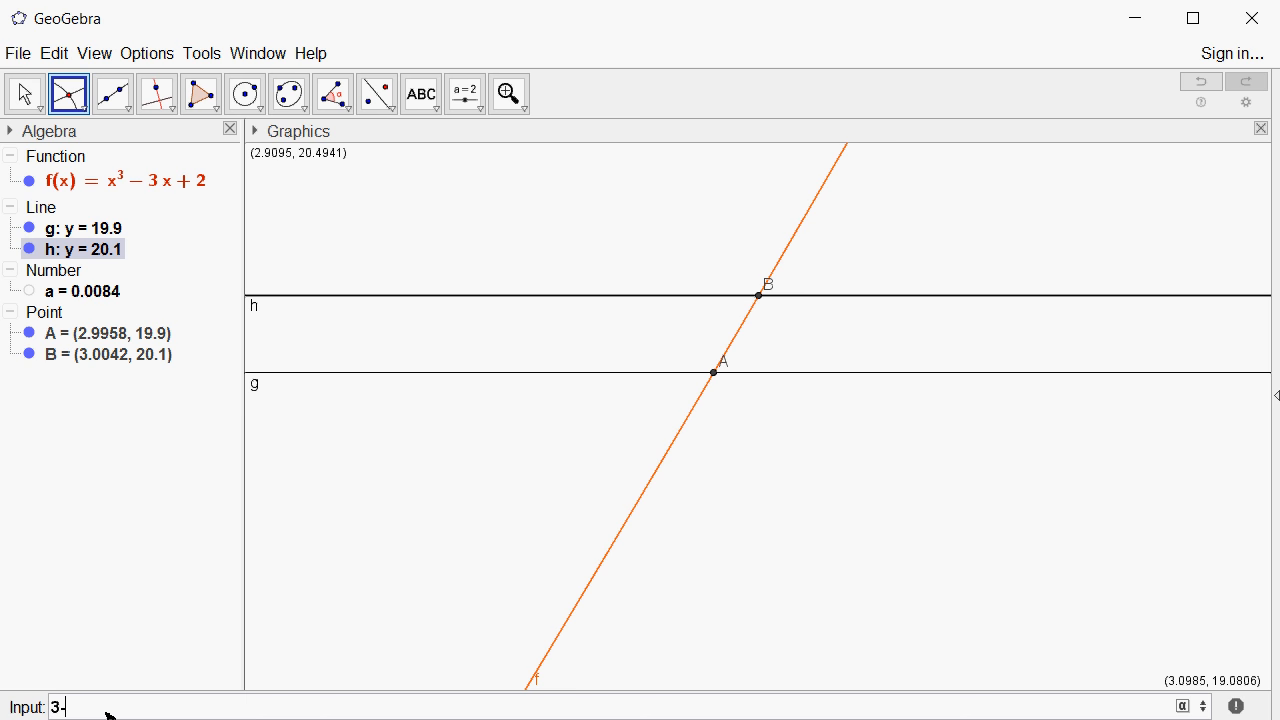
text(2.)
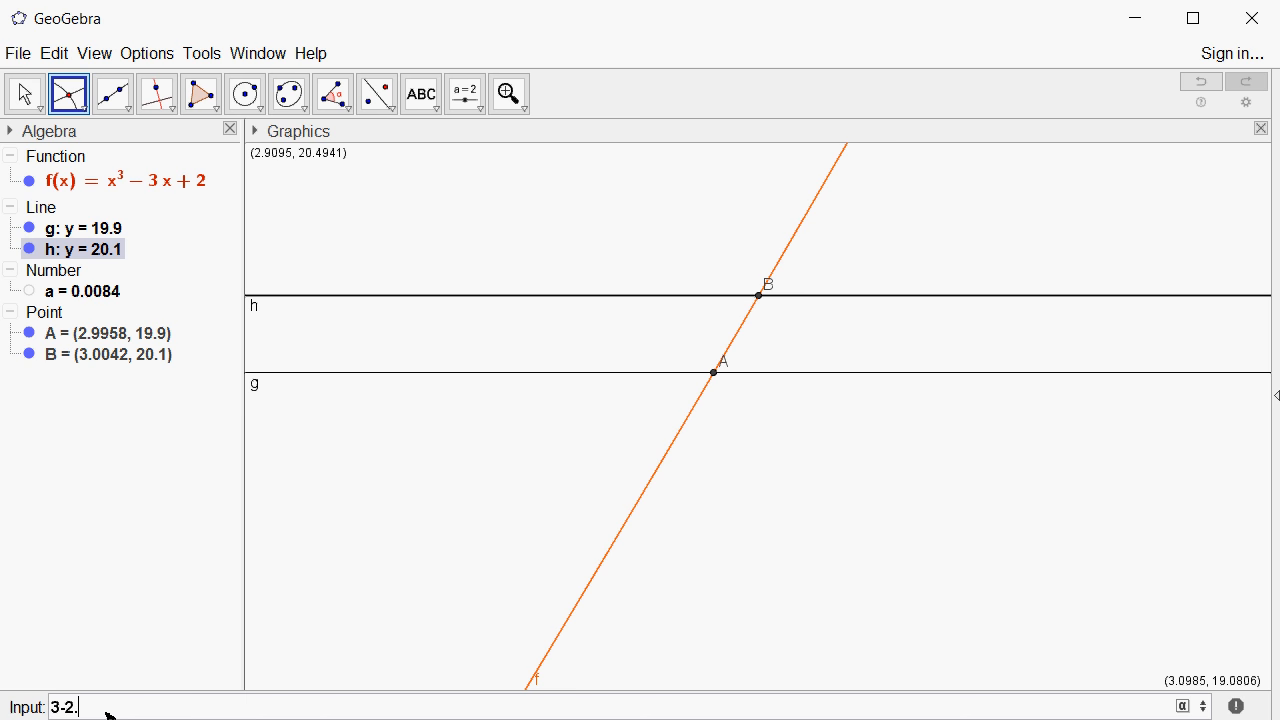
text(9958)
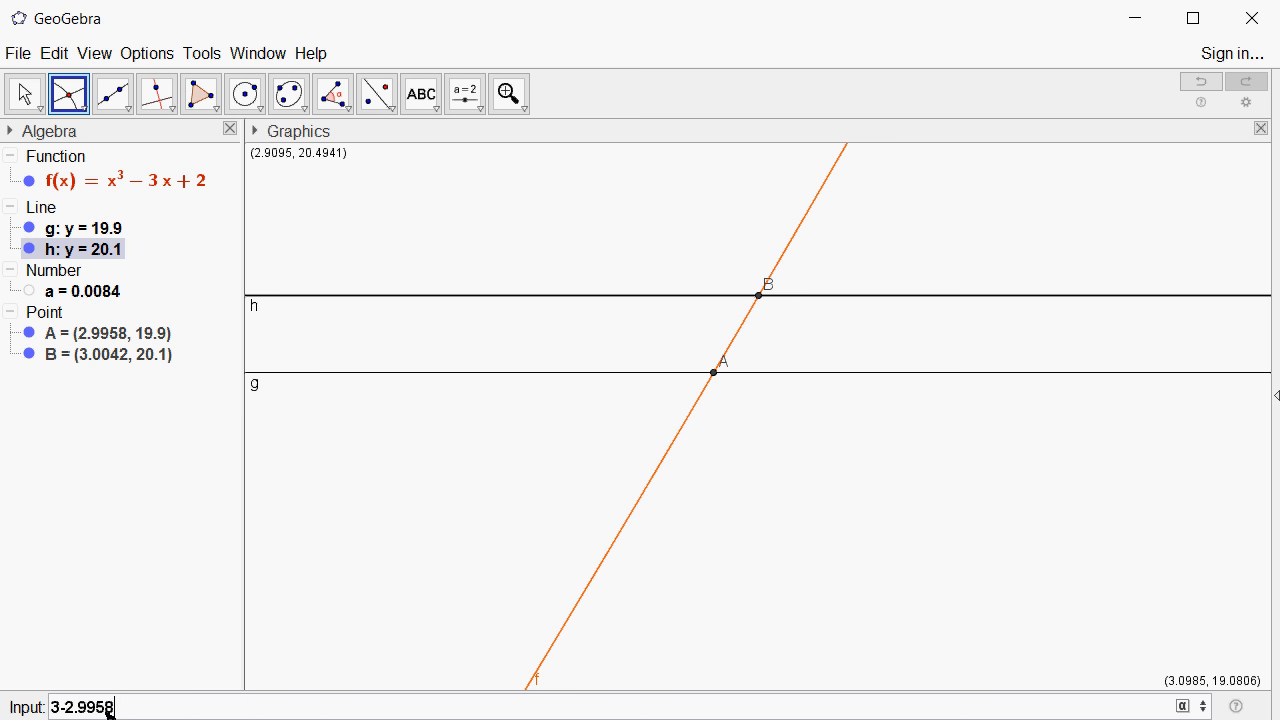
key(Return)
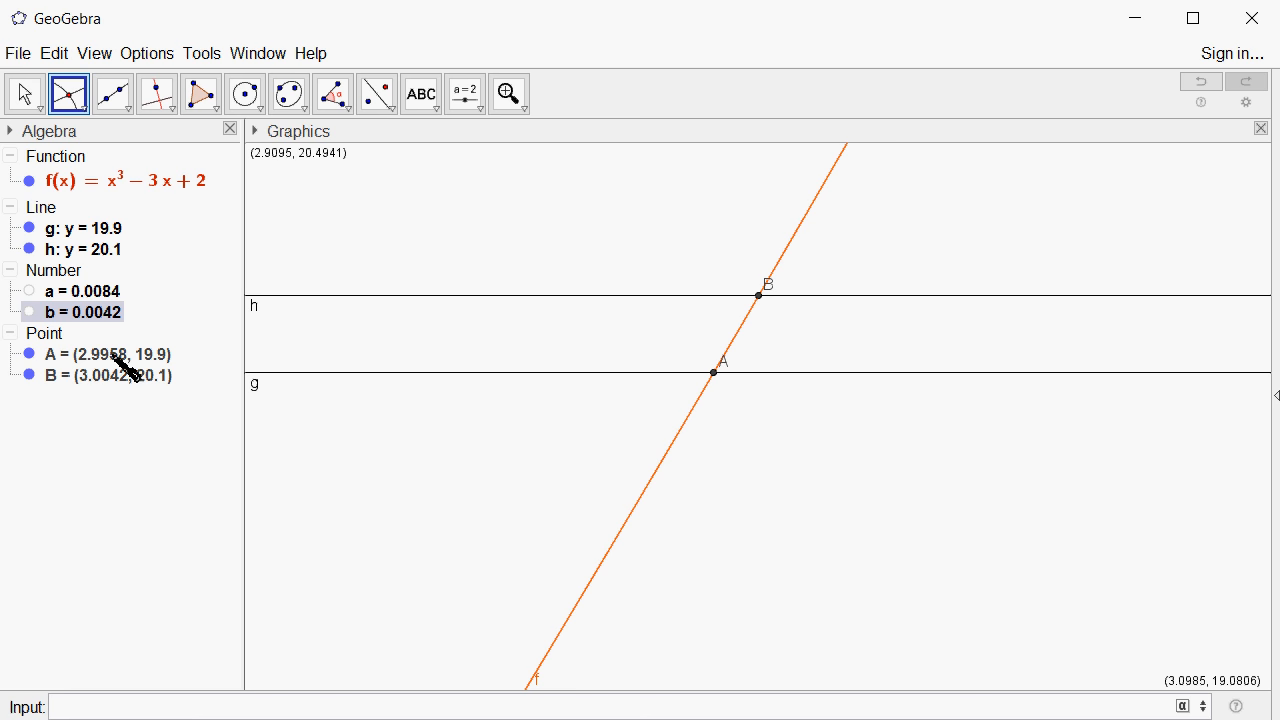
mouse_move(104, 400)
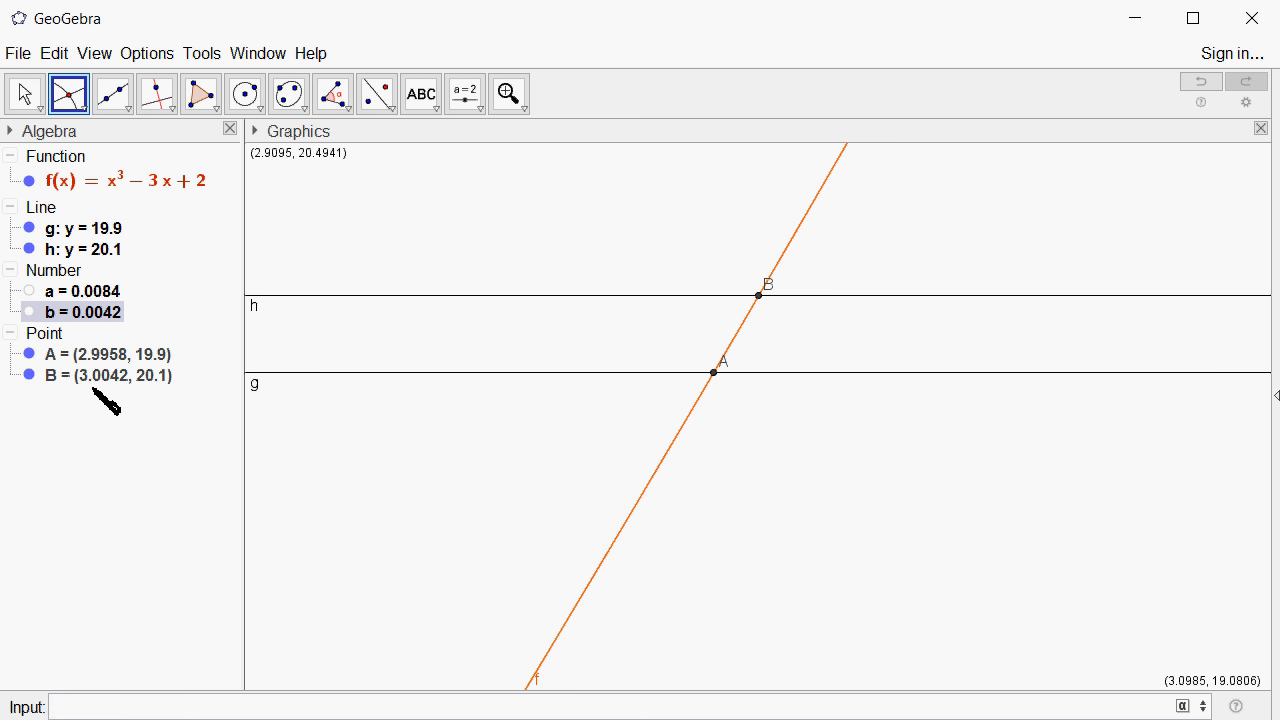
mouse_move(136, 396)
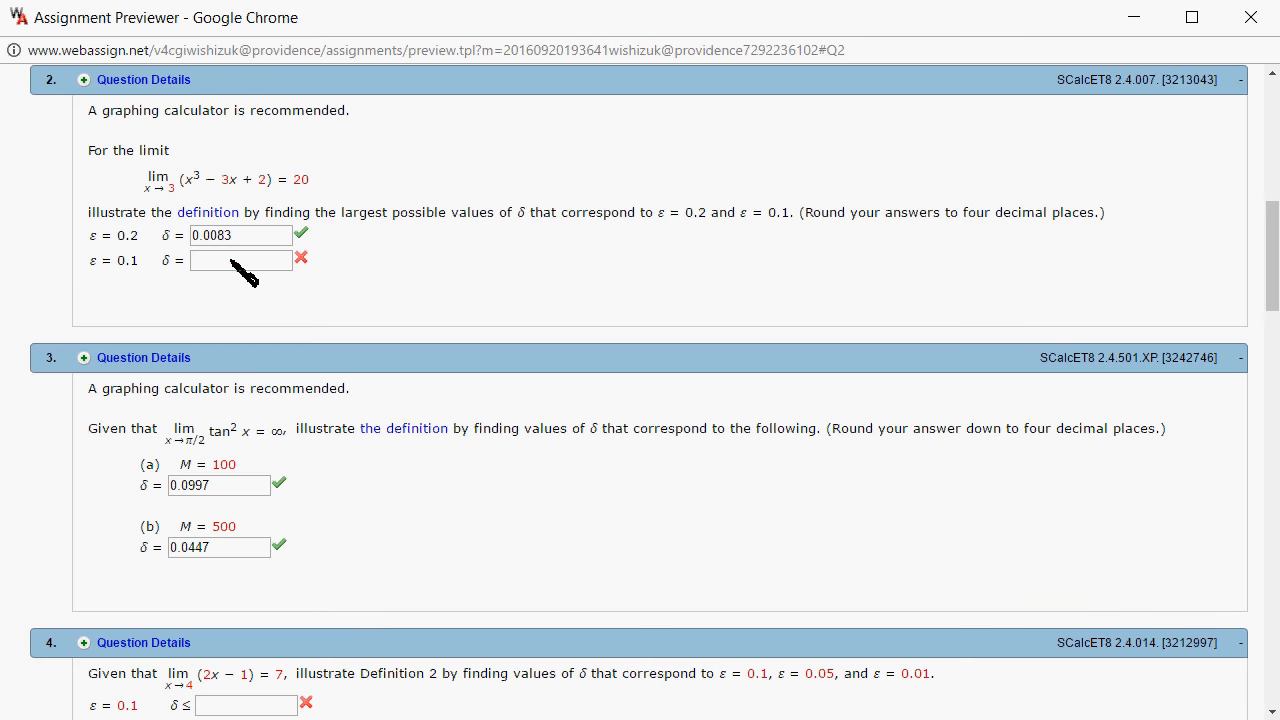
- Enter δ = 0.0042 for ε = 0.1 in WebAssign and submit for testing
text(0.0042)
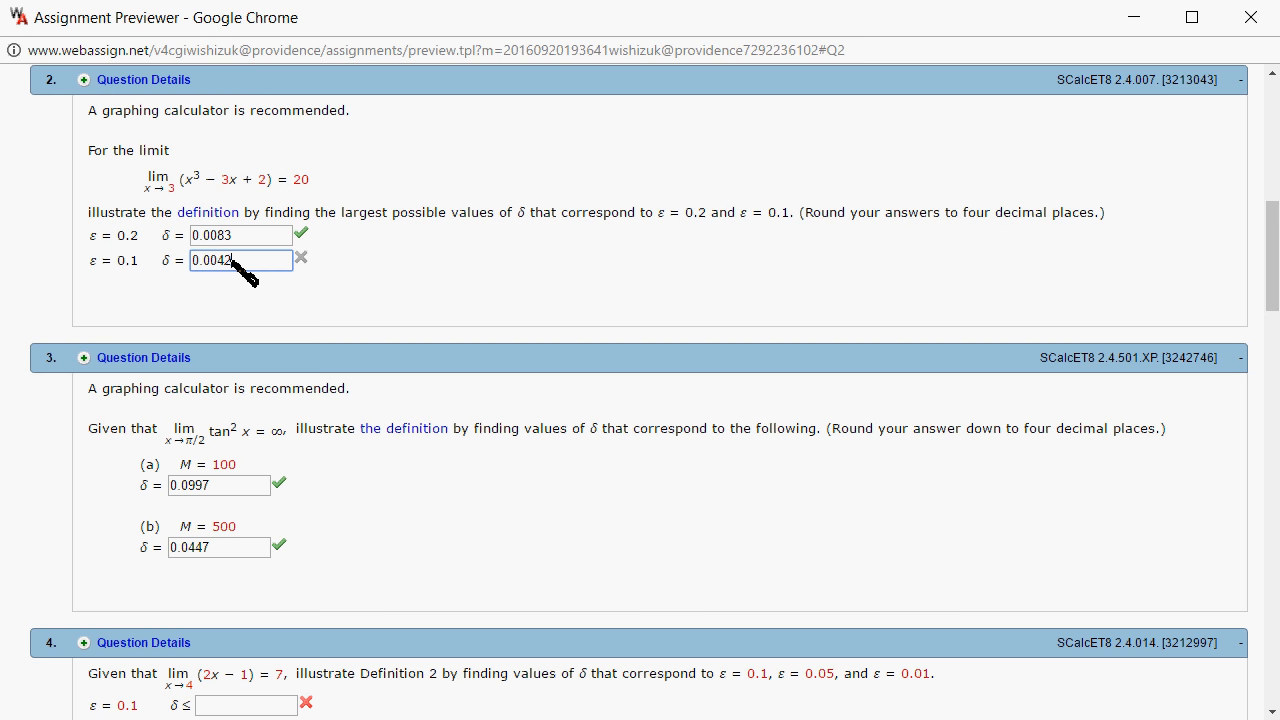
scroll(down, 3)
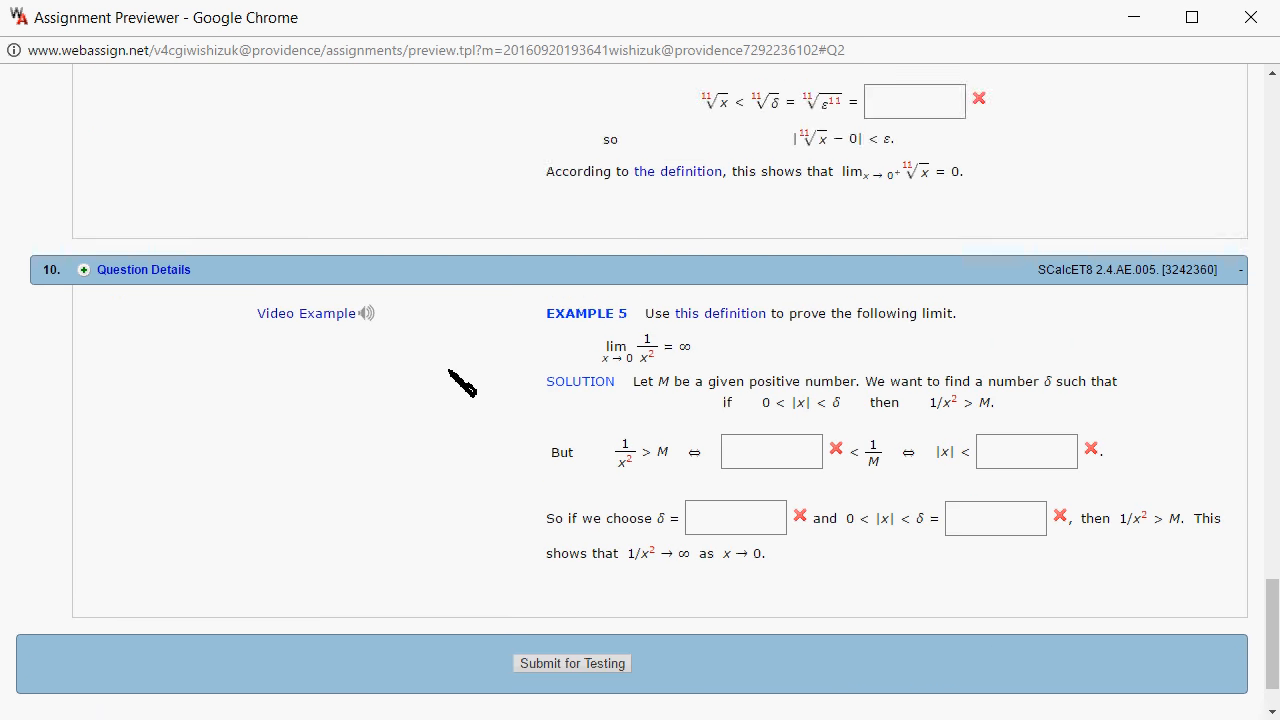
scroll(down, 3)
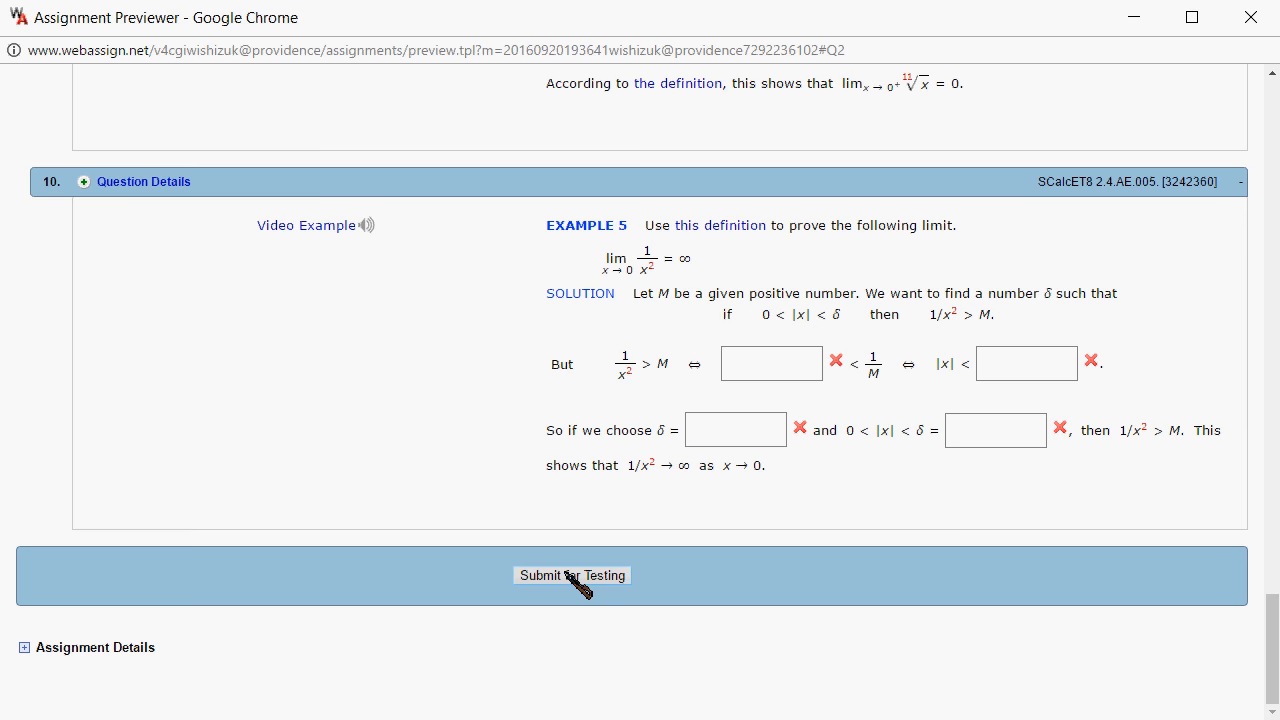
click(572, 576)
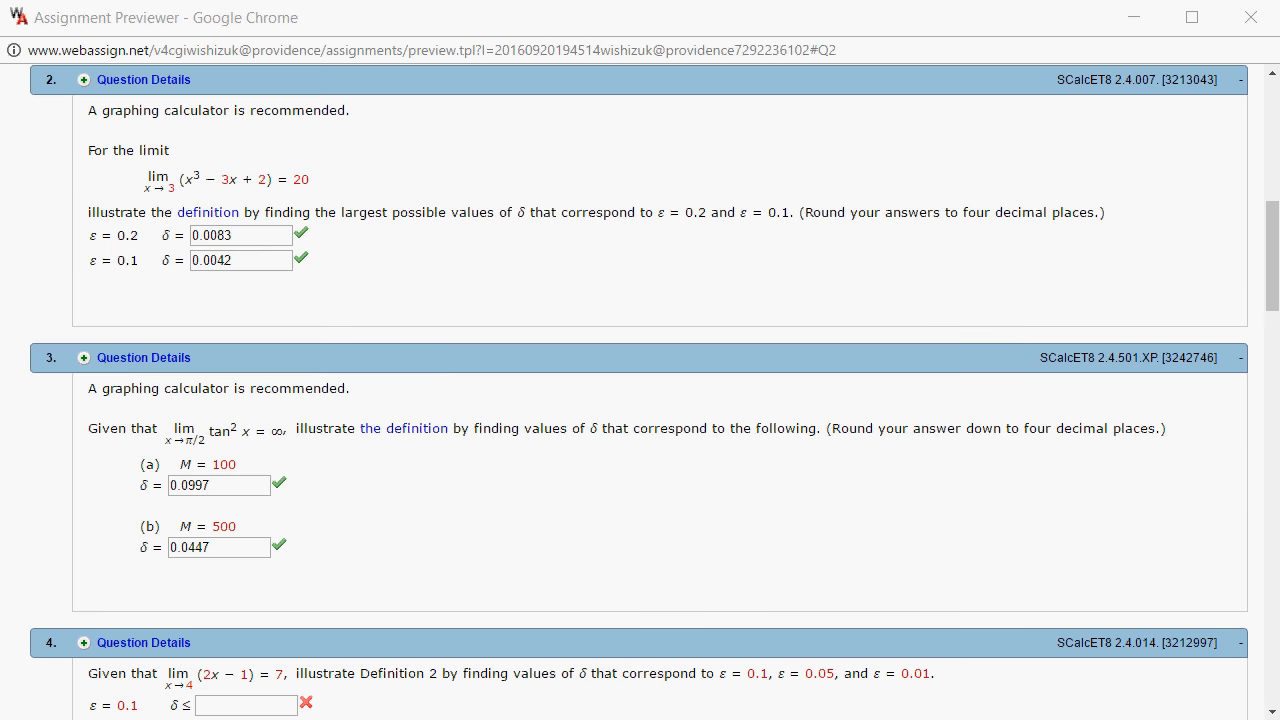
mouse_move(848, 284)
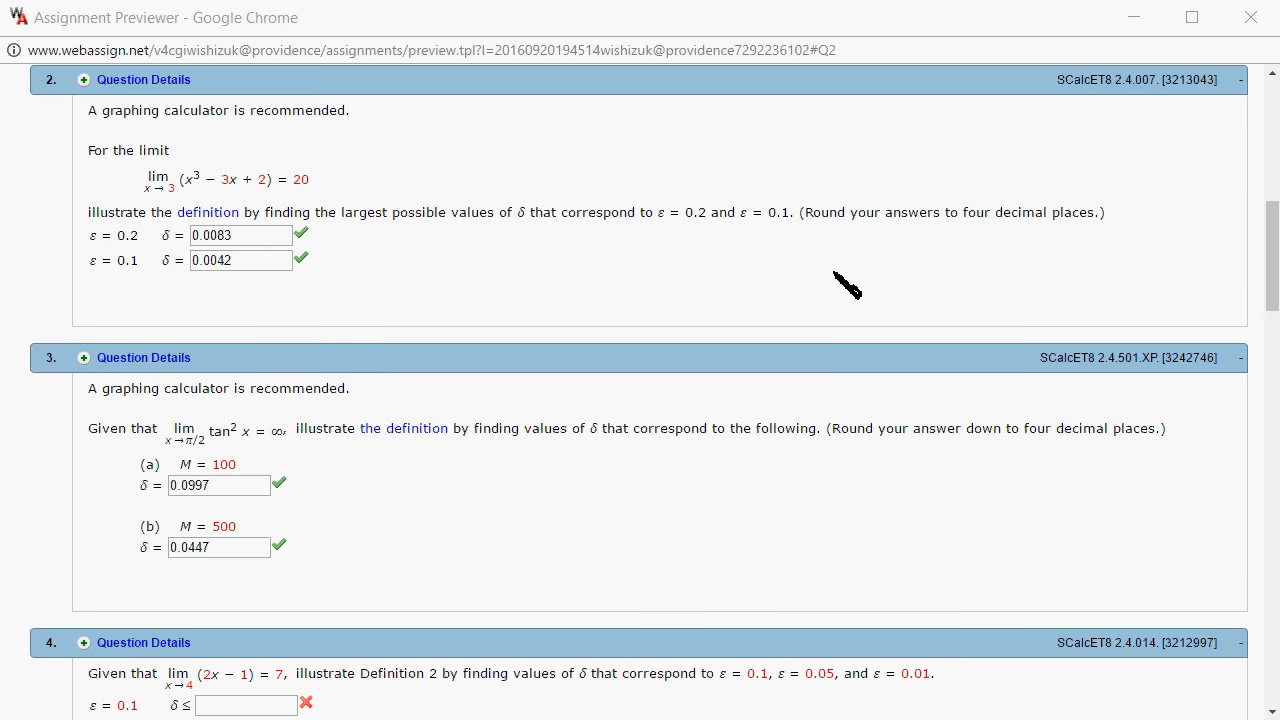
mouse_move(270, 236)
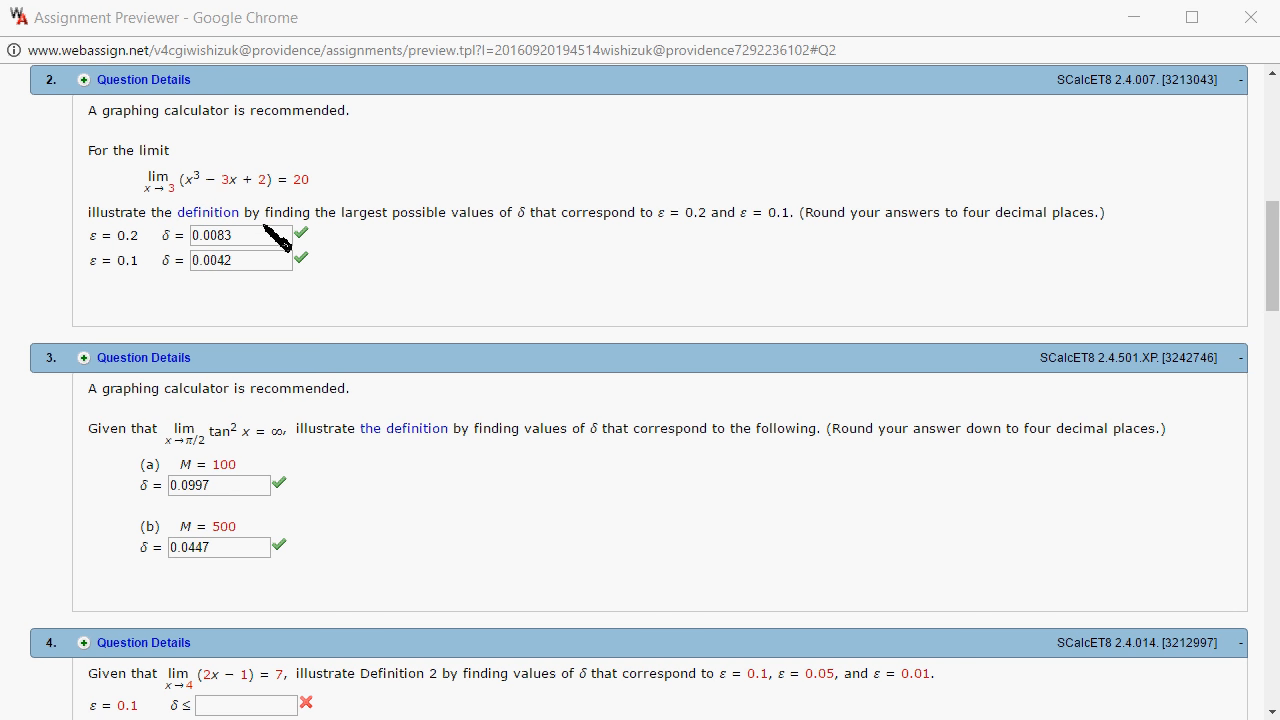
mouse_move(824, 296)
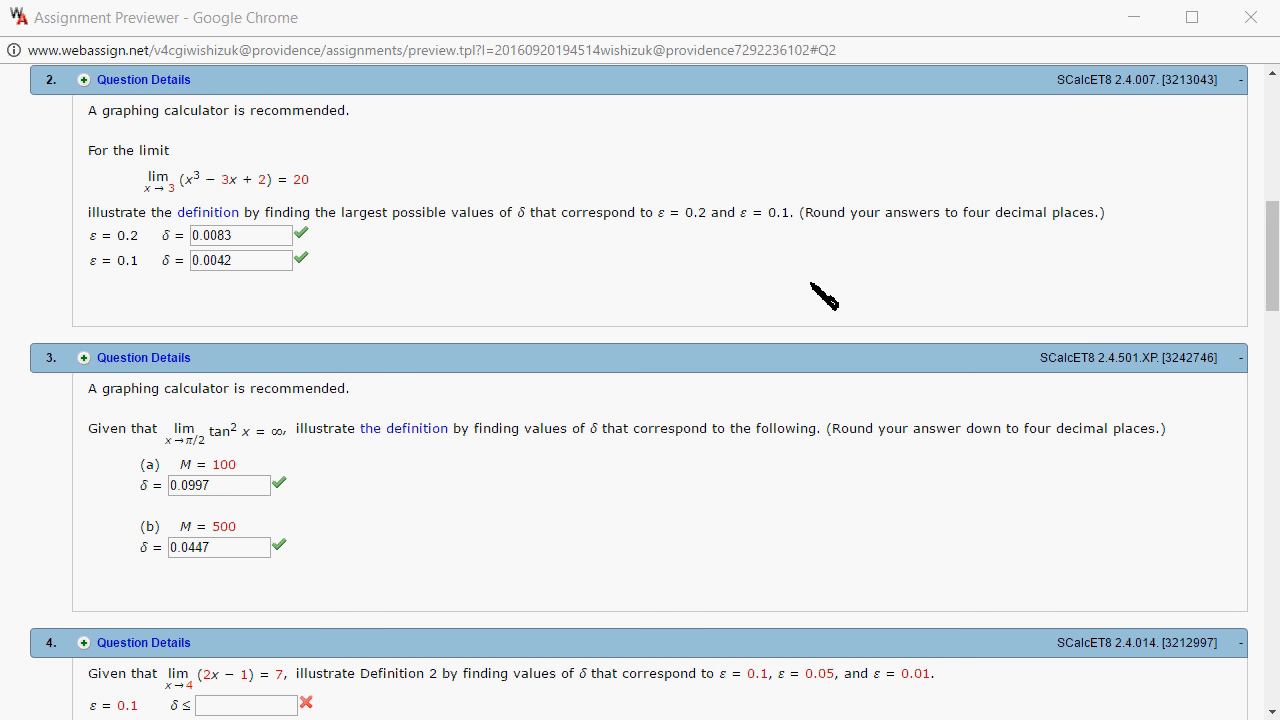